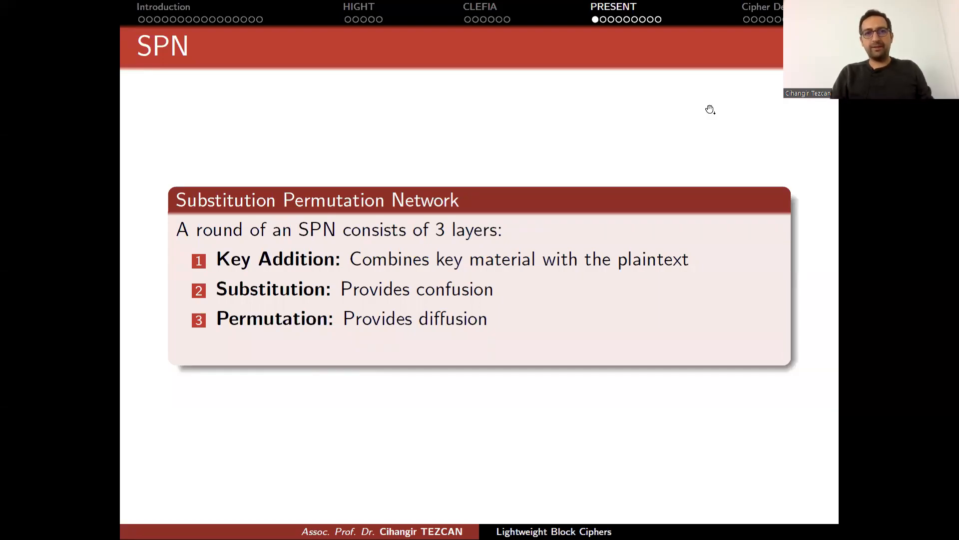
mouse_move(672, 117)
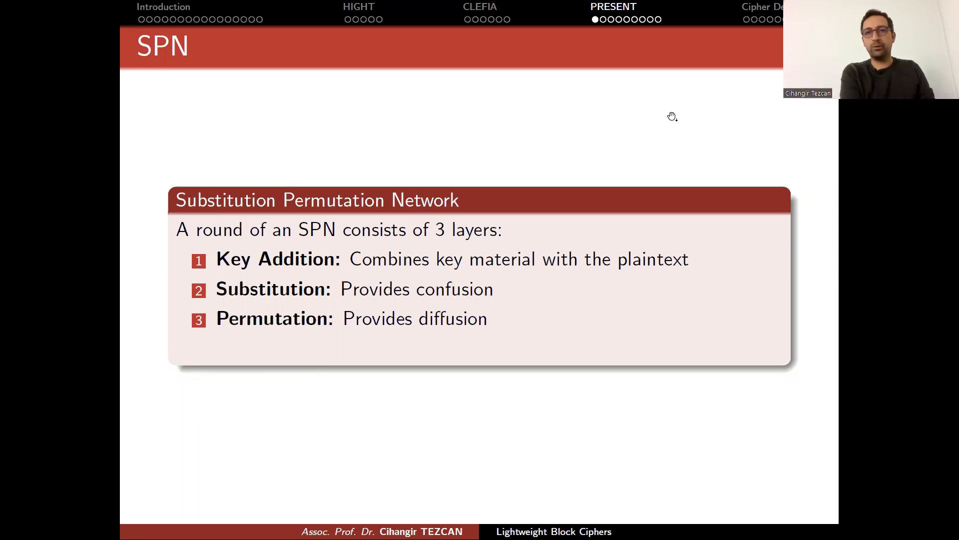
mouse_move(605, 135)
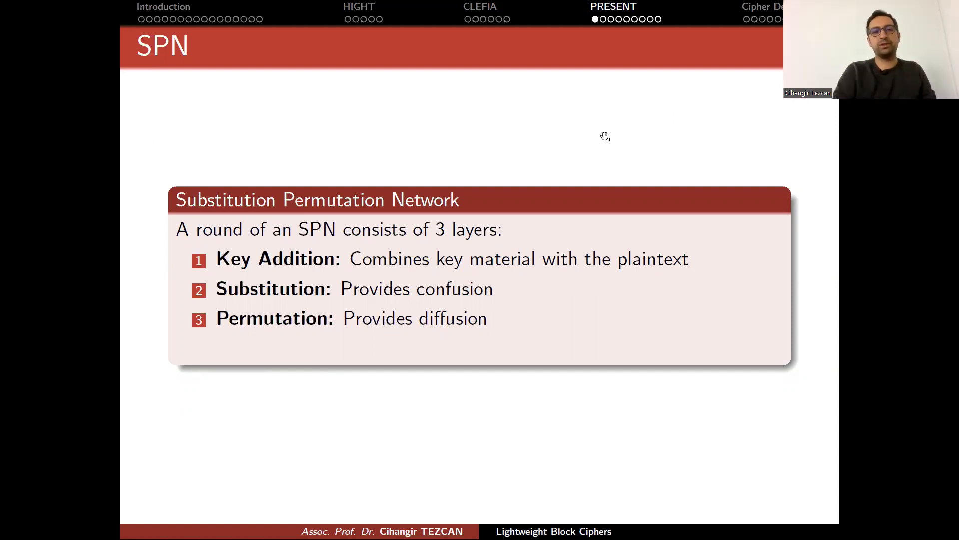
mouse_move(605, 148)
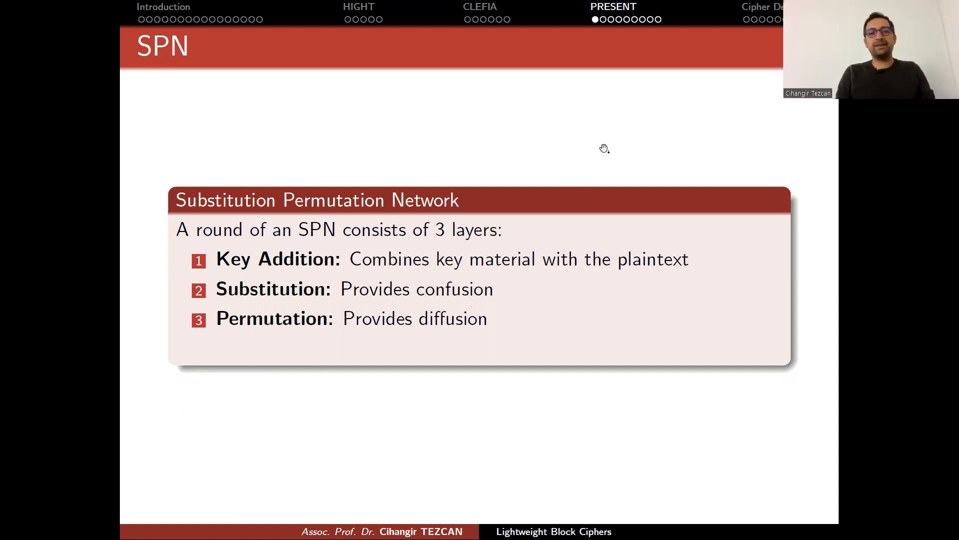
mouse_move(456, 232)
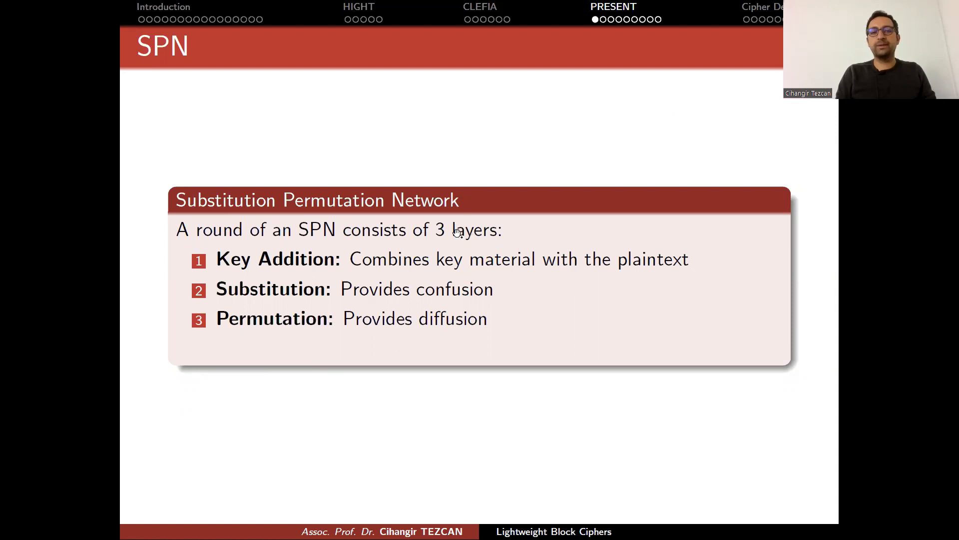
mouse_move(349, 272)
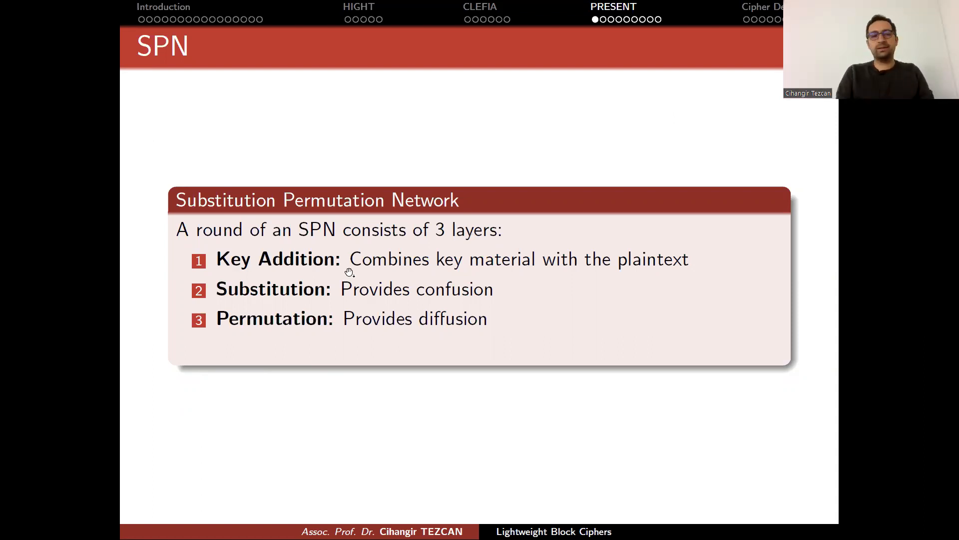
mouse_move(268, 304)
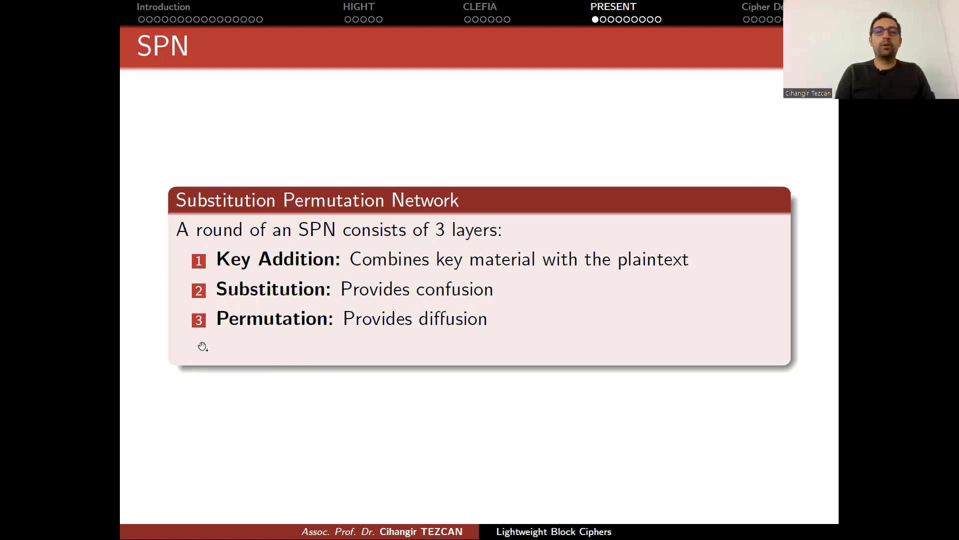
mouse_move(409, 338)
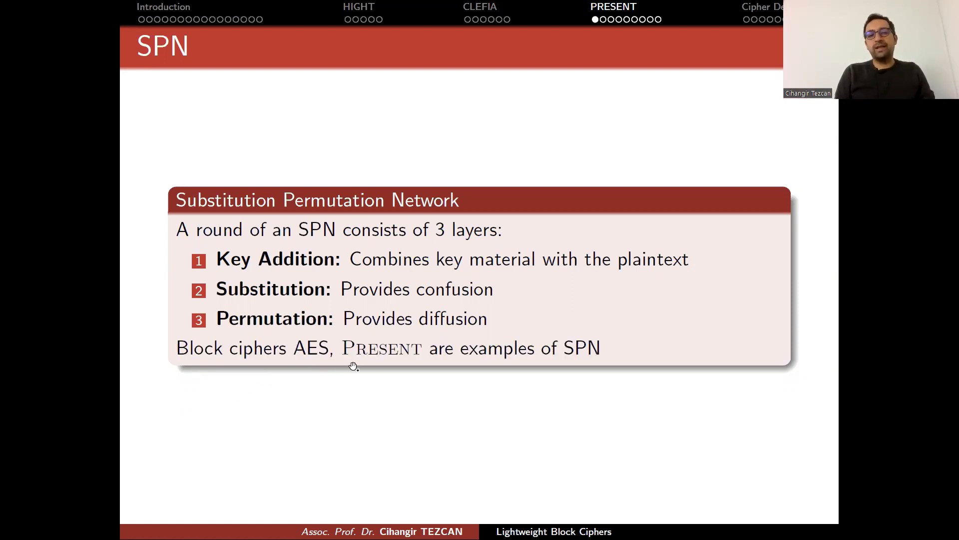
mouse_move(554, 391)
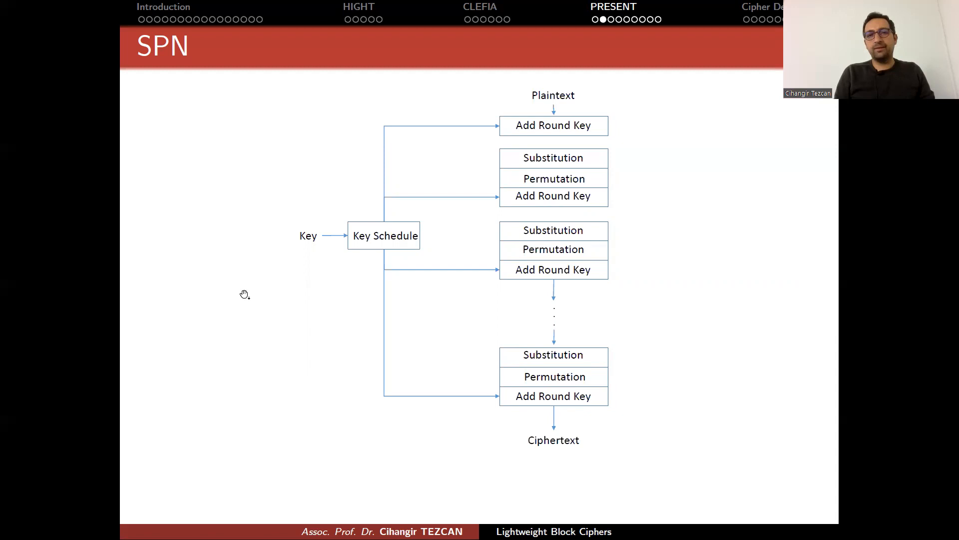
mouse_move(538, 90)
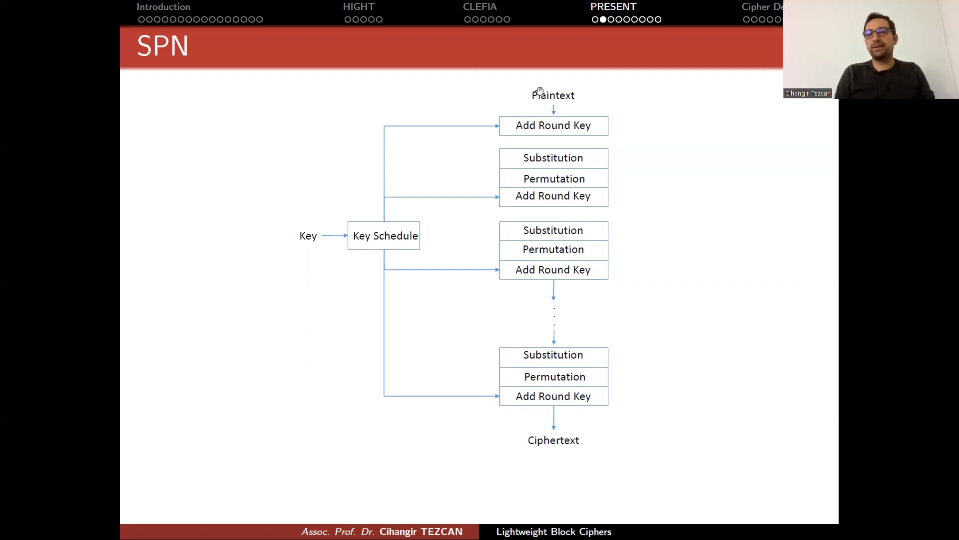
mouse_move(560, 98)
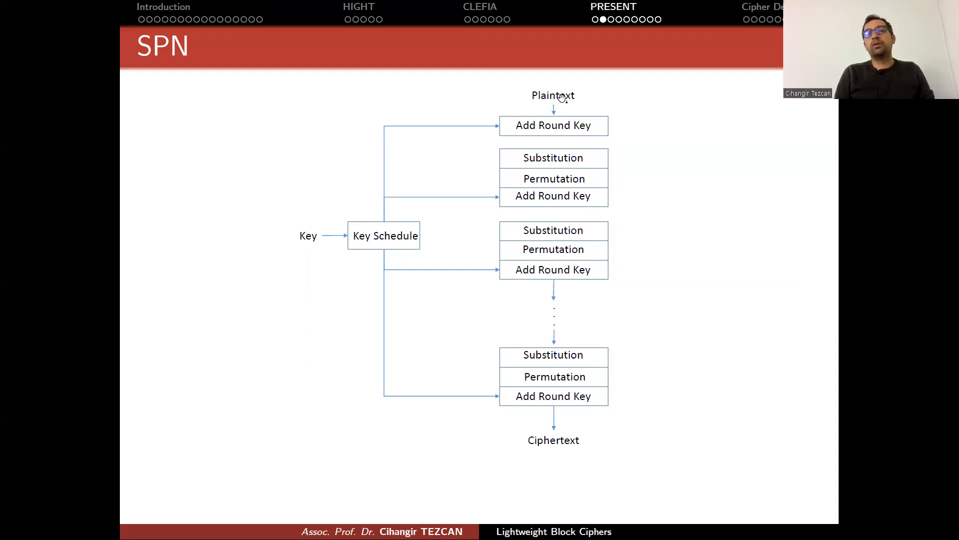
mouse_move(605, 161)
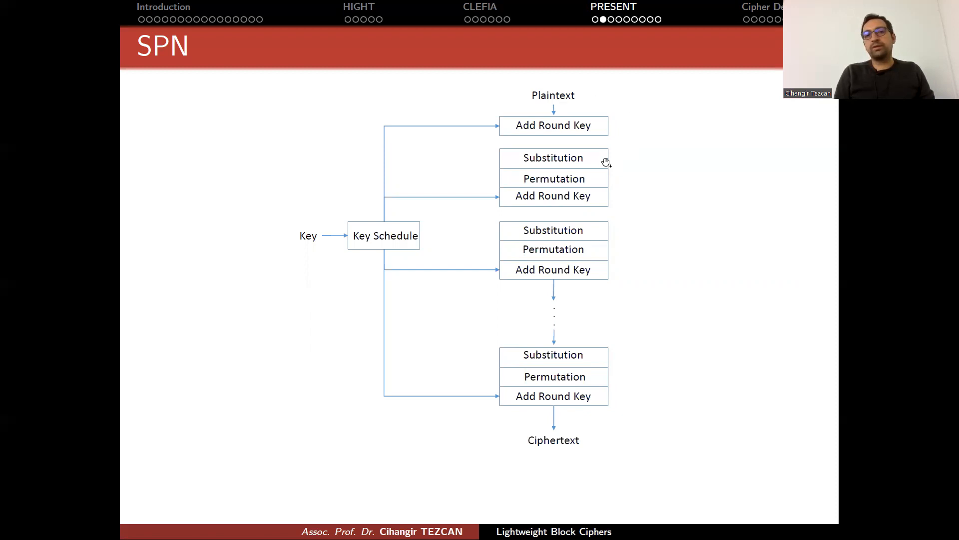
mouse_move(580, 218)
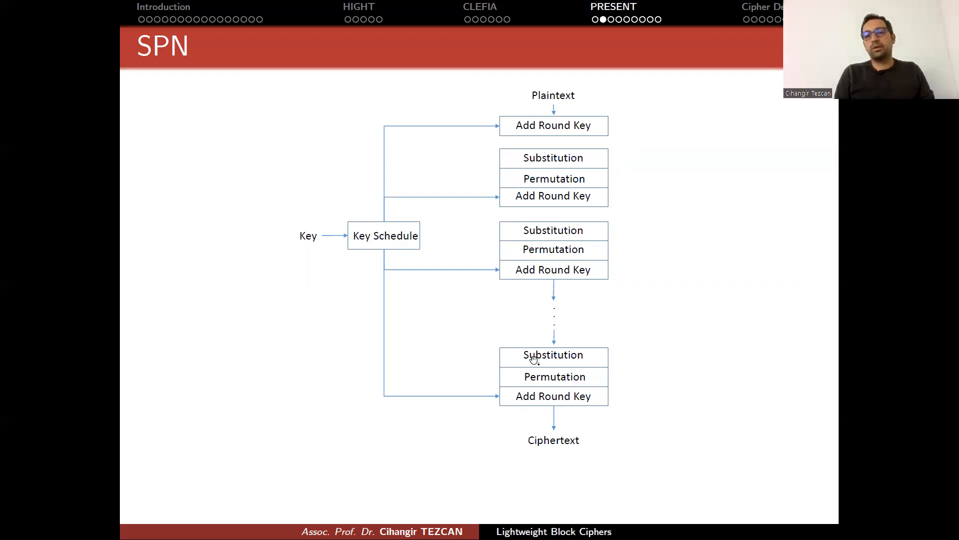
mouse_move(528, 207)
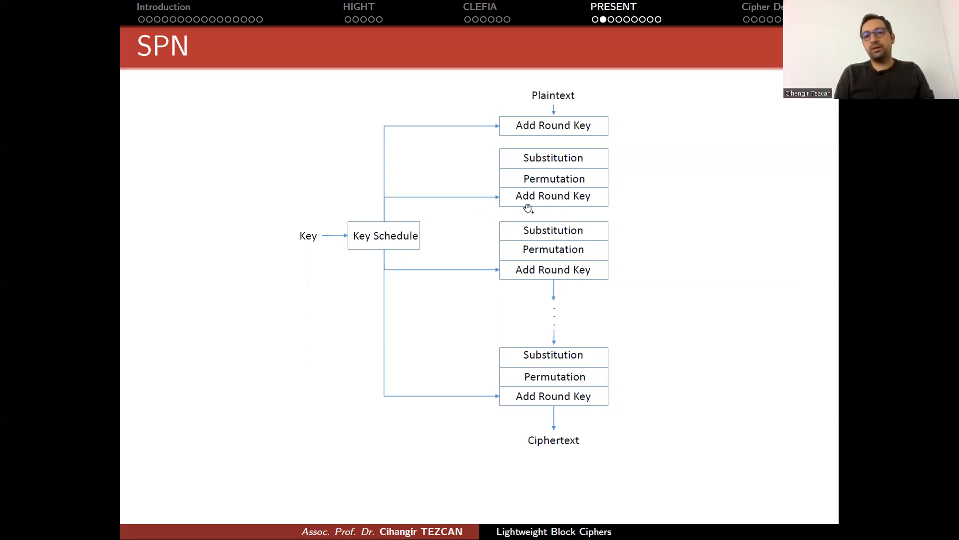
mouse_move(557, 196)
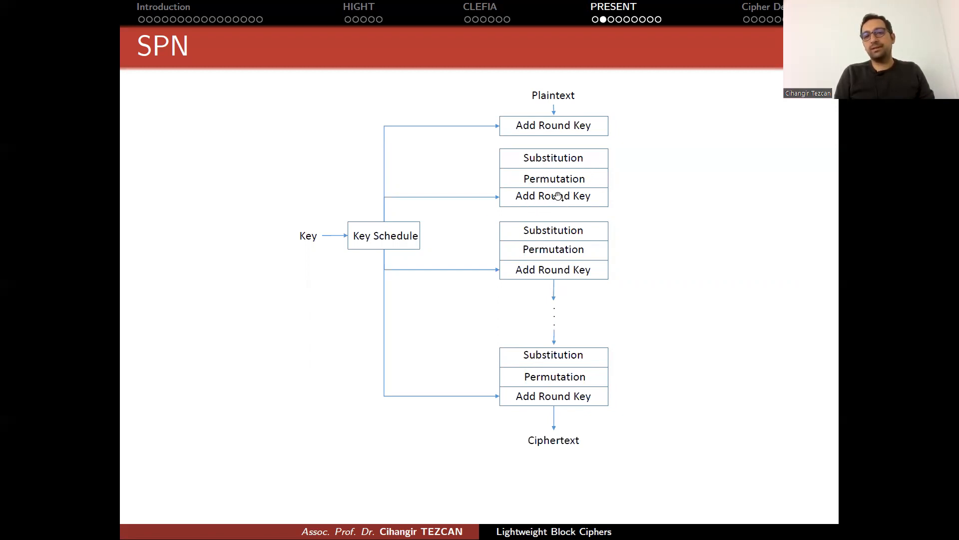
mouse_move(480, 137)
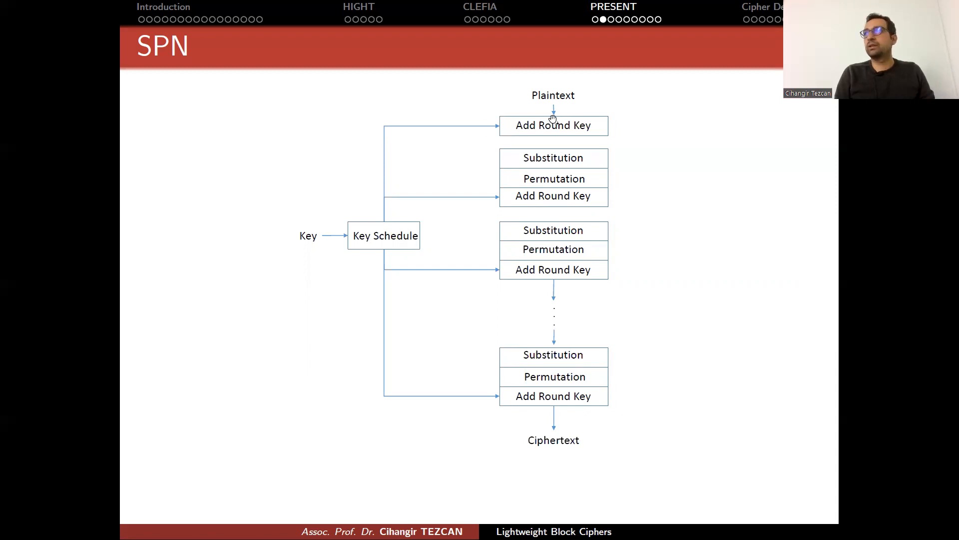
mouse_move(527, 107)
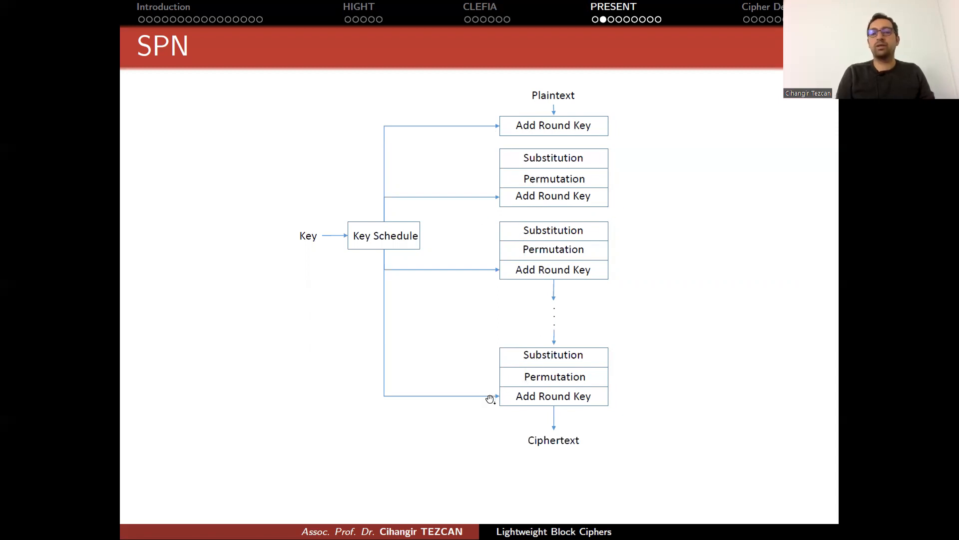
mouse_move(599, 410)
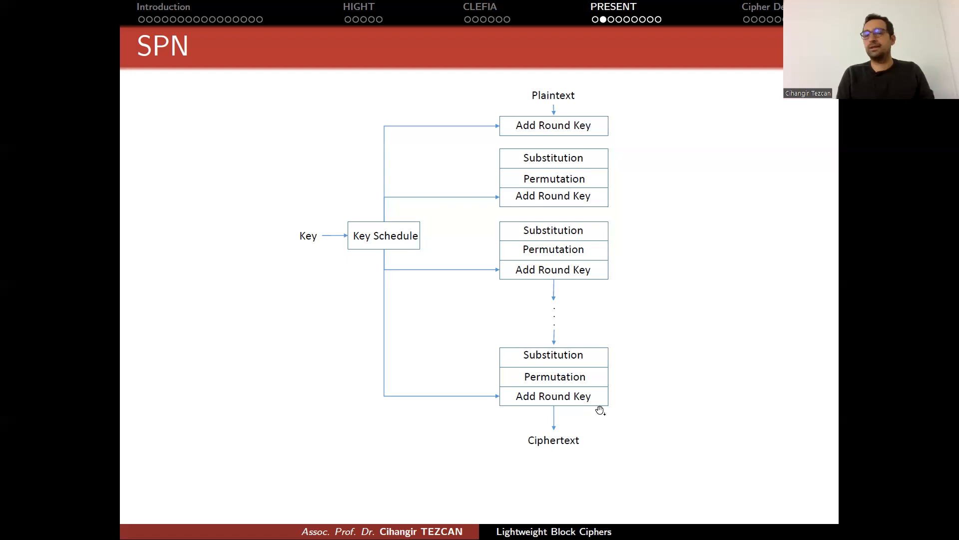
mouse_move(406, 366)
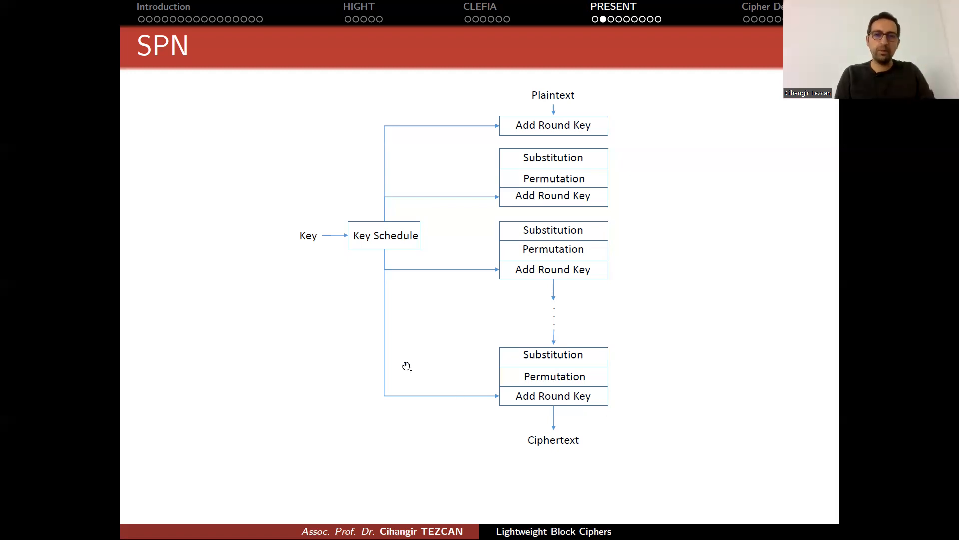
mouse_move(311, 245)
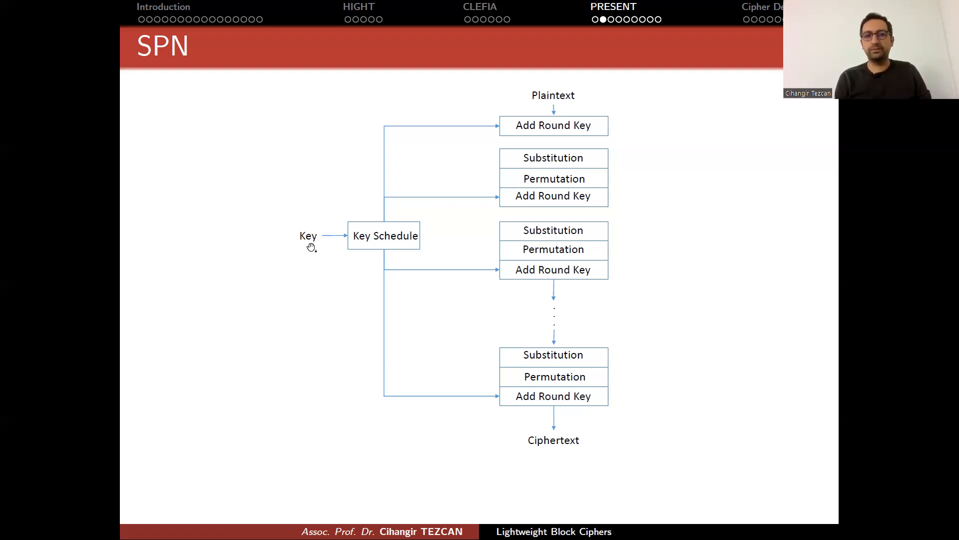
mouse_move(350, 239)
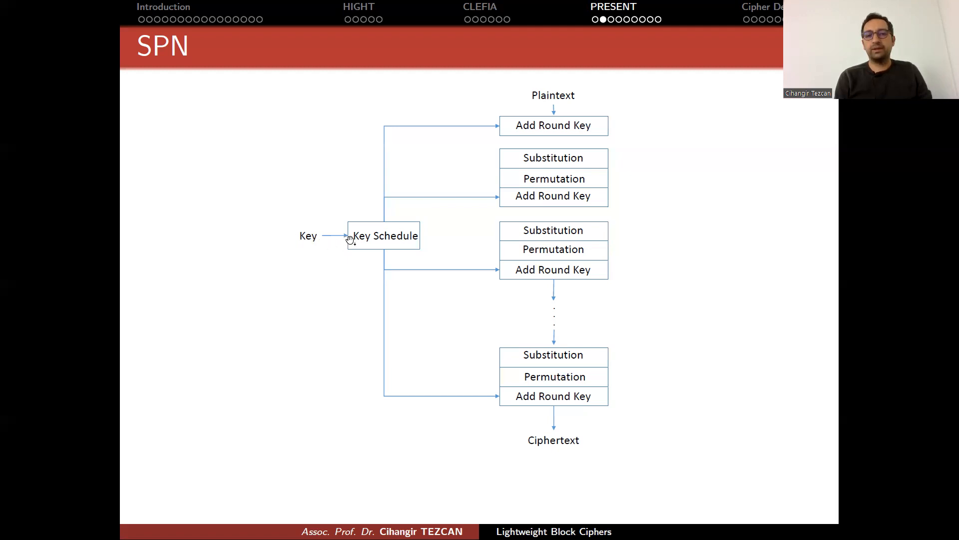
mouse_move(493, 117)
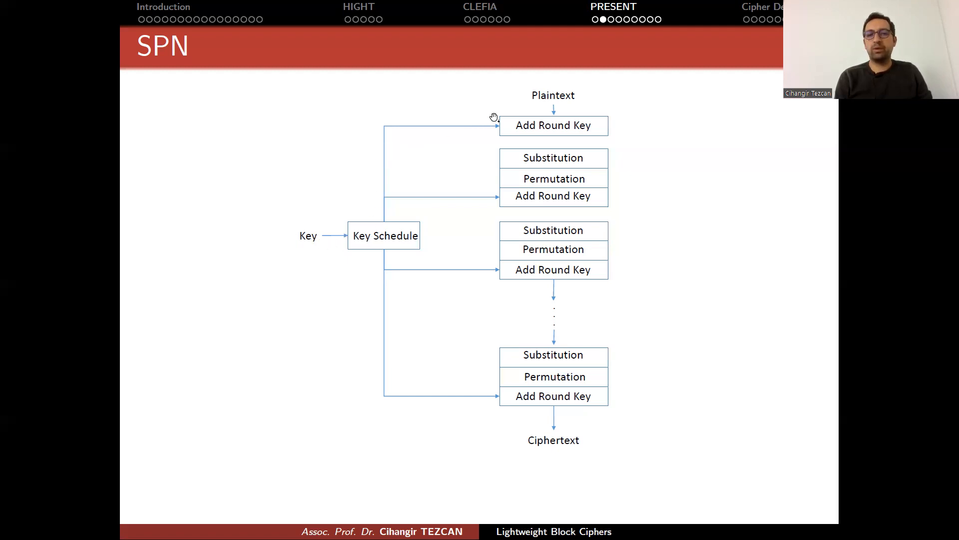
mouse_move(474, 284)
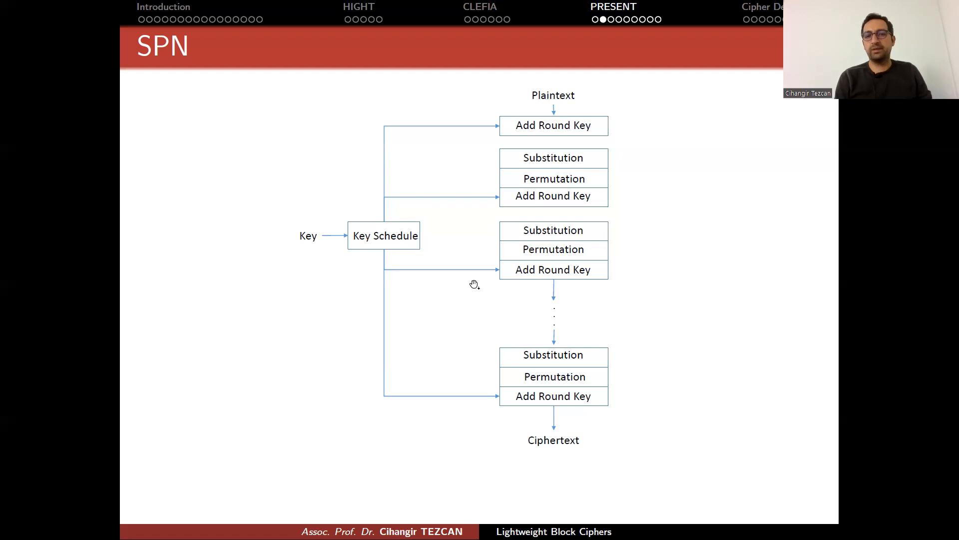
mouse_move(546, 279)
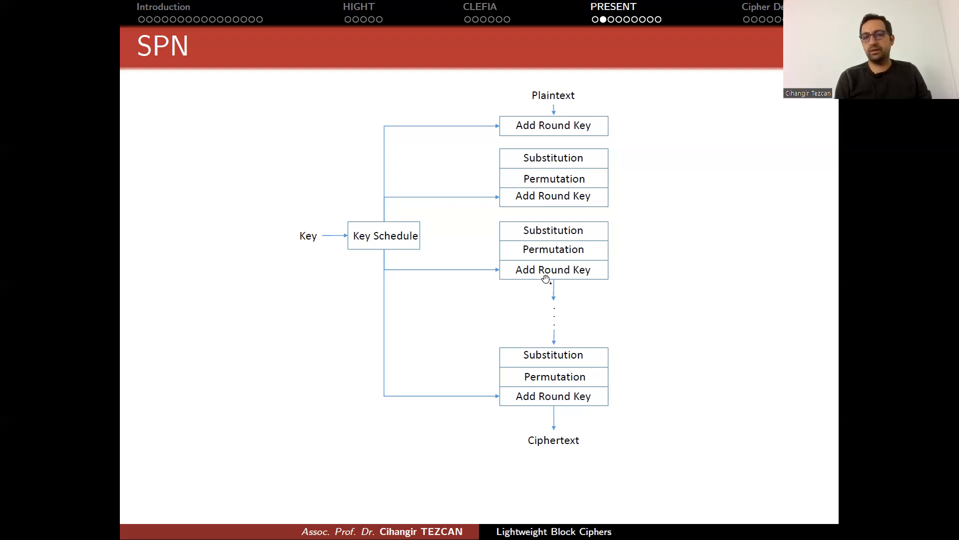
mouse_move(542, 450)
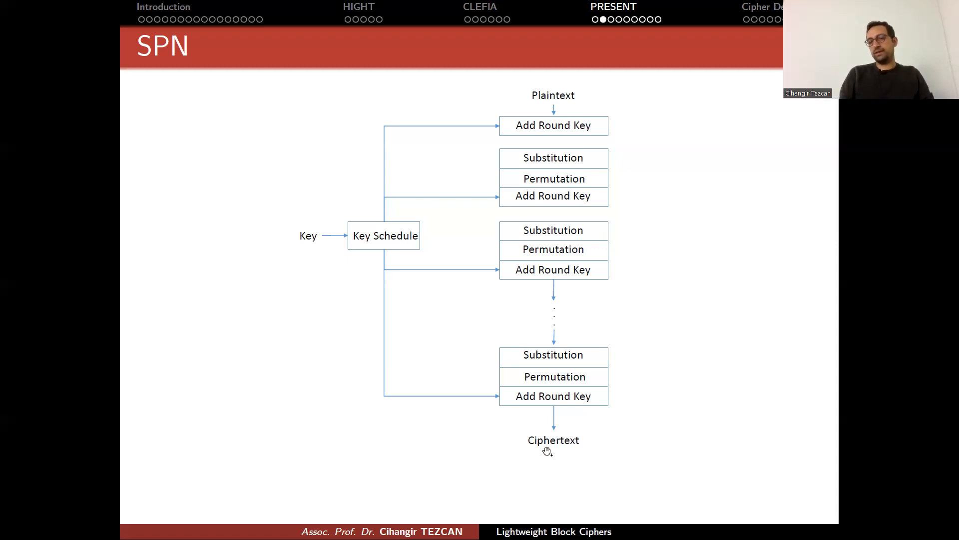
mouse_move(550, 455)
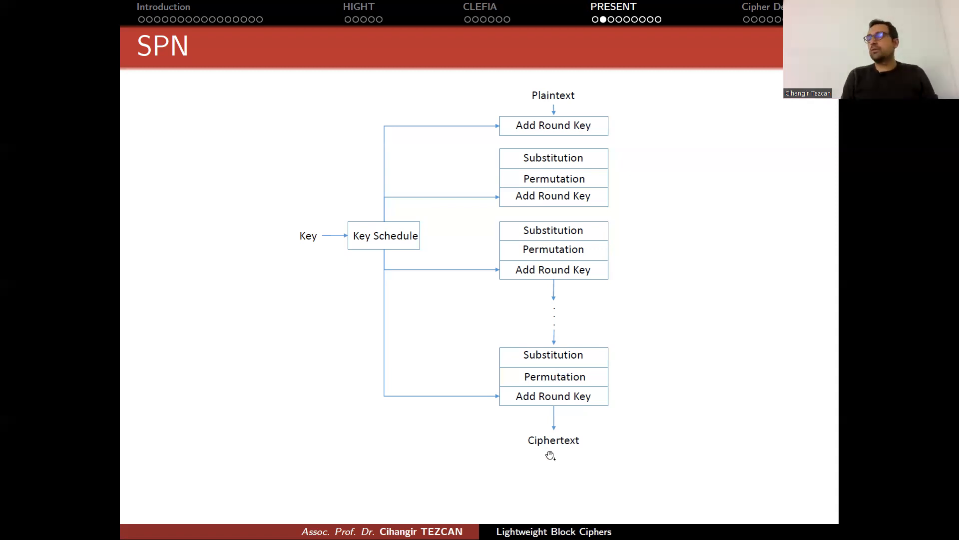
mouse_move(556, 470)
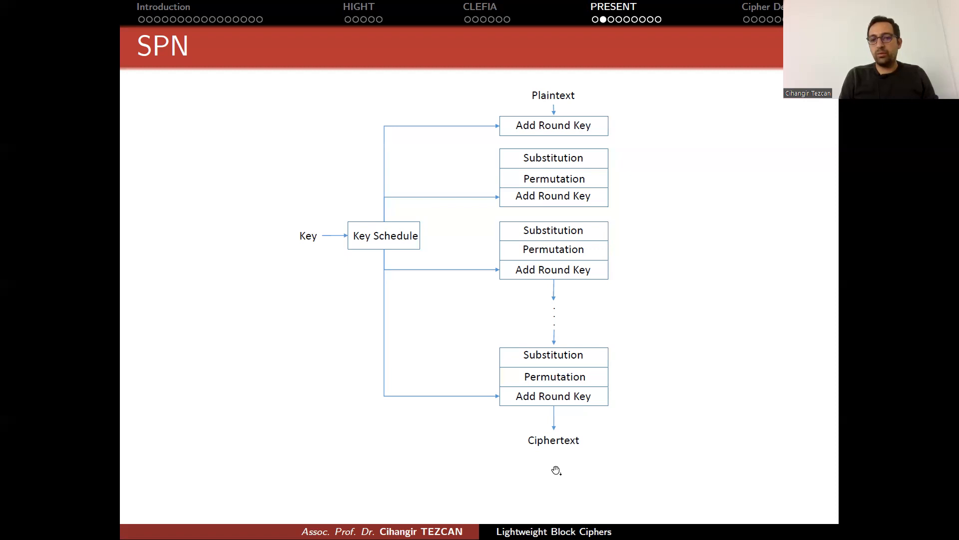
mouse_move(539, 446)
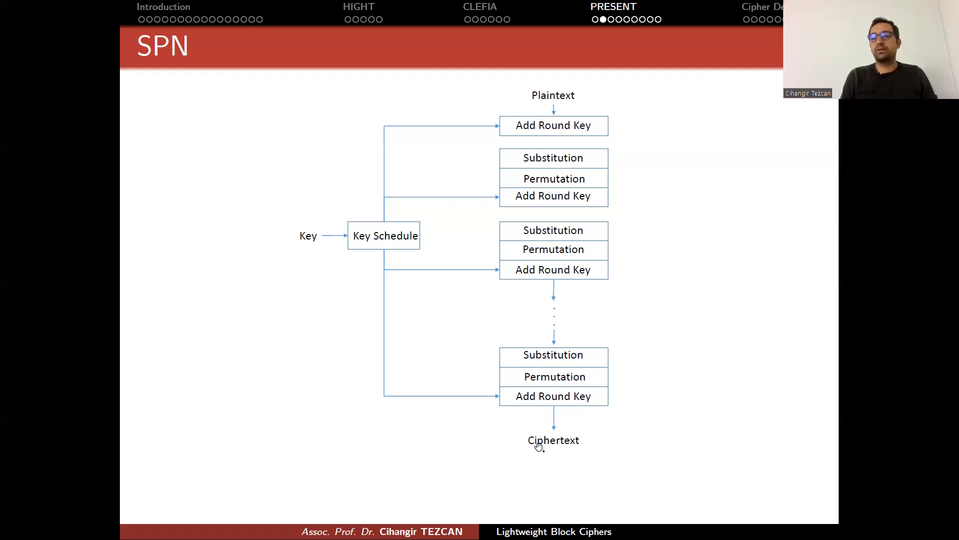
mouse_move(524, 391)
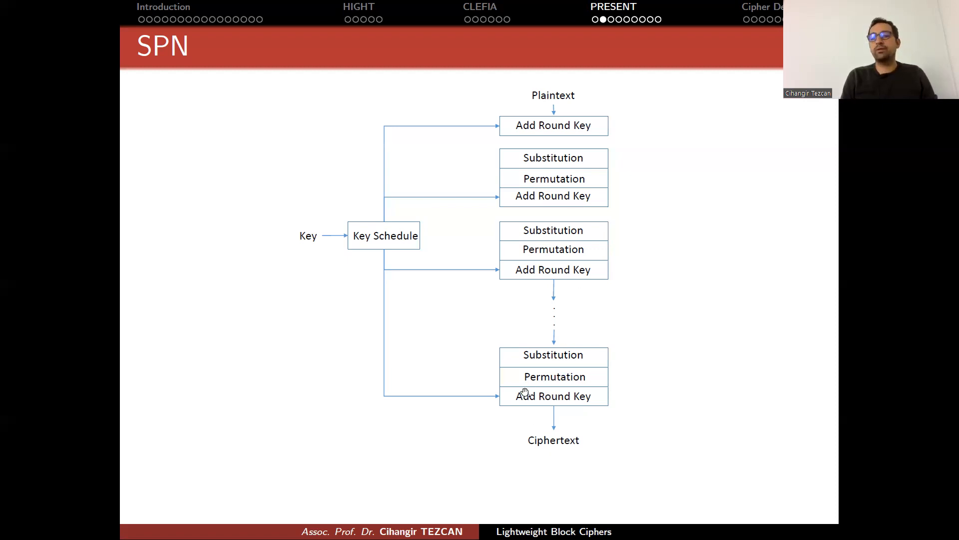
mouse_move(562, 357)
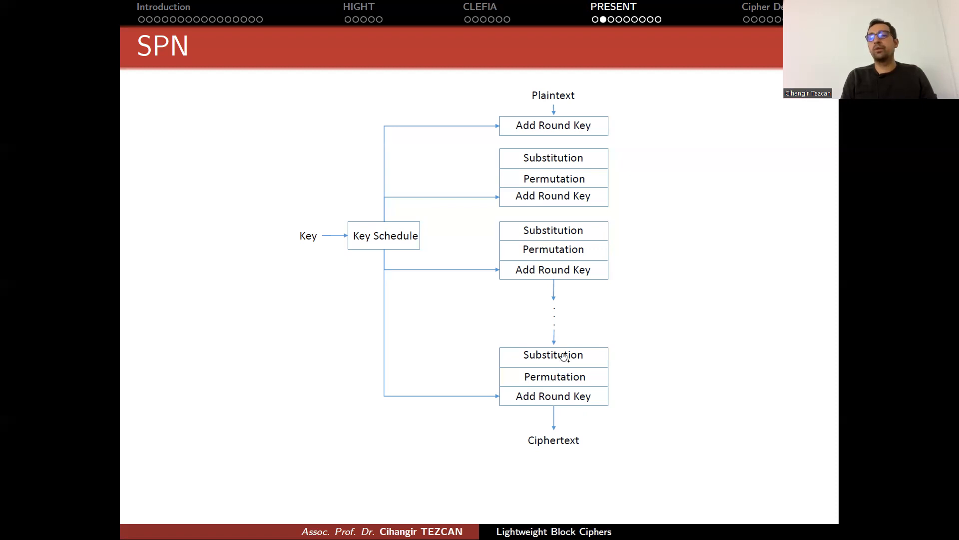
mouse_move(565, 249)
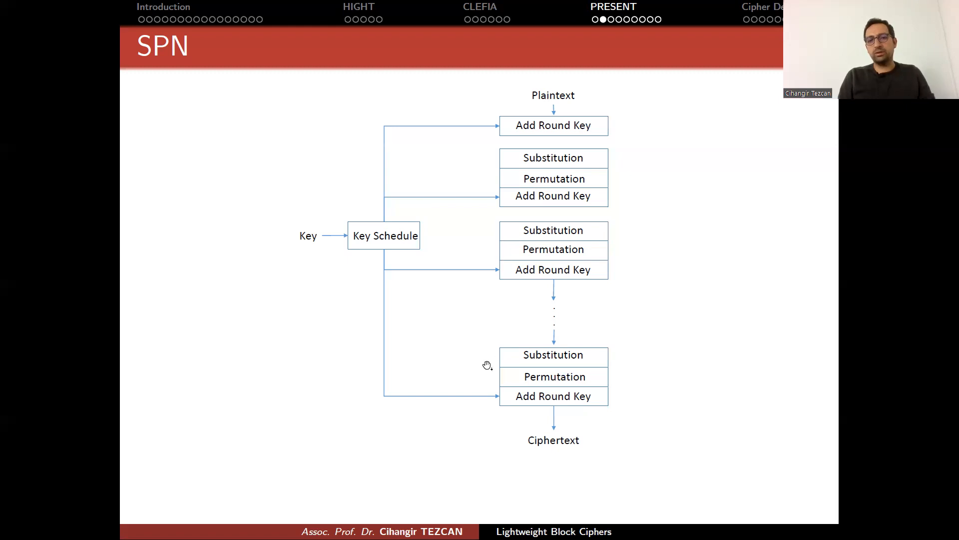
mouse_move(366, 291)
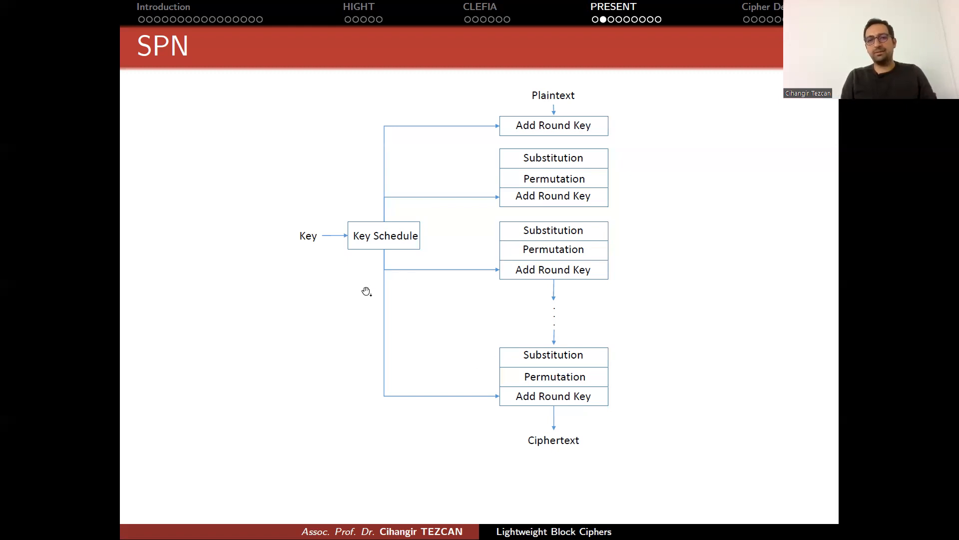
mouse_move(494, 450)
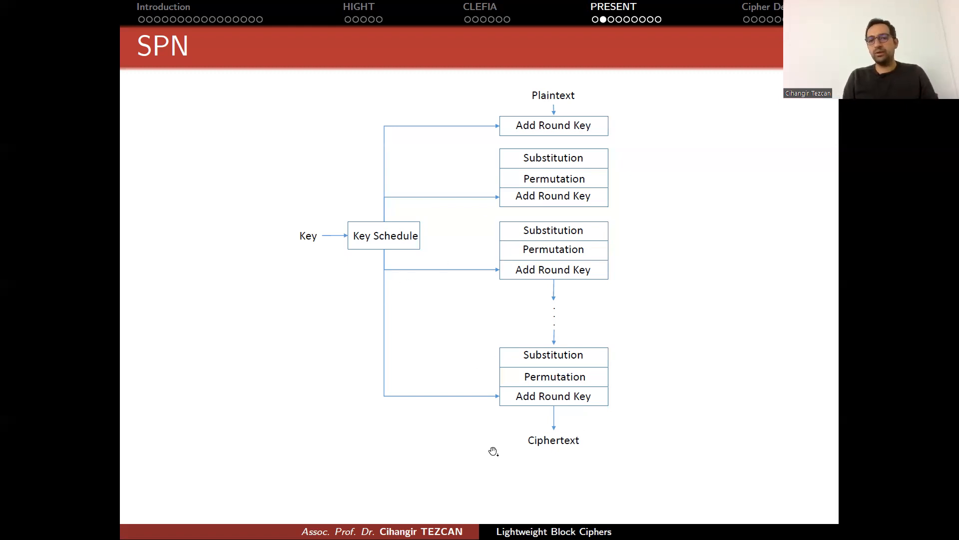
mouse_move(558, 441)
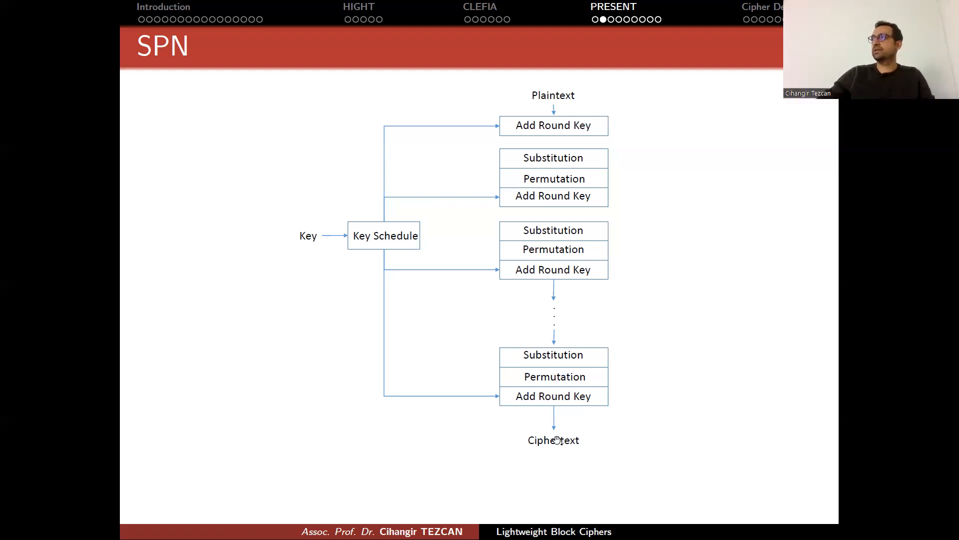
mouse_move(577, 443)
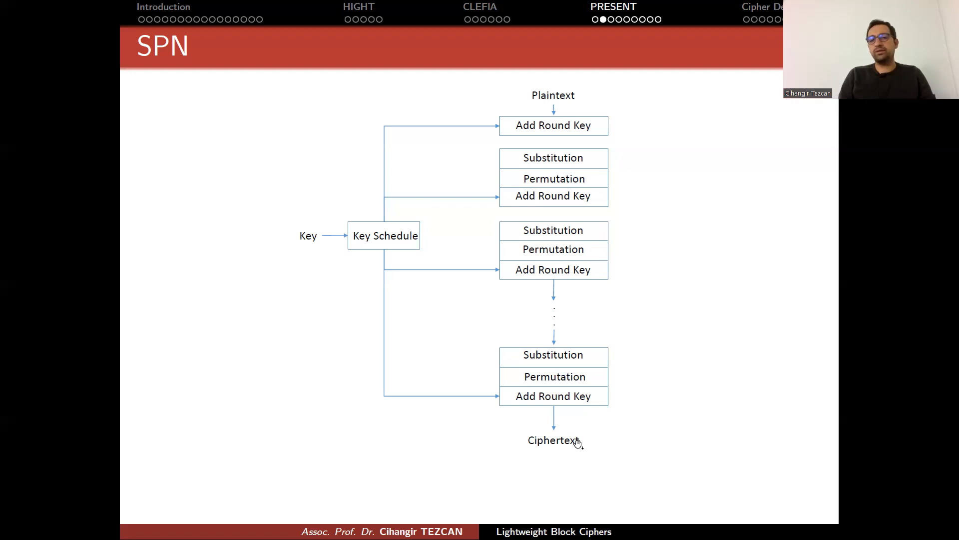
mouse_move(537, 436)
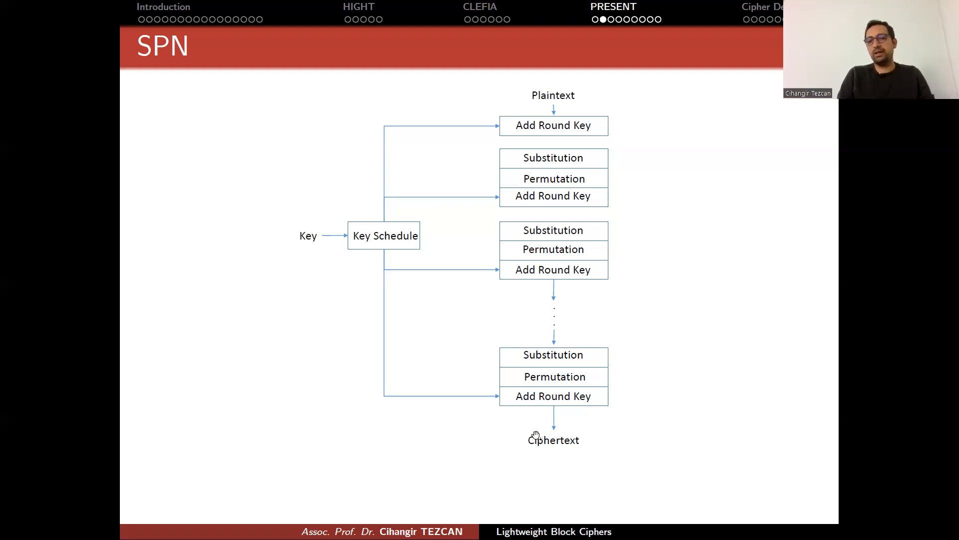
mouse_move(557, 444)
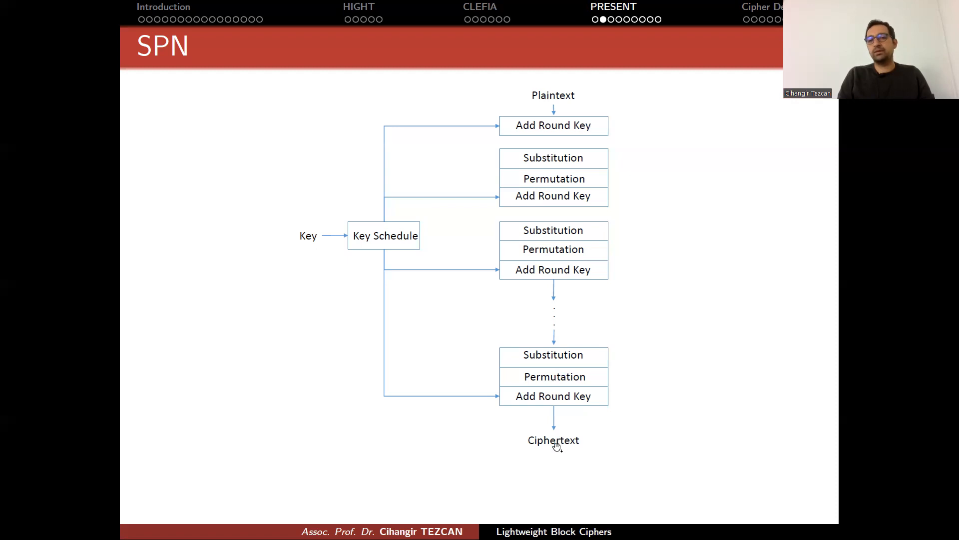
mouse_move(584, 116)
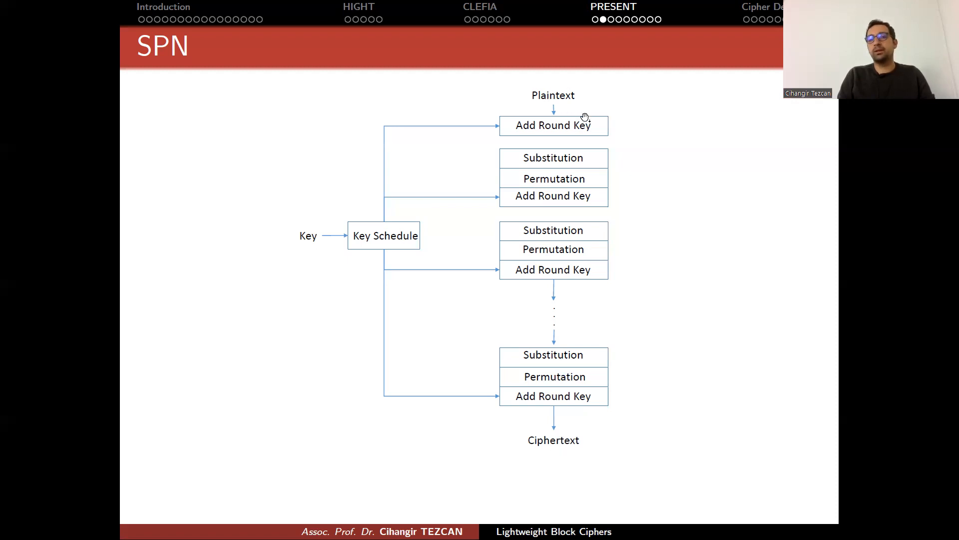
mouse_move(540, 423)
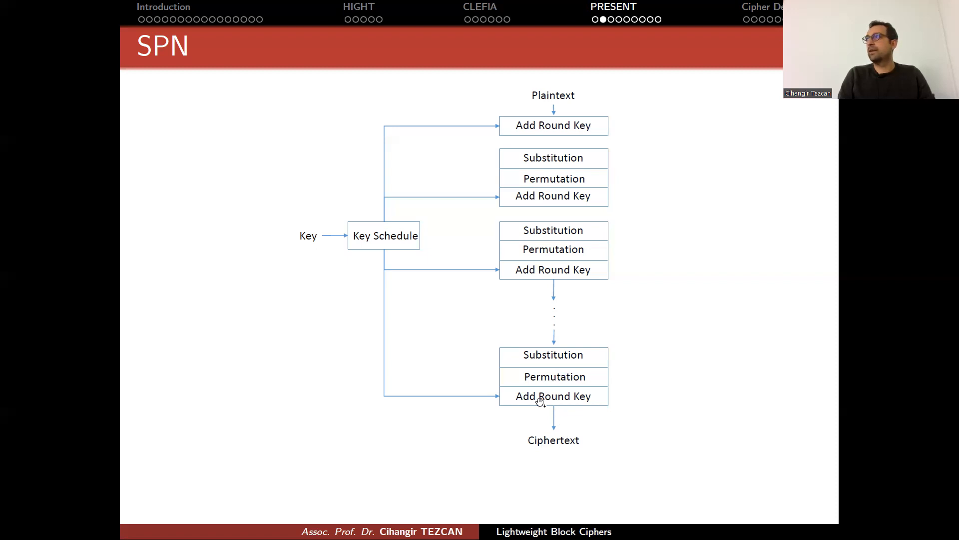
mouse_move(620, 348)
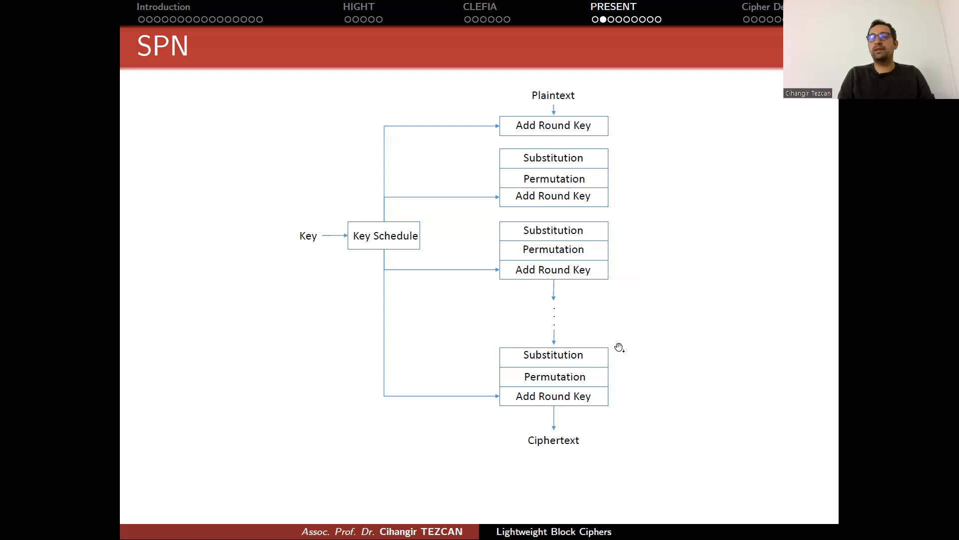
mouse_move(561, 408)
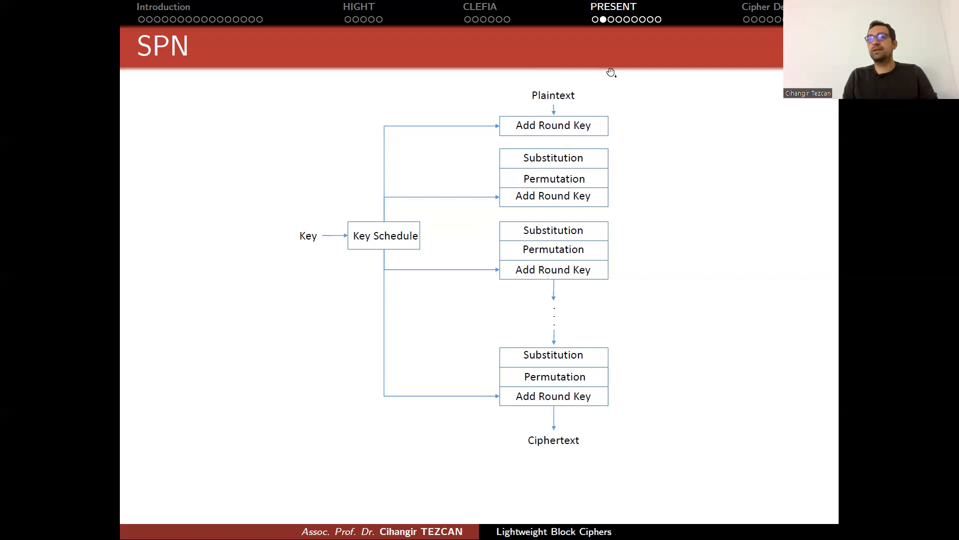
mouse_move(584, 440)
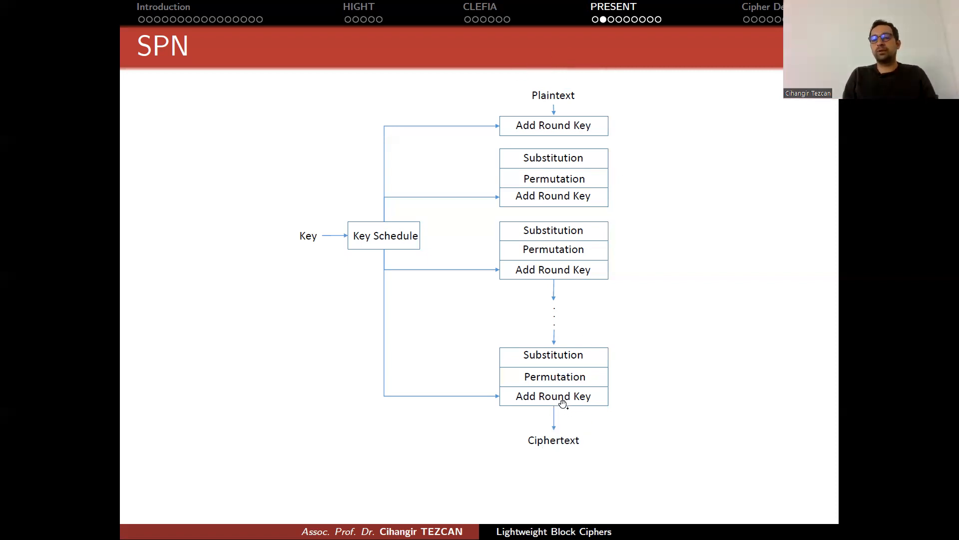
mouse_move(482, 381)
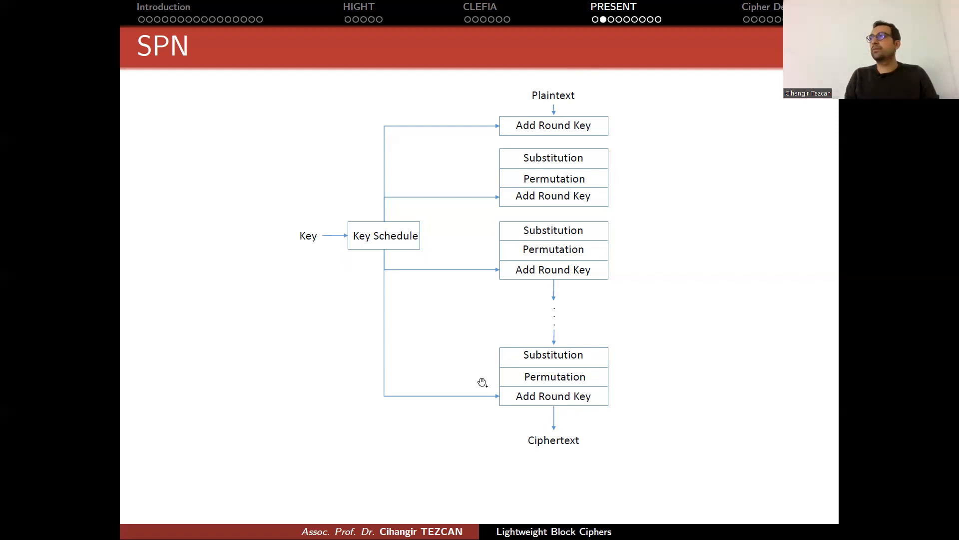
mouse_move(572, 118)
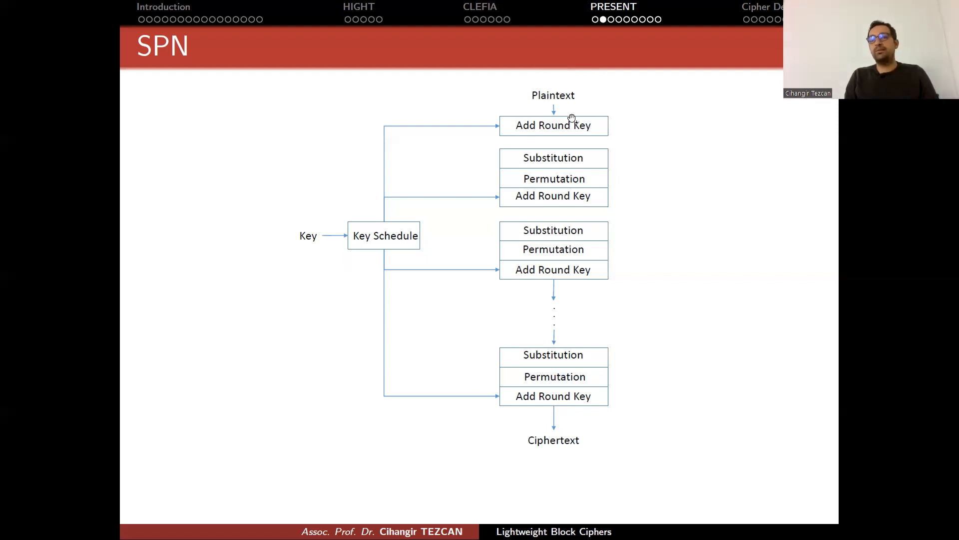
mouse_move(532, 401)
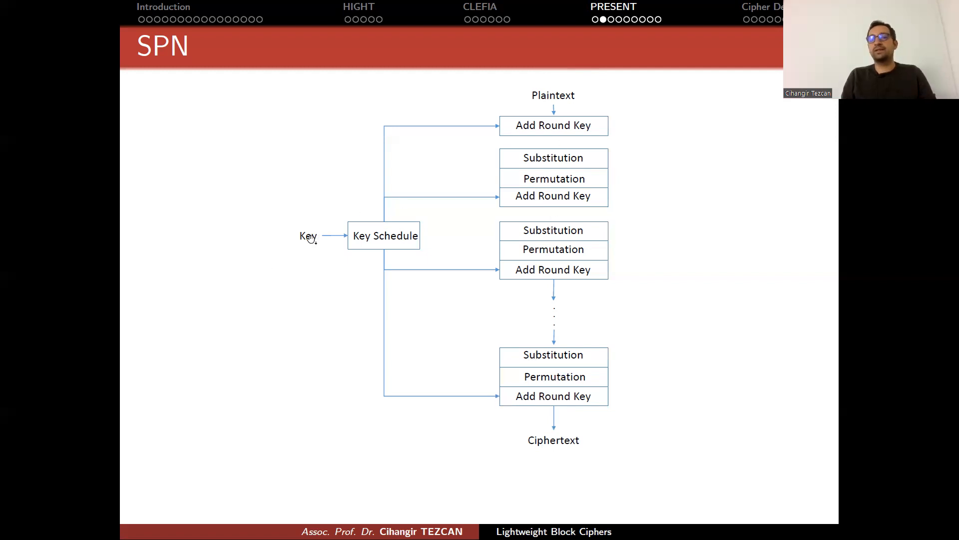
mouse_move(586, 118)
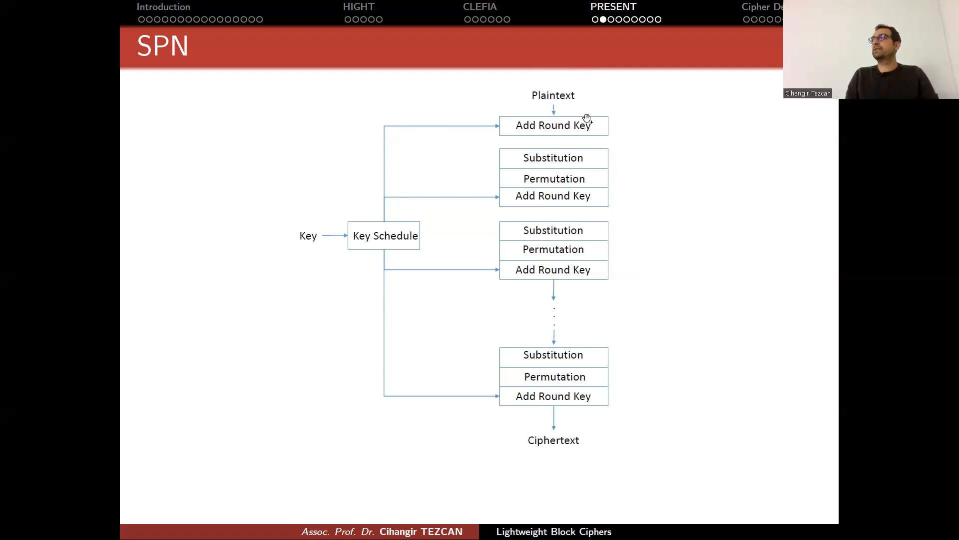
mouse_move(509, 230)
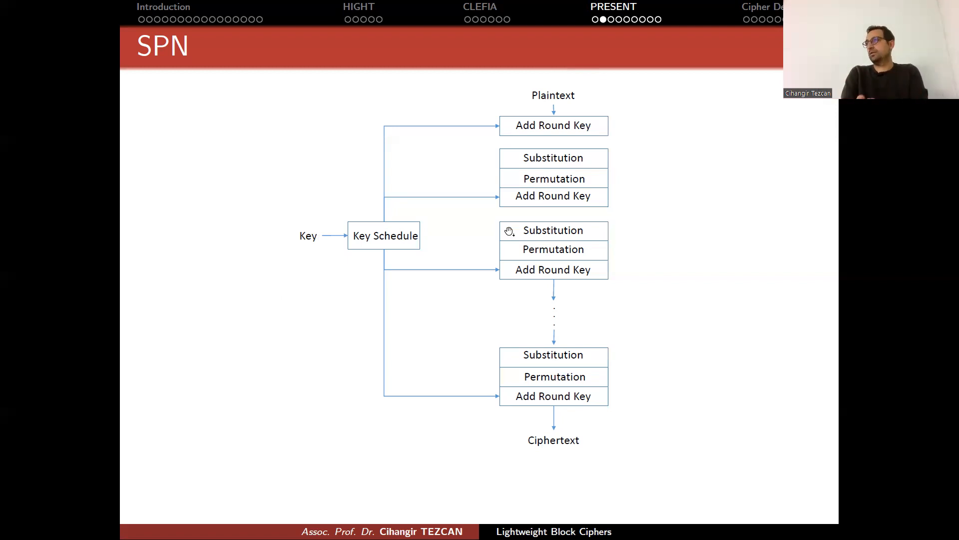
mouse_move(534, 195)
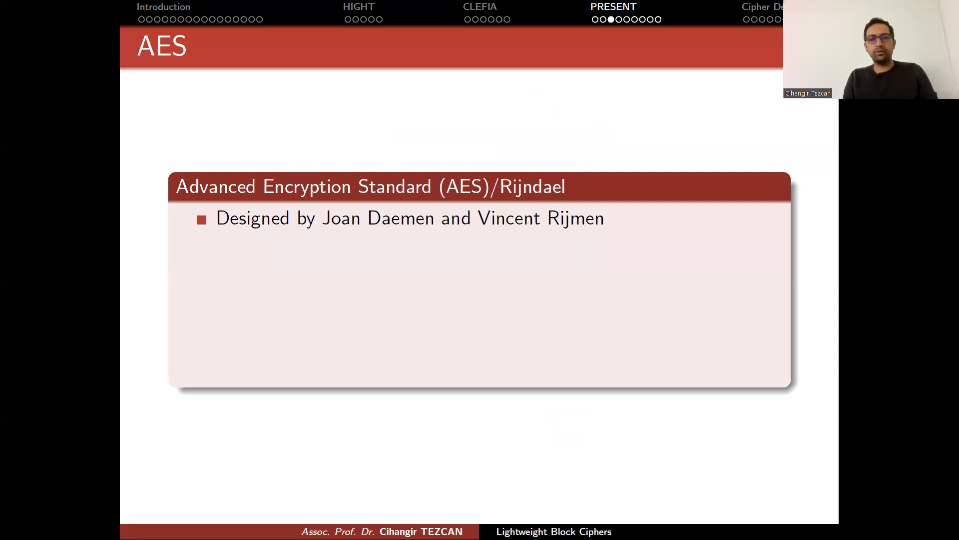
mouse_move(605, 216)
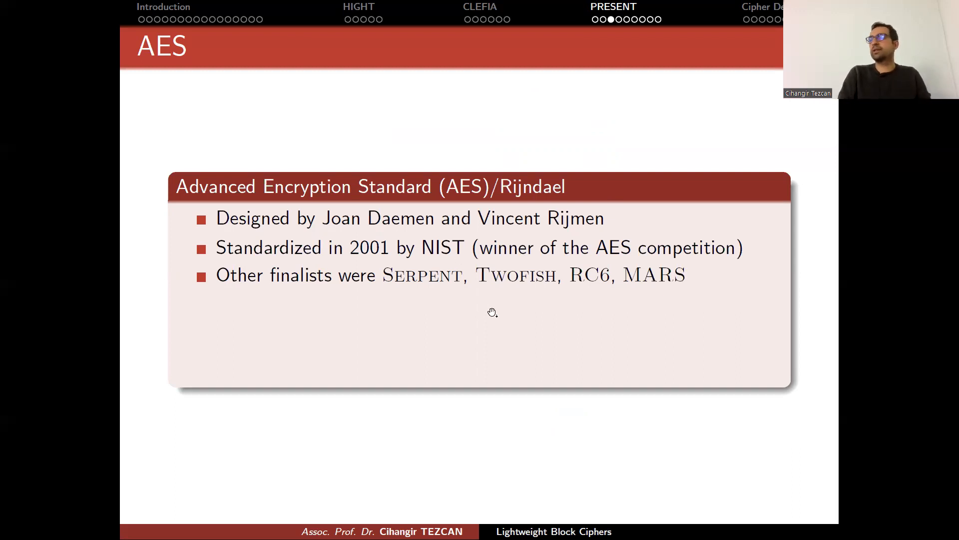
mouse_move(453, 291)
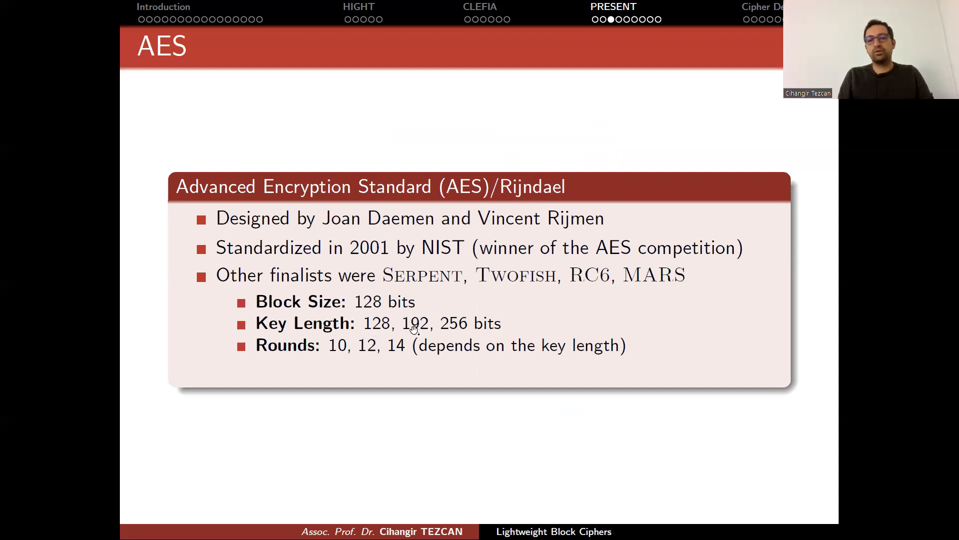
mouse_move(431, 315)
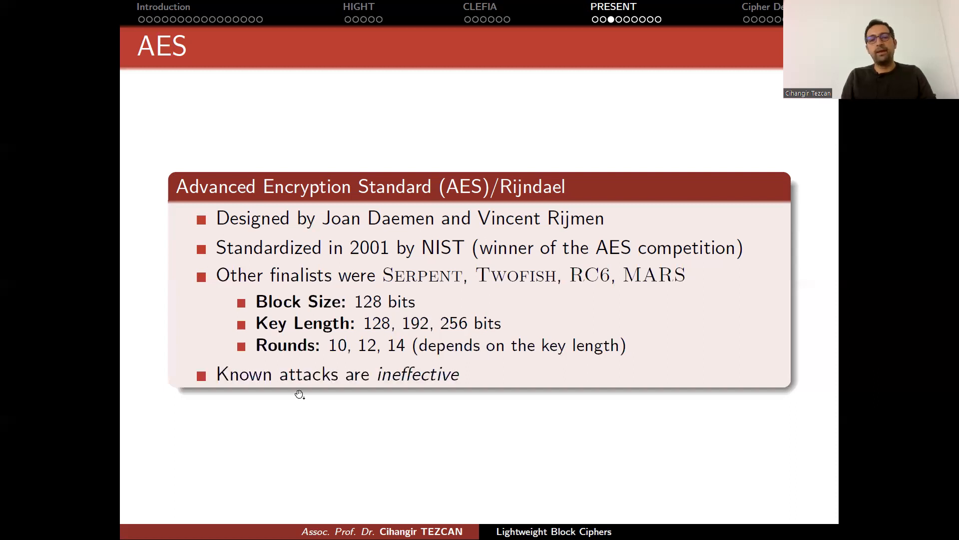
mouse_move(433, 405)
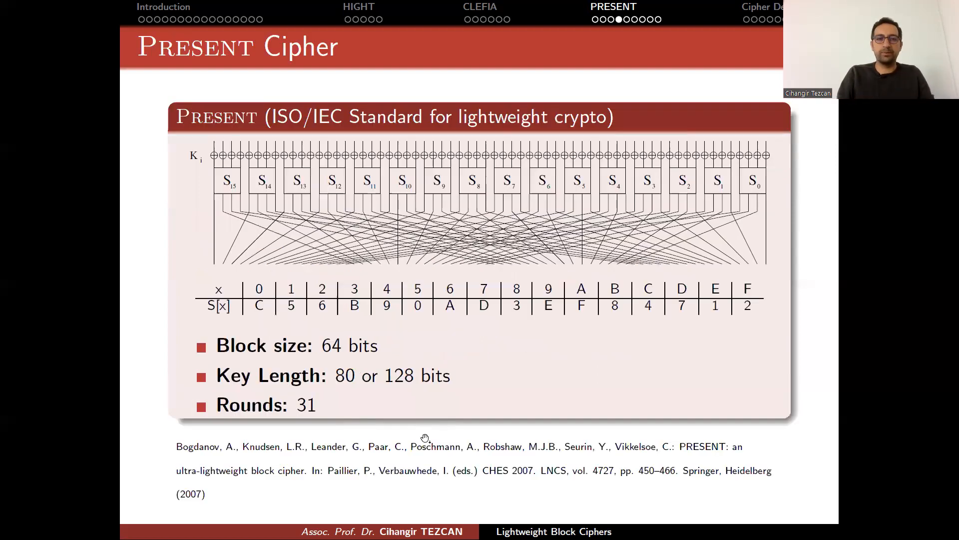
mouse_move(179, 226)
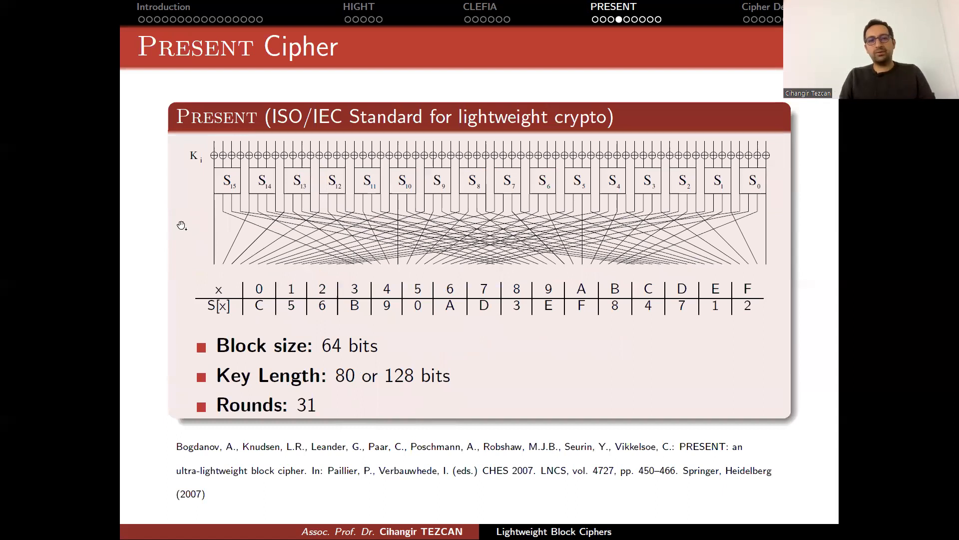
mouse_move(374, 125)
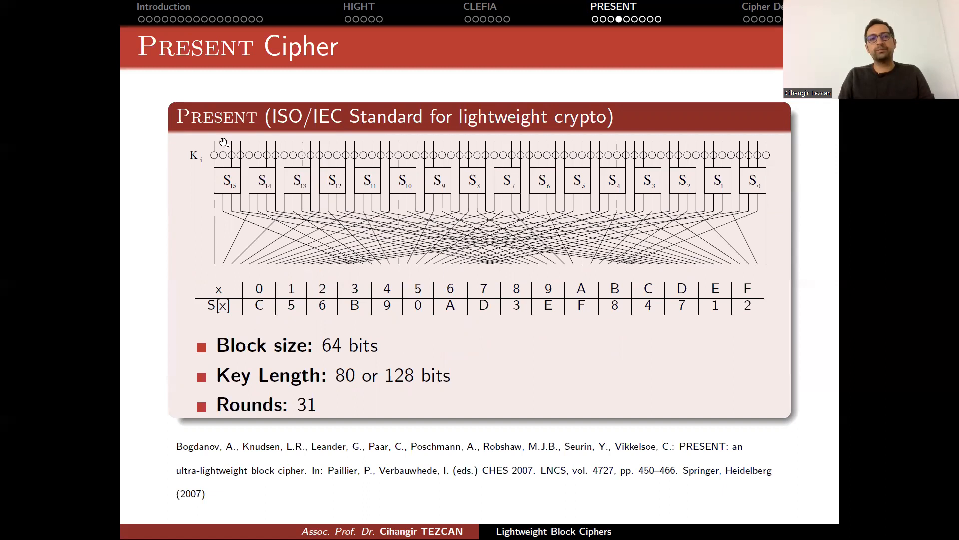
mouse_move(280, 285)
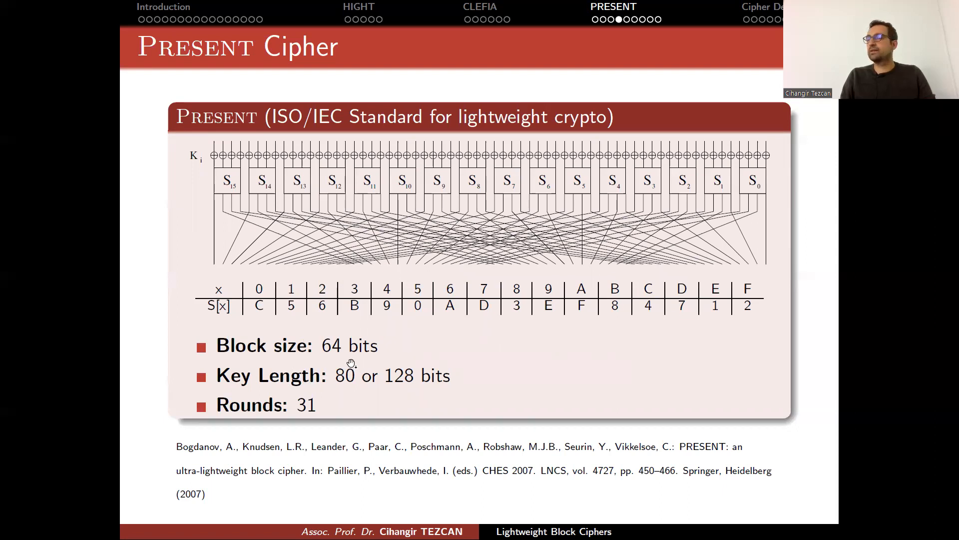
mouse_move(233, 152)
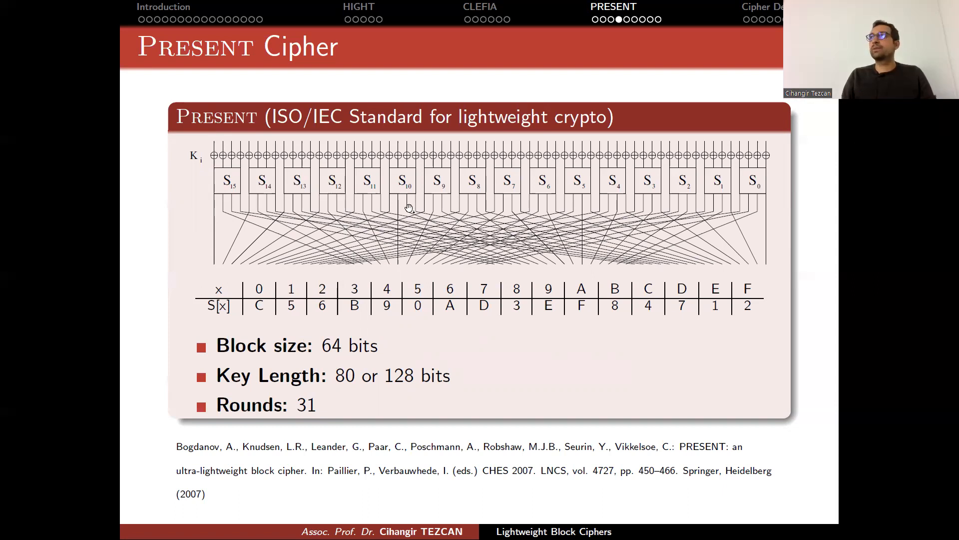
mouse_move(306, 386)
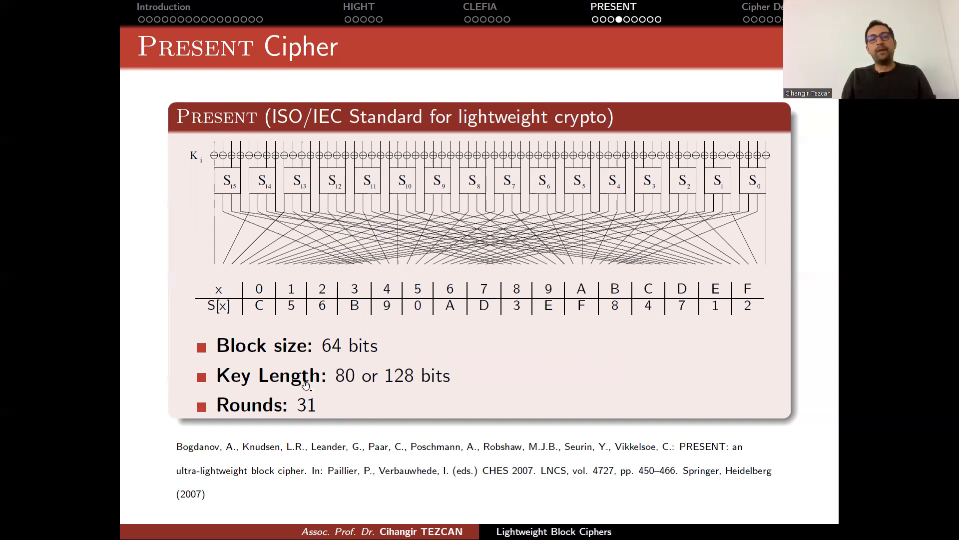
mouse_move(340, 392)
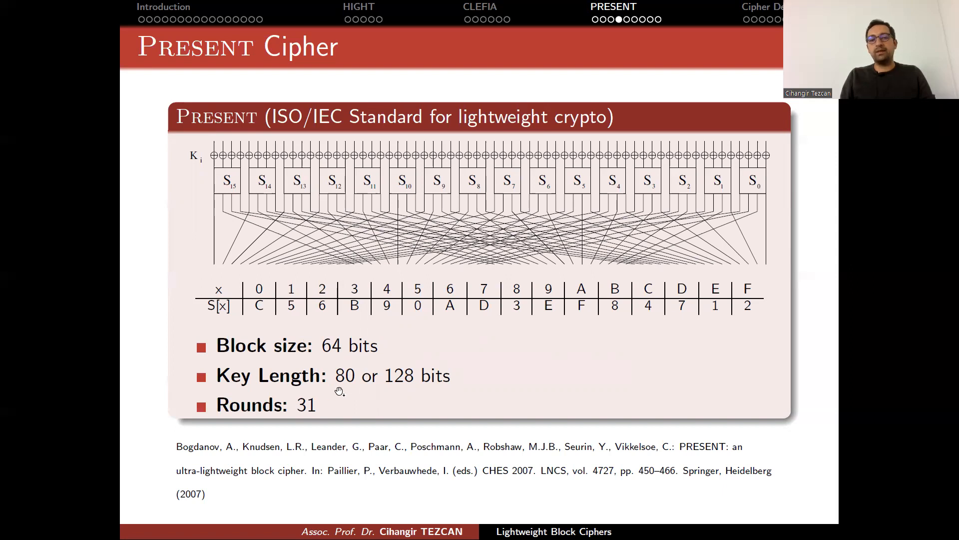
mouse_move(411, 393)
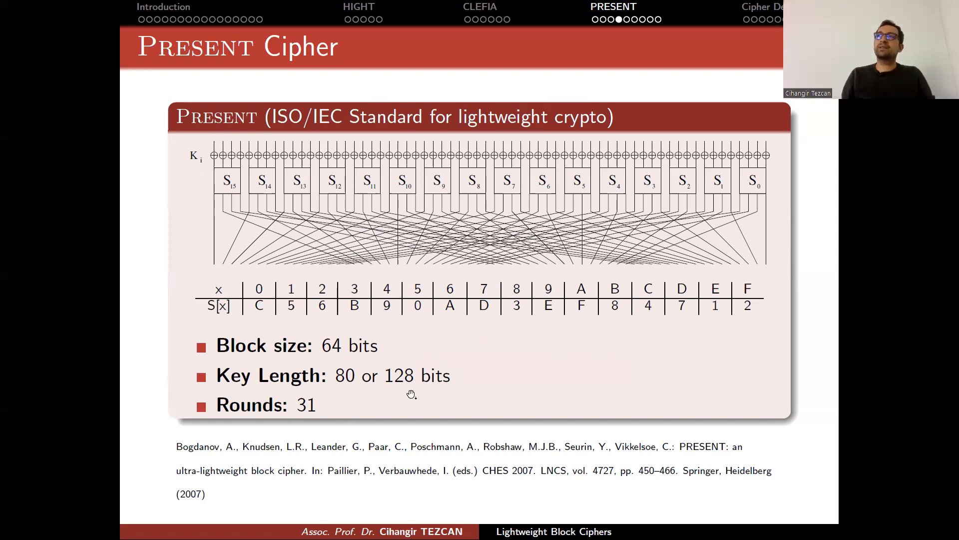
mouse_move(362, 384)
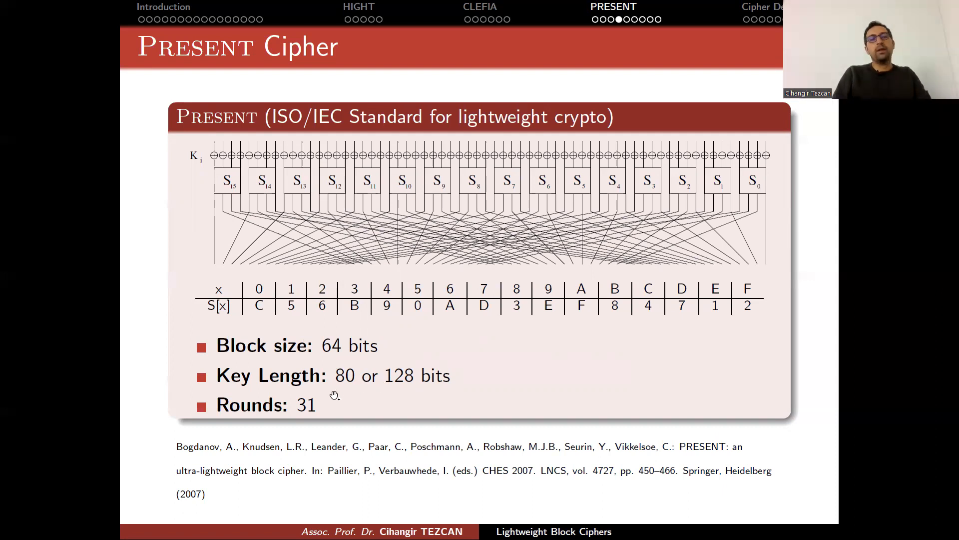
mouse_move(407, 374)
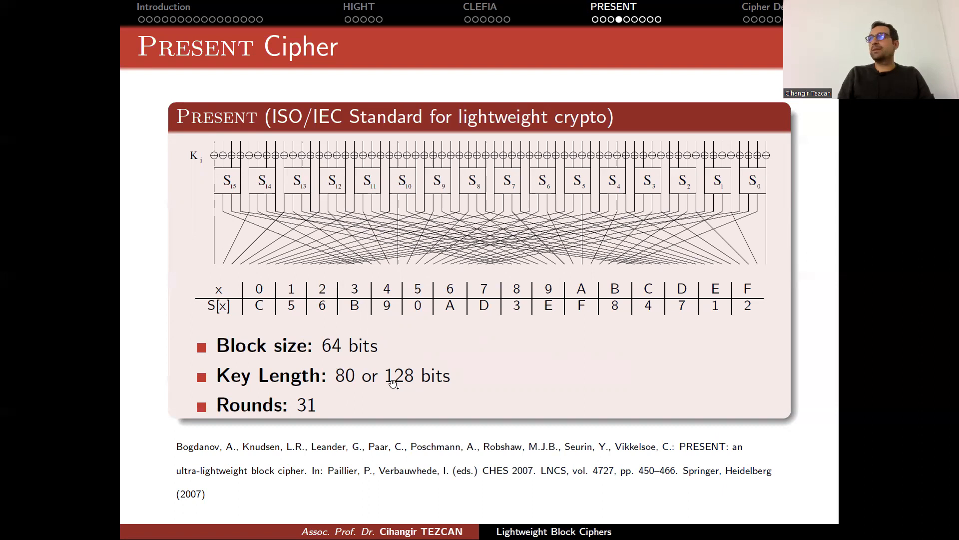
mouse_move(373, 385)
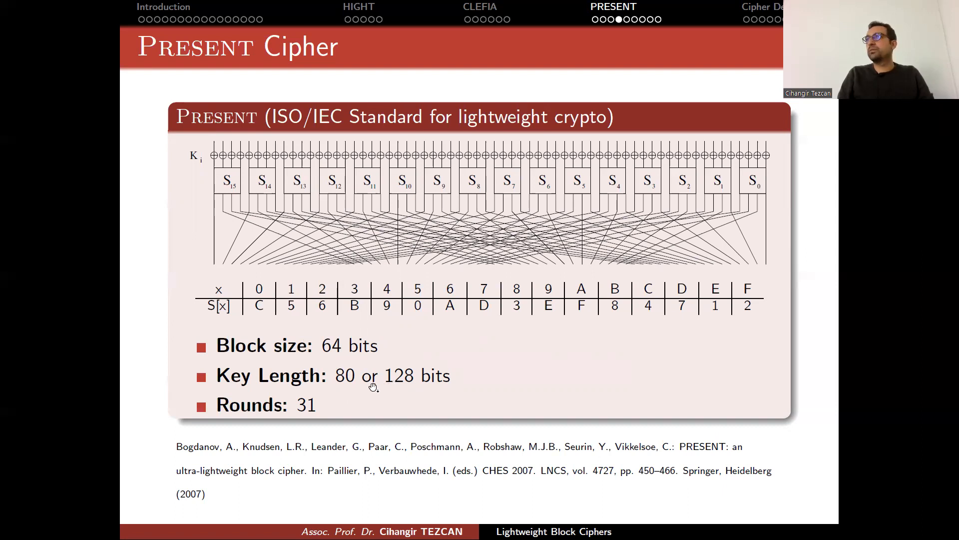
mouse_move(371, 370)
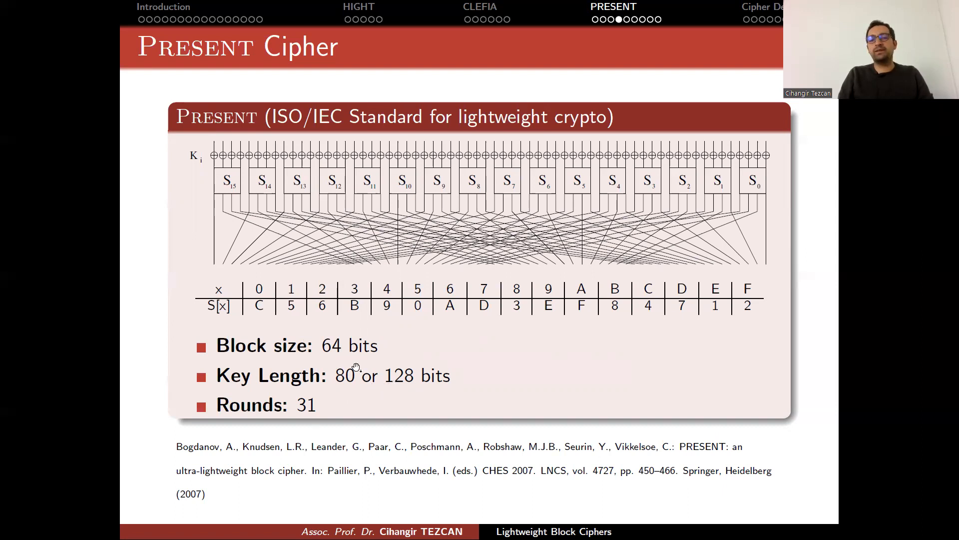
mouse_move(363, 404)
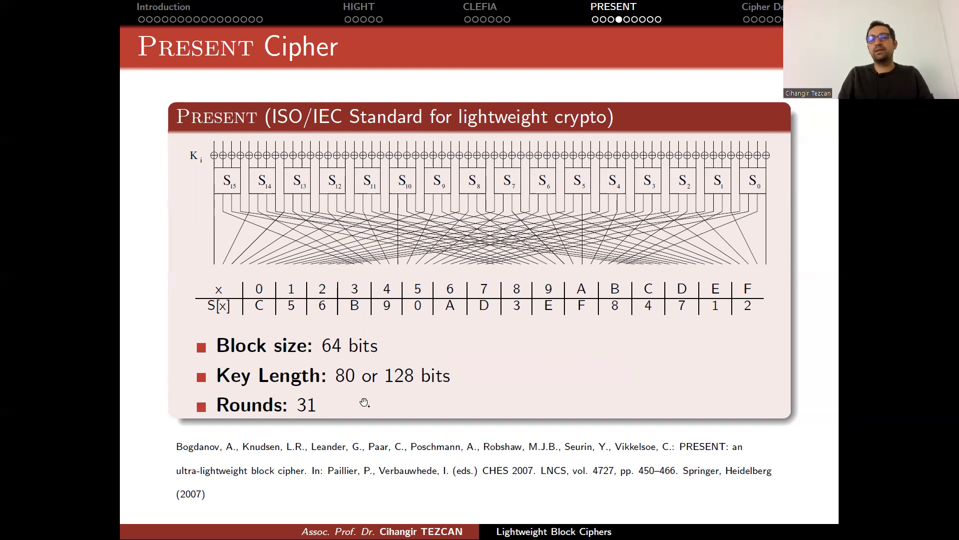
mouse_move(434, 373)
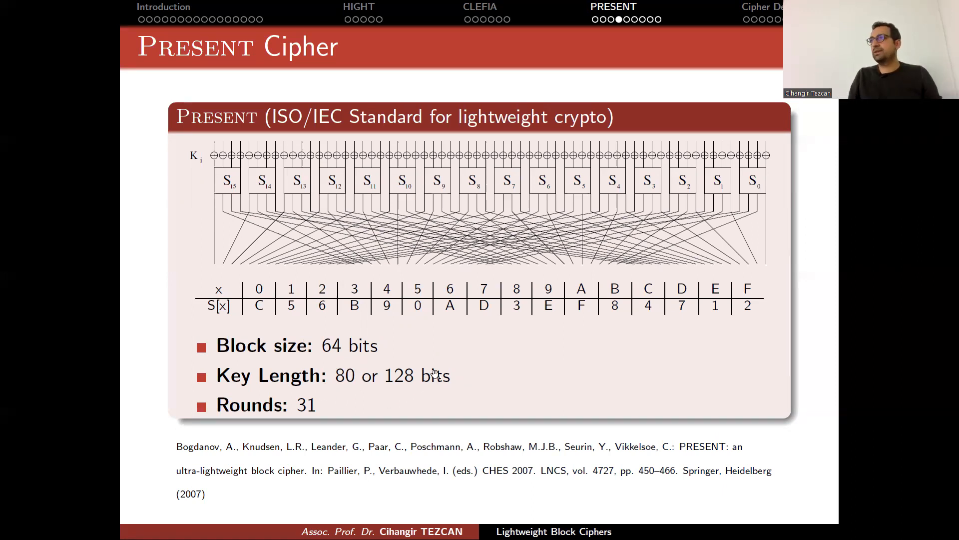
mouse_move(341, 407)
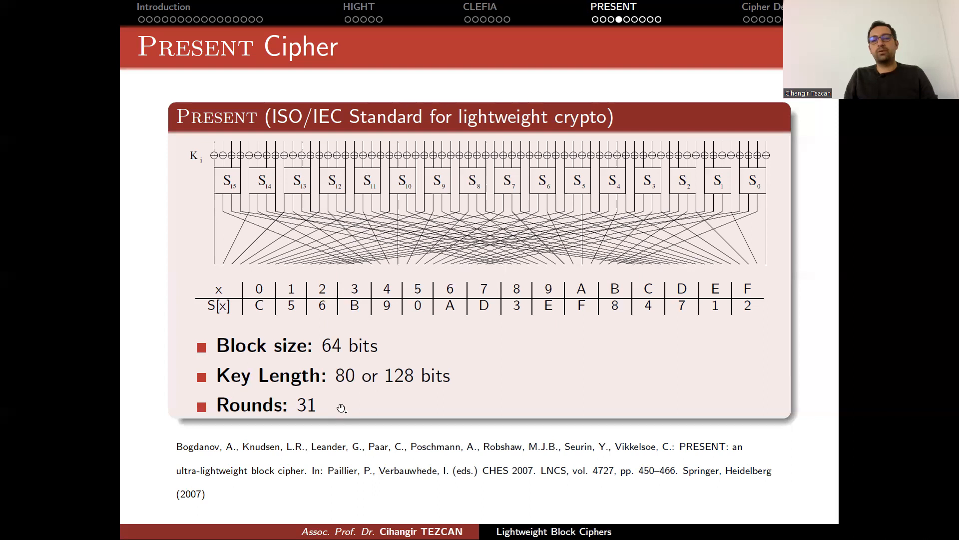
mouse_move(311, 428)
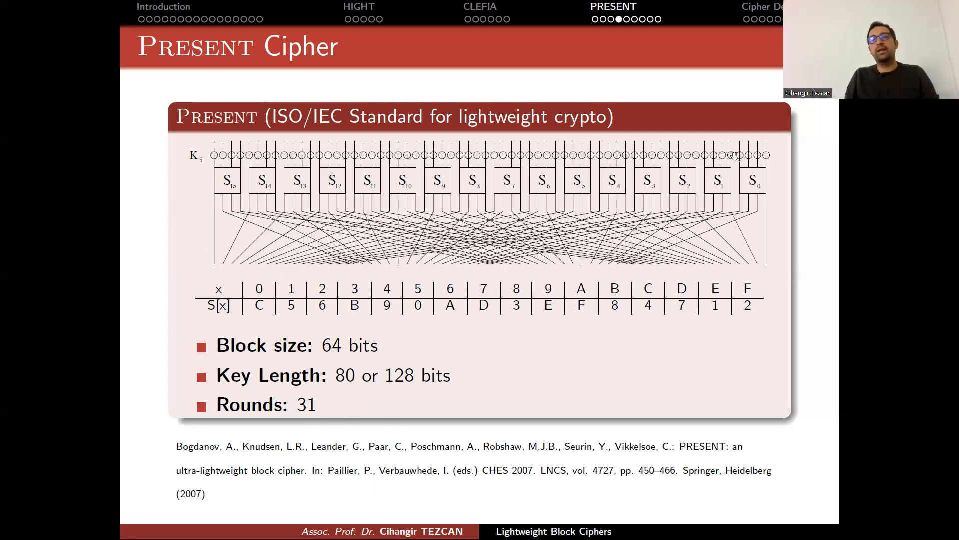
mouse_move(749, 383)
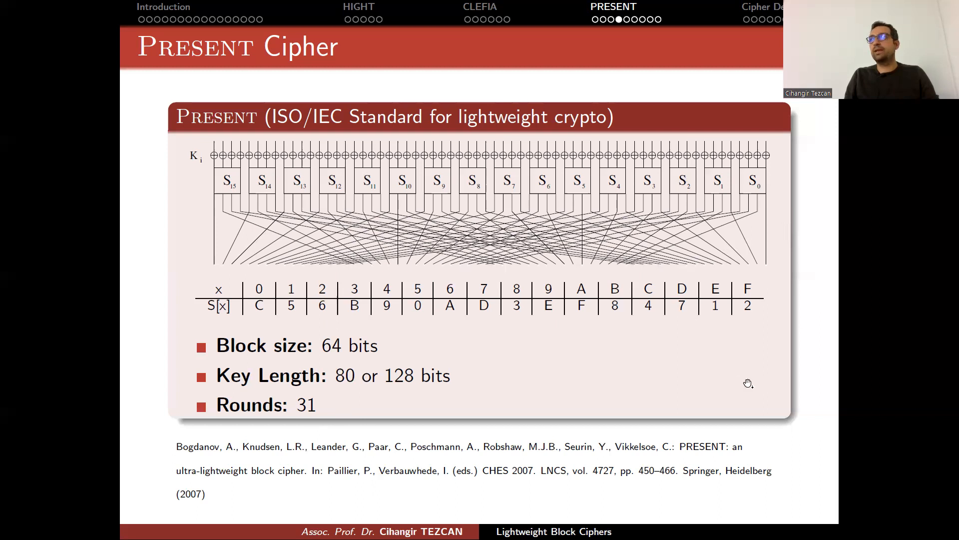
mouse_move(202, 270)
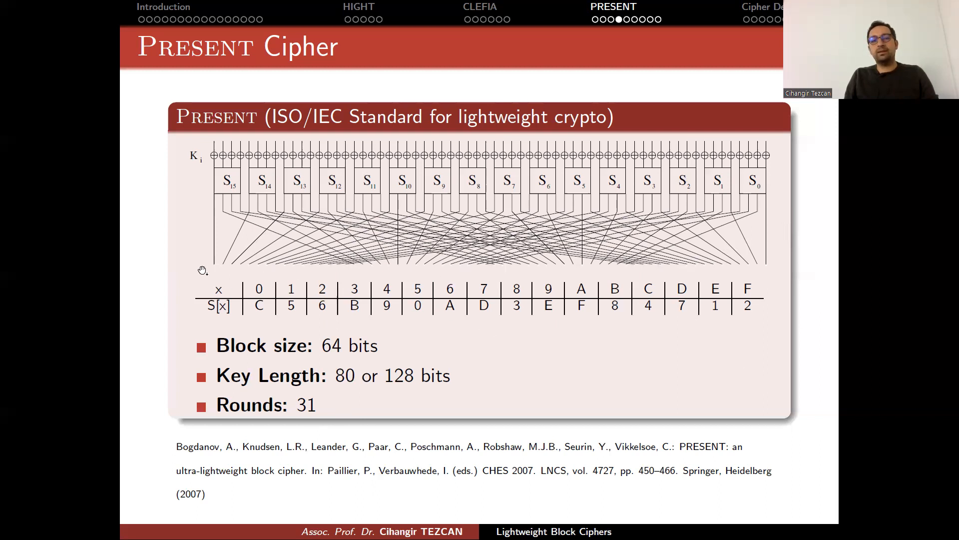
mouse_move(586, 273)
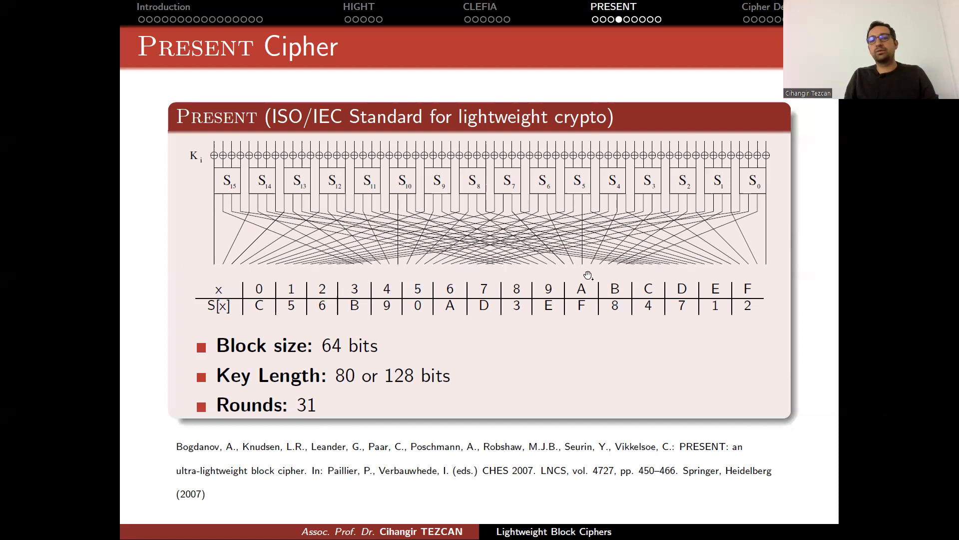
mouse_move(195, 231)
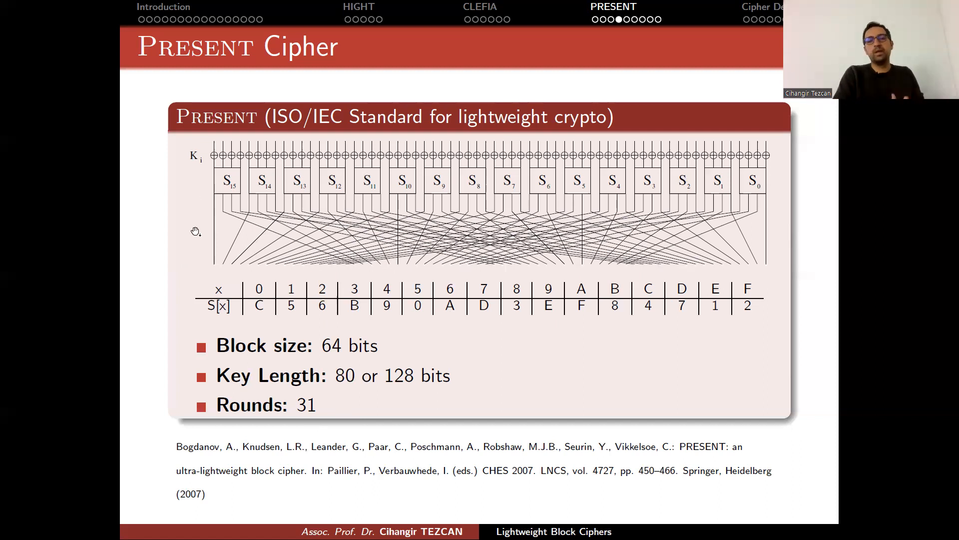
mouse_move(265, 372)
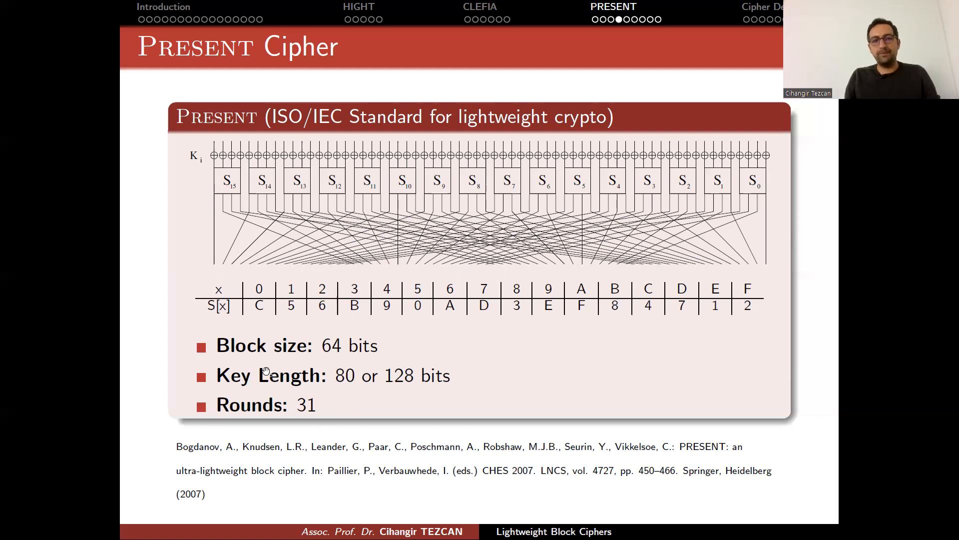
mouse_move(261, 364)
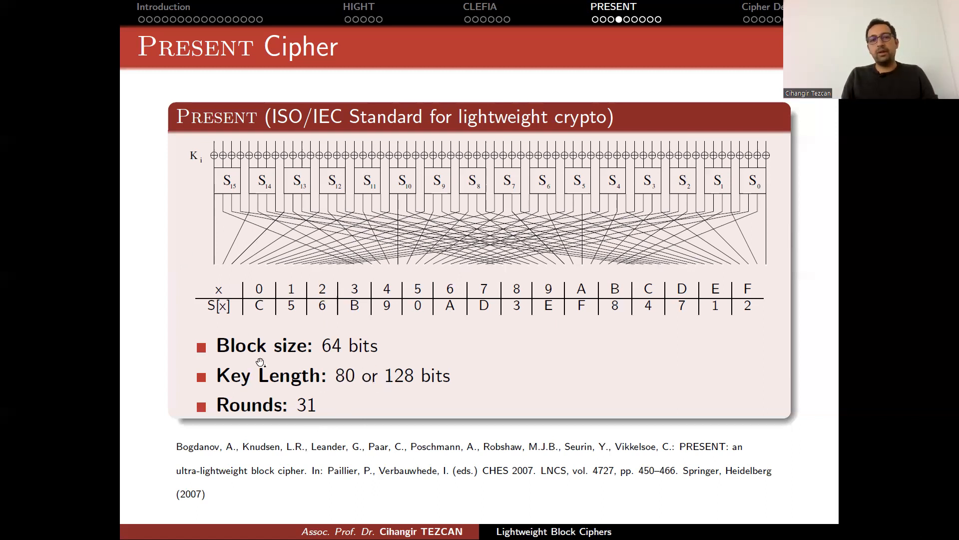
mouse_move(208, 156)
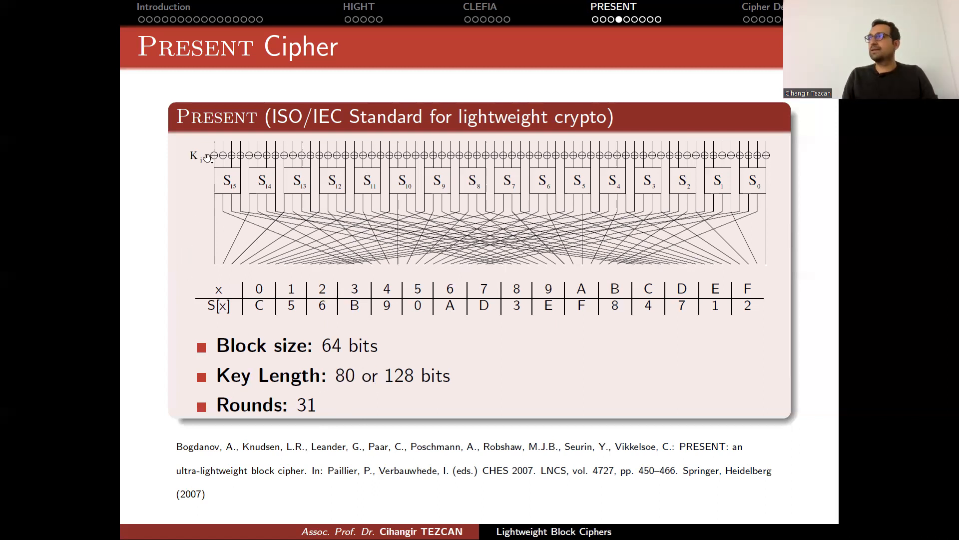
mouse_move(195, 179)
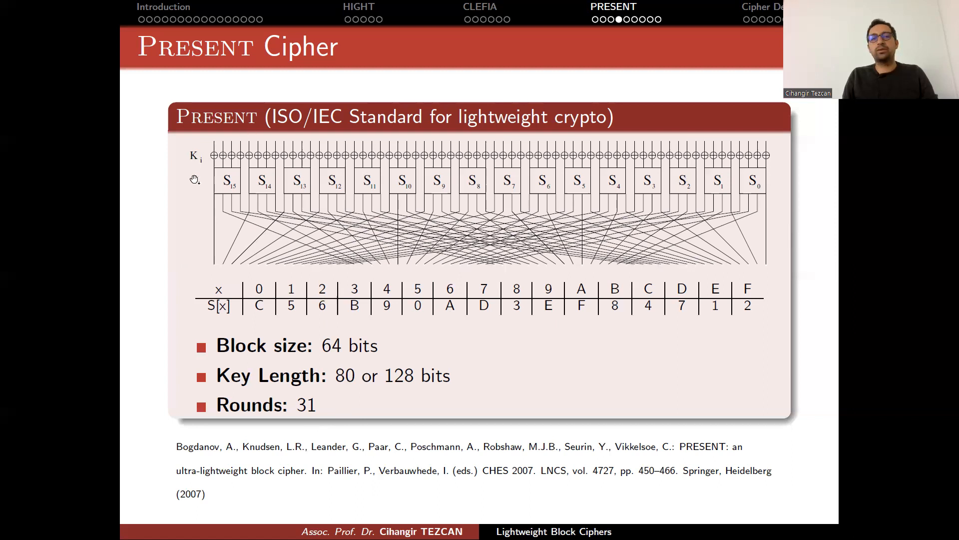
mouse_move(217, 168)
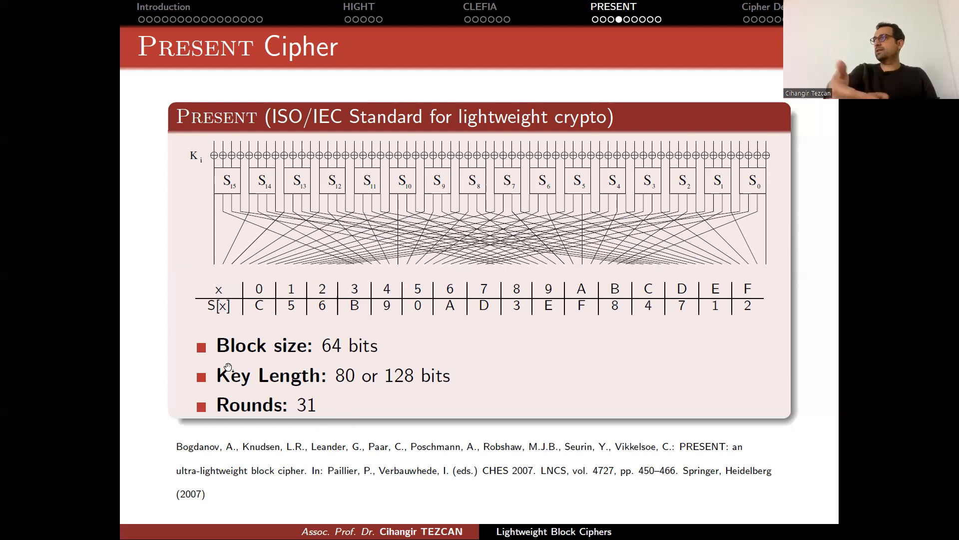
mouse_move(213, 180)
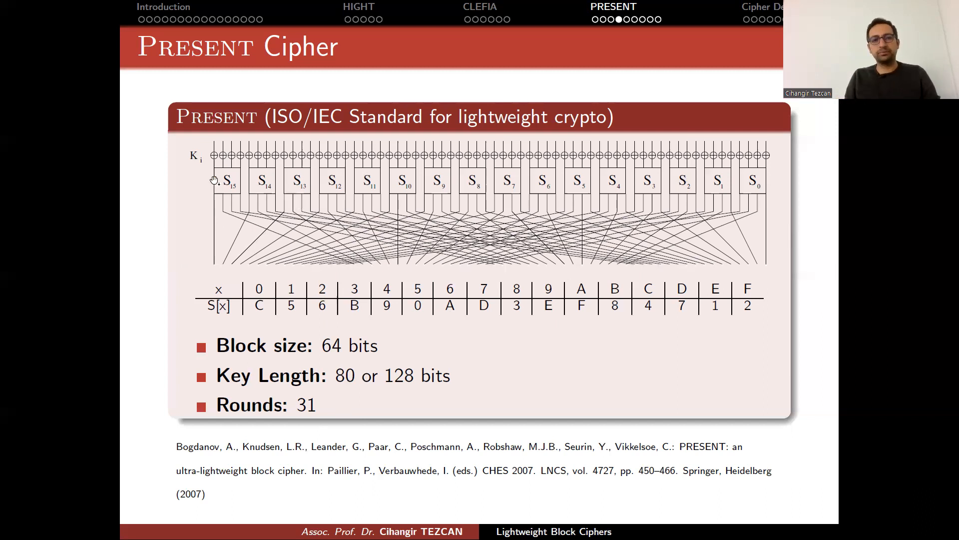
mouse_move(219, 235)
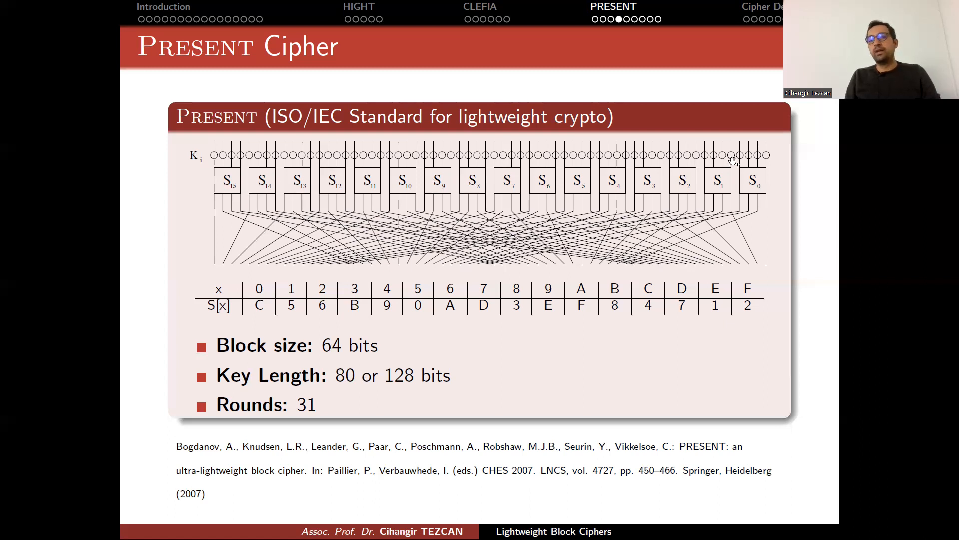
mouse_move(254, 191)
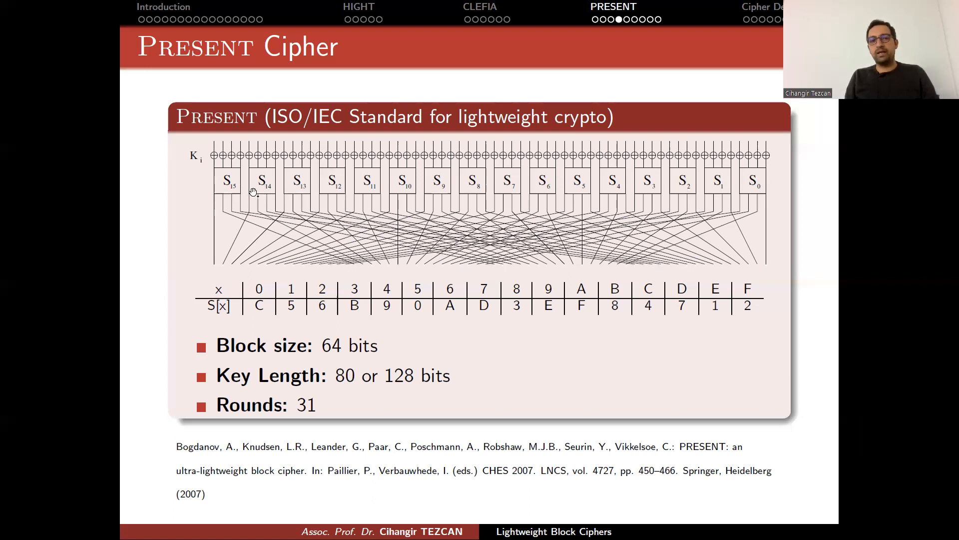
mouse_move(380, 319)
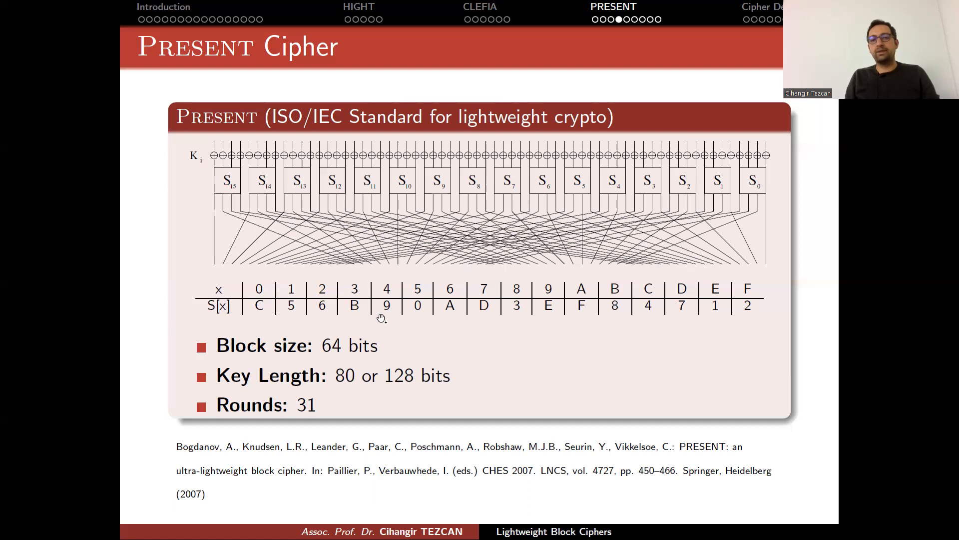
mouse_move(493, 353)
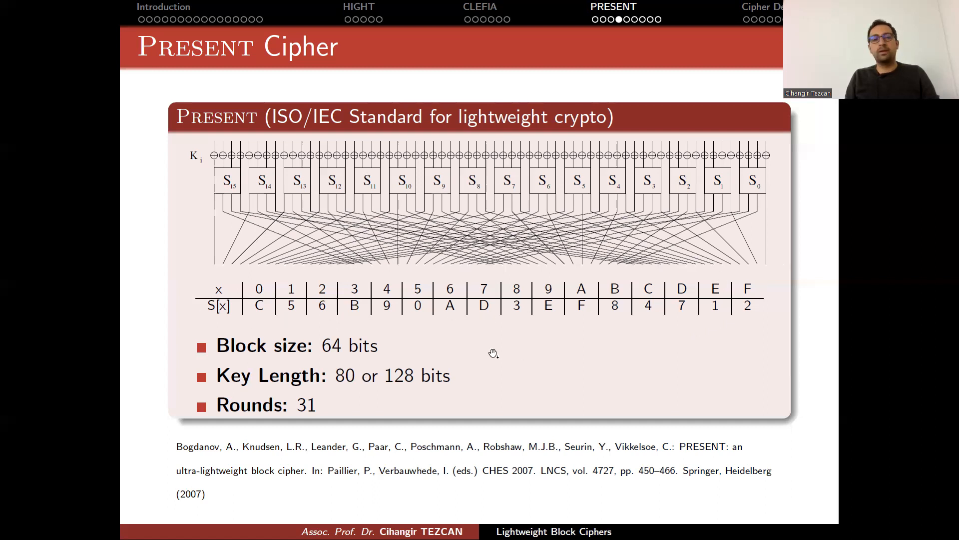
mouse_move(232, 161)
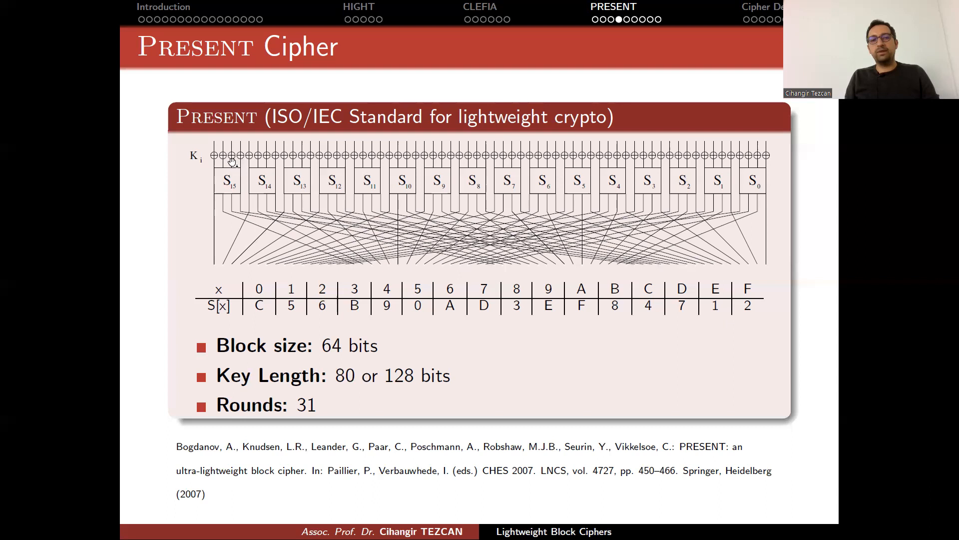
mouse_move(225, 213)
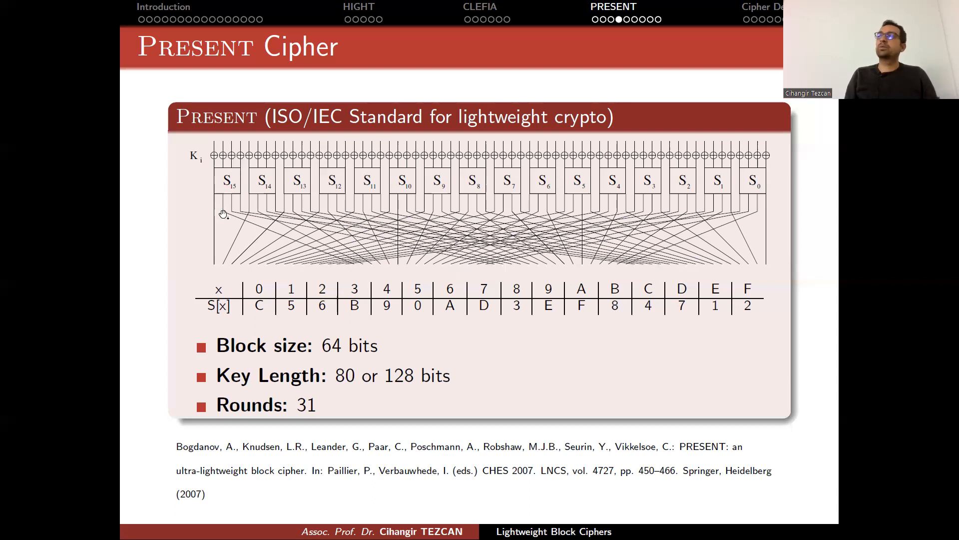
mouse_move(256, 291)
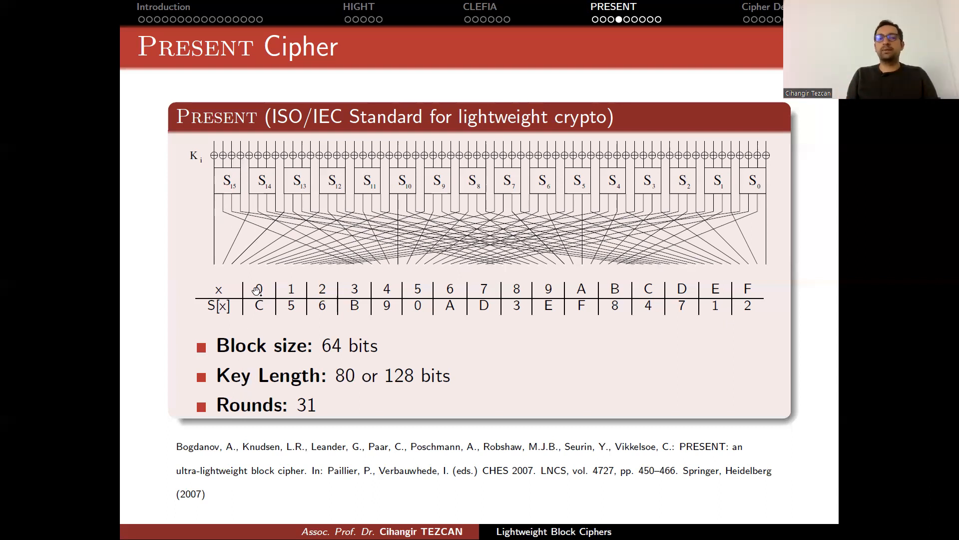
mouse_move(725, 290)
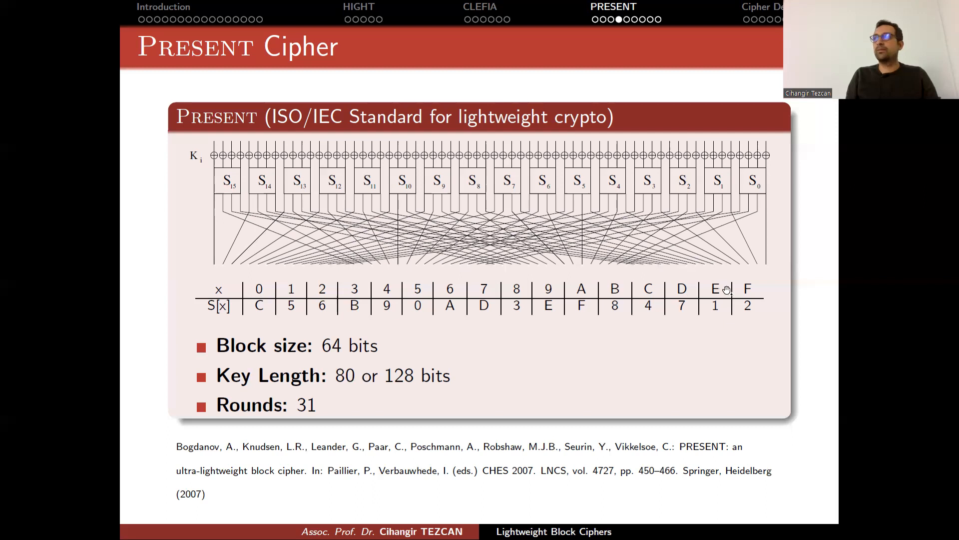
mouse_move(227, 187)
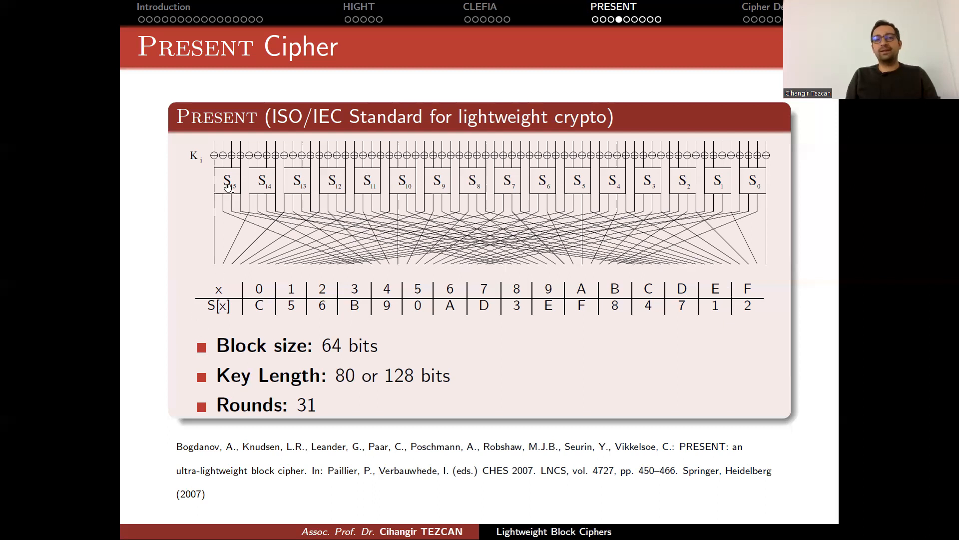
mouse_move(256, 288)
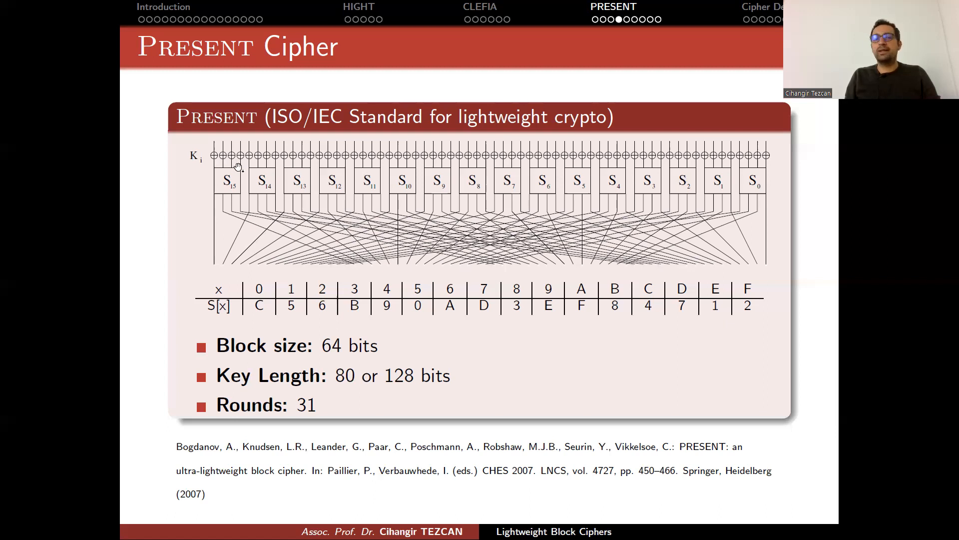
mouse_move(263, 302)
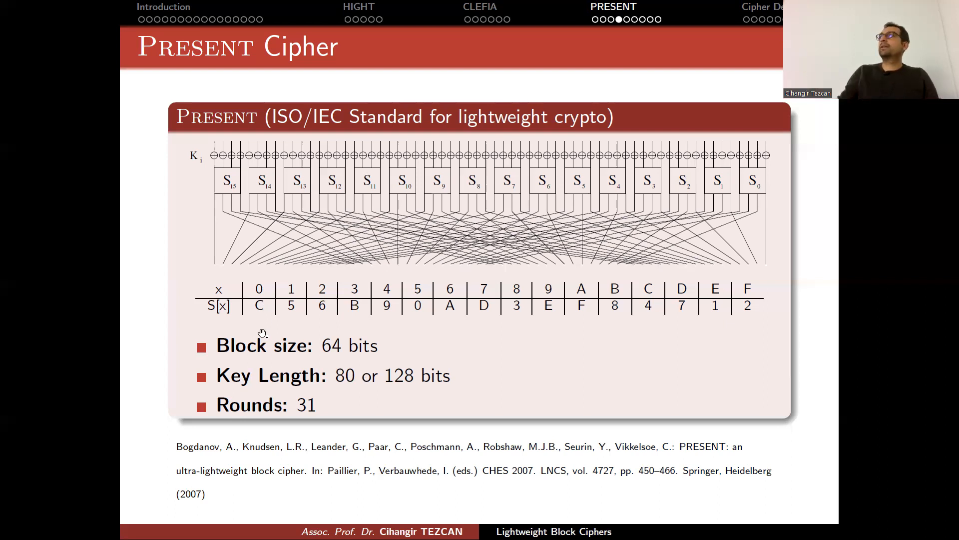
mouse_move(261, 321)
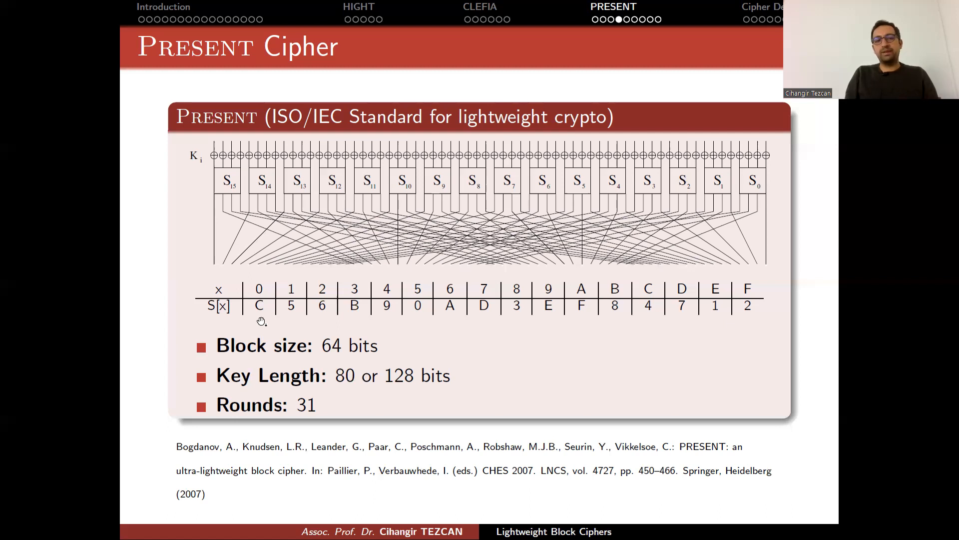
mouse_move(257, 312)
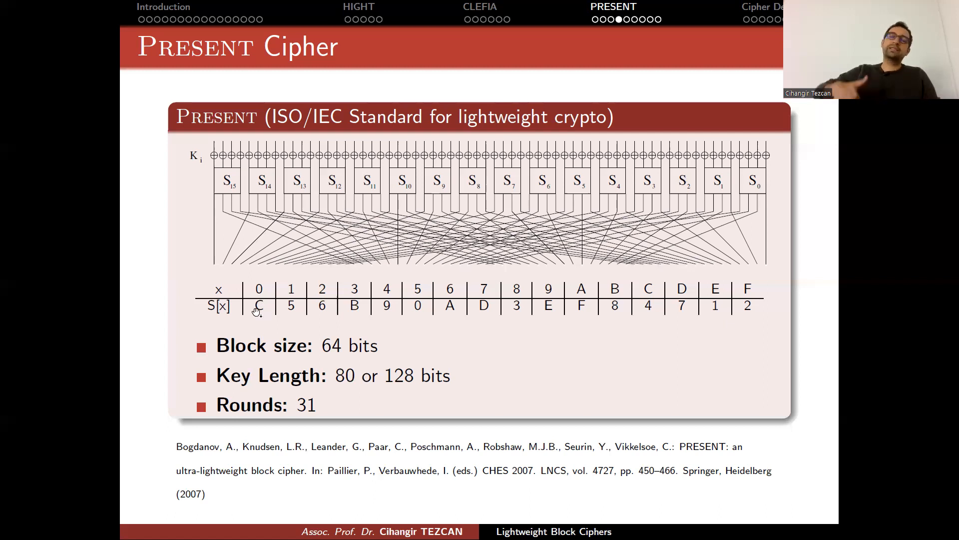
mouse_move(244, 203)
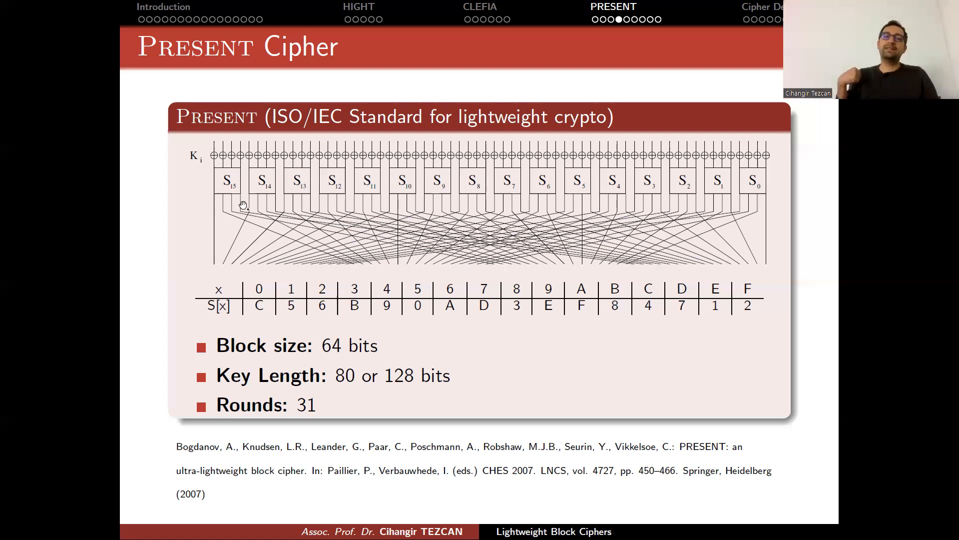
mouse_move(250, 342)
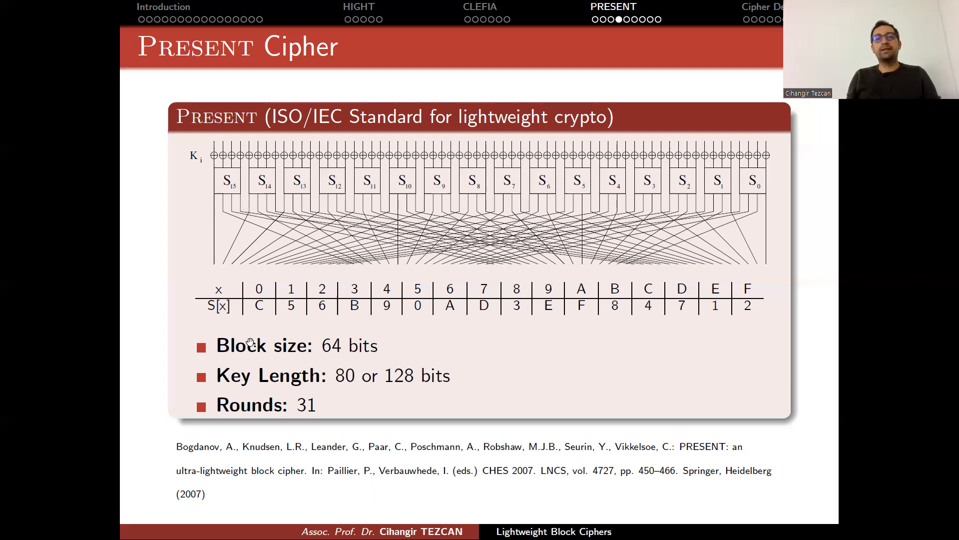
mouse_move(221, 202)
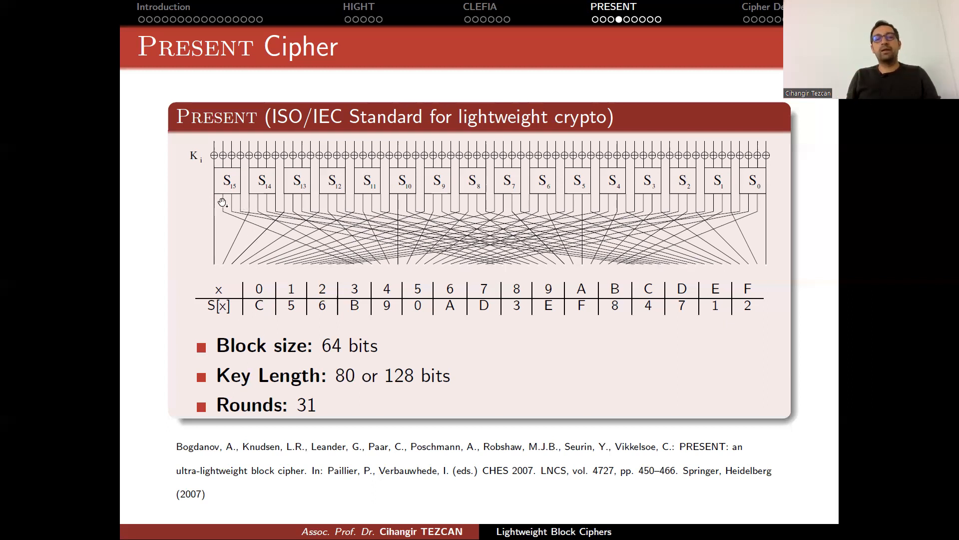
mouse_move(242, 199)
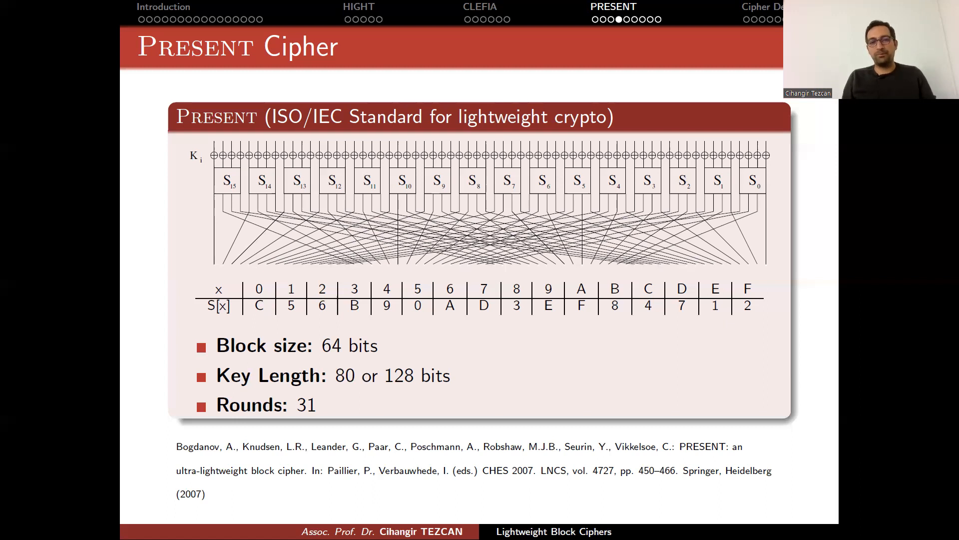
mouse_move(236, 205)
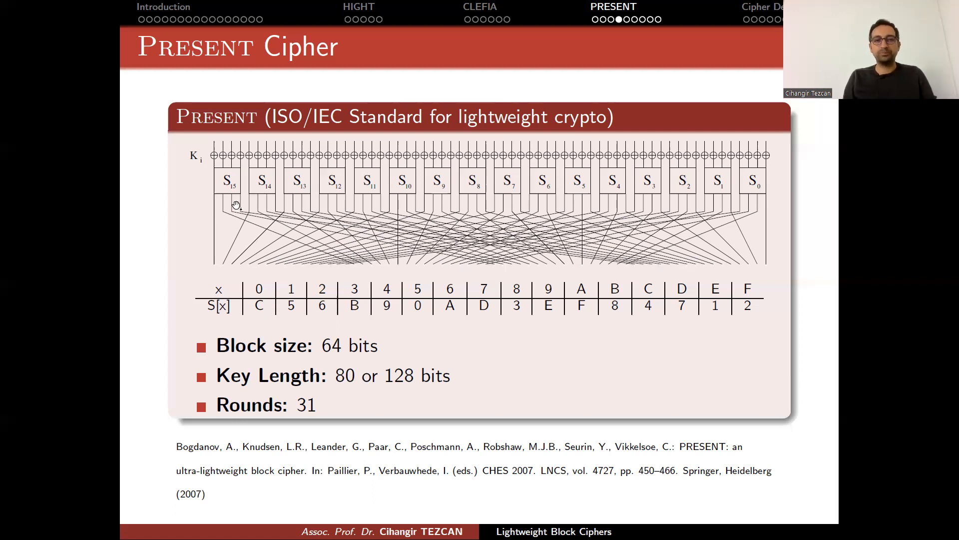
mouse_move(217, 166)
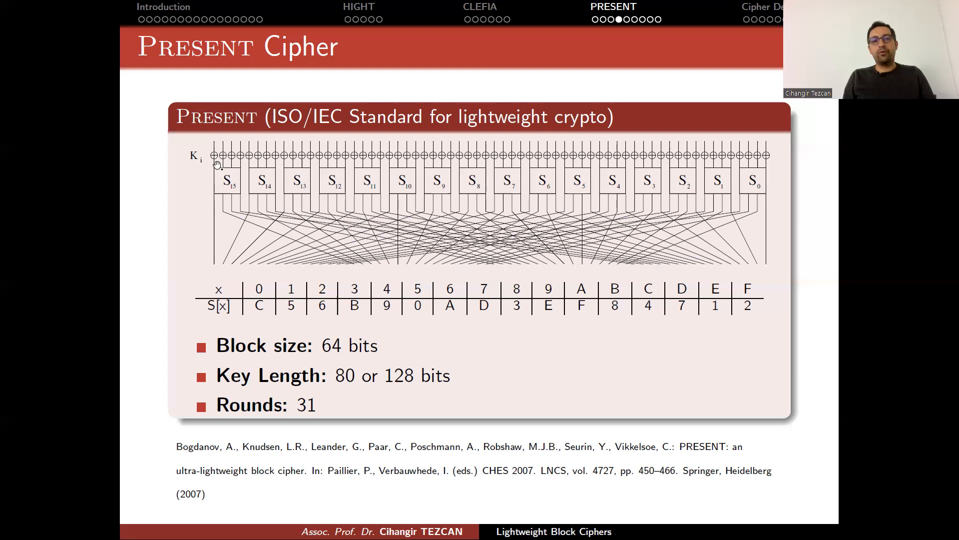
mouse_move(222, 198)
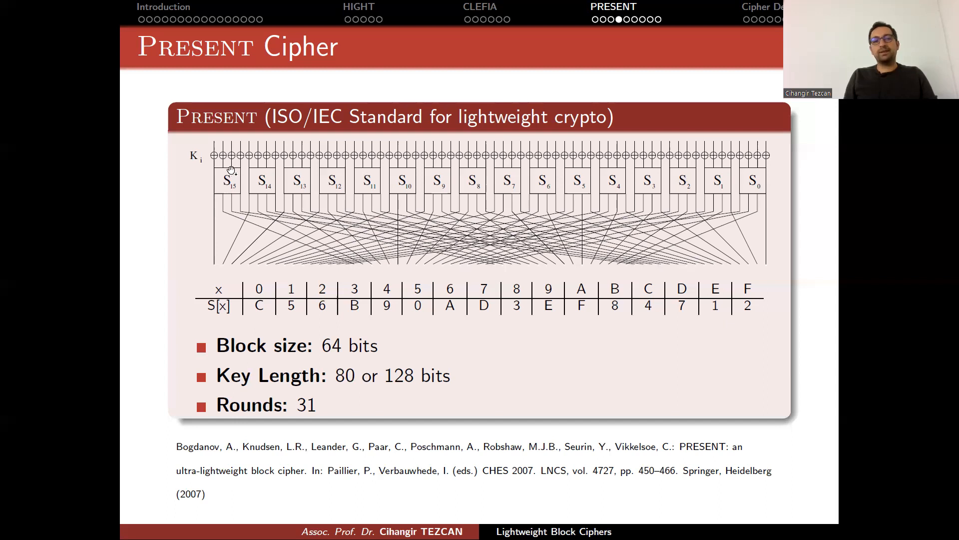
mouse_move(274, 178)
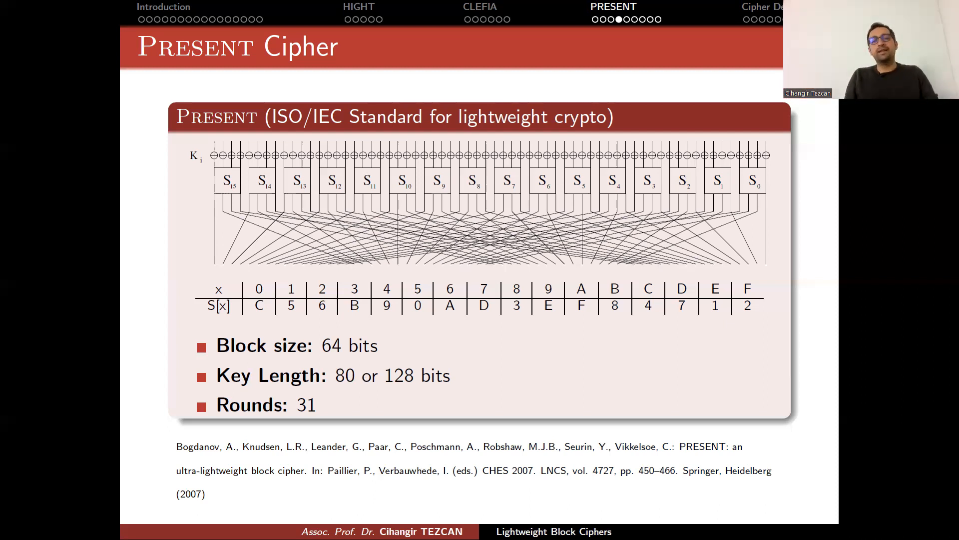
mouse_move(646, 198)
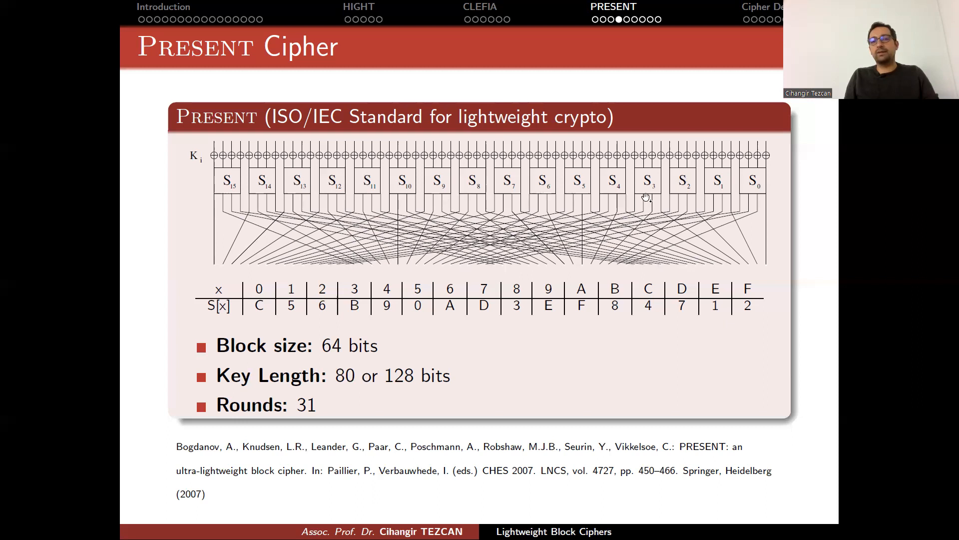
mouse_move(239, 242)
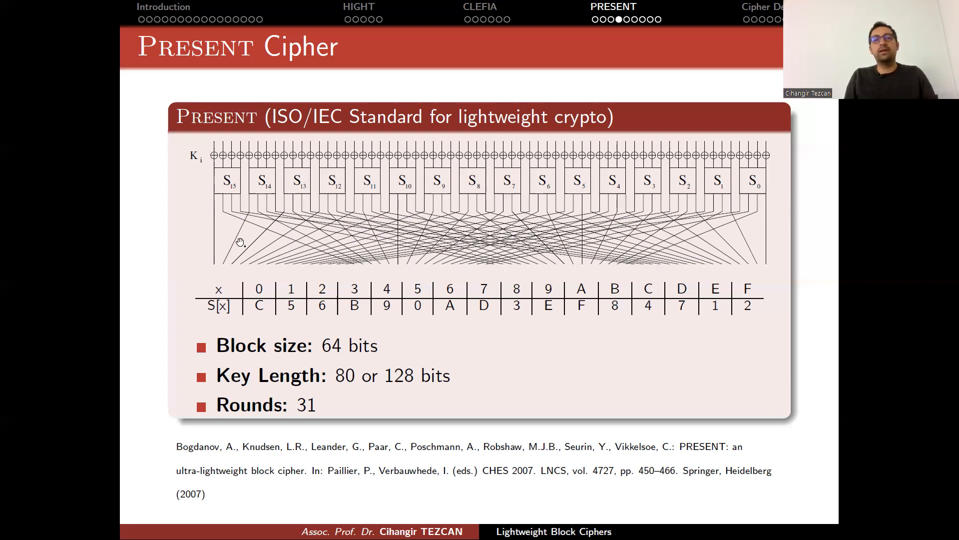
mouse_move(599, 252)
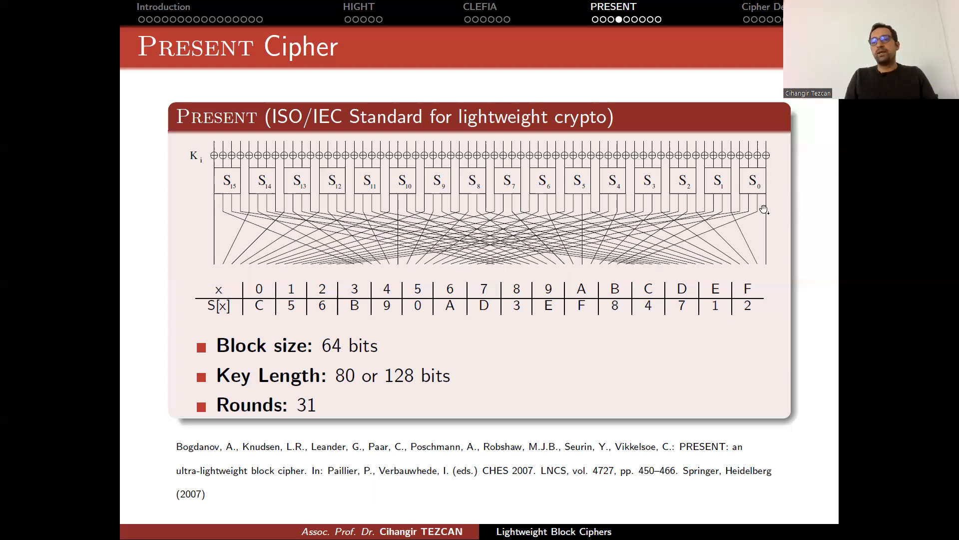
mouse_move(762, 264)
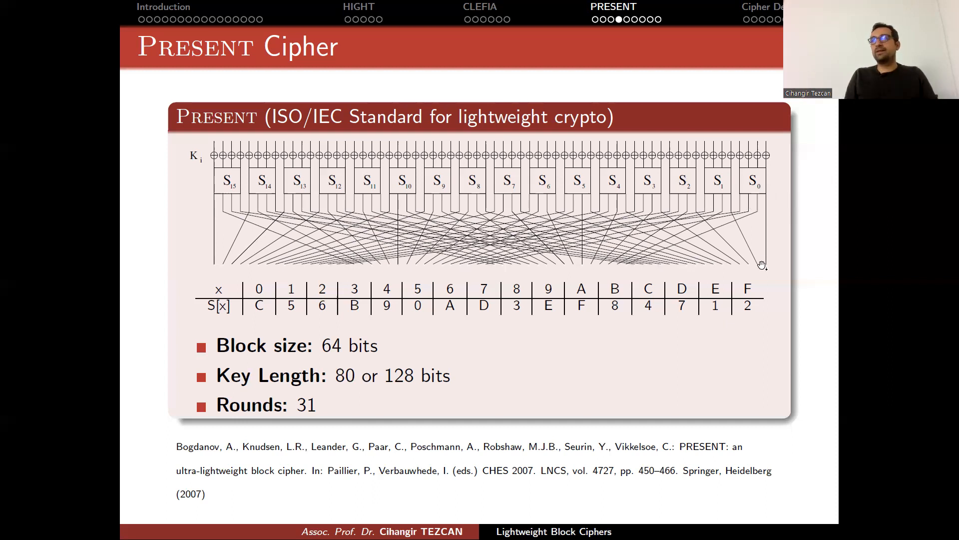
mouse_move(780, 284)
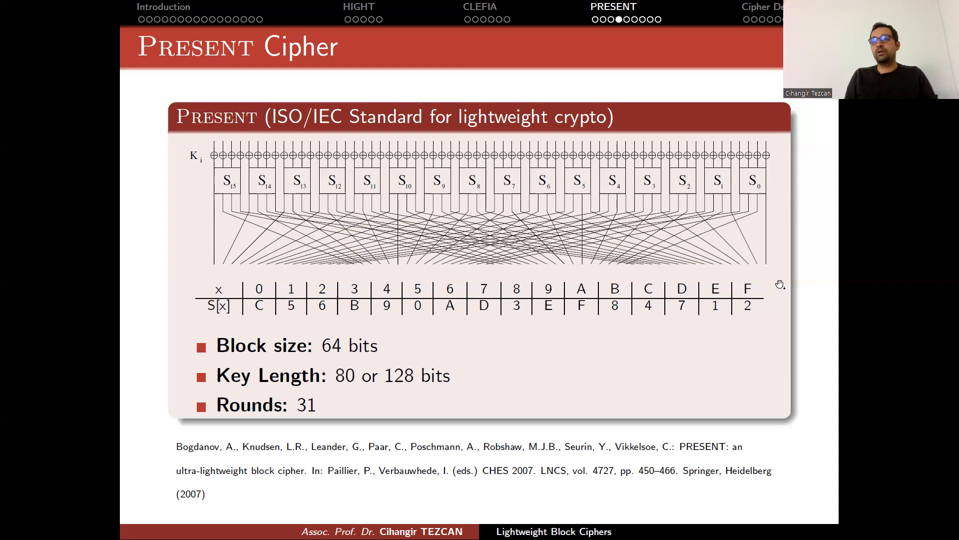
mouse_move(760, 207)
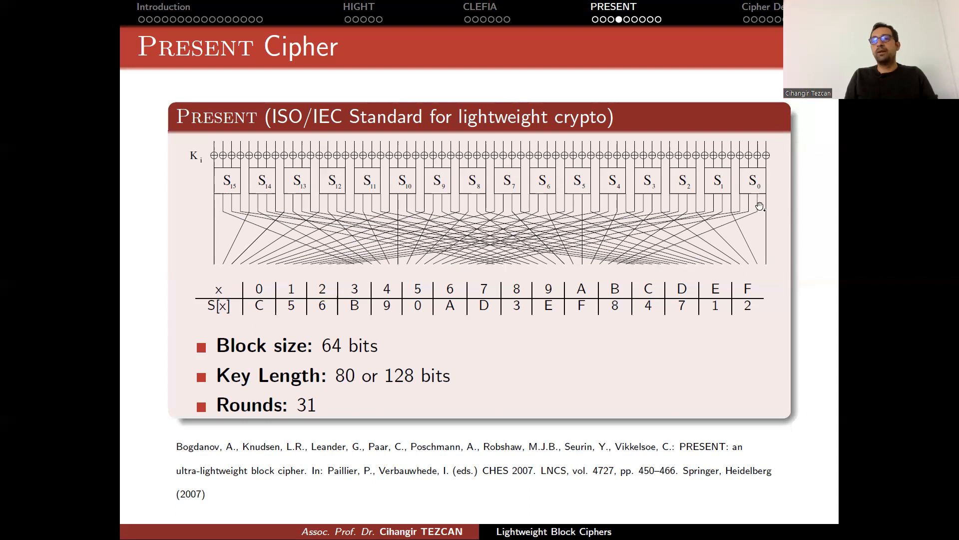
mouse_move(660, 256)
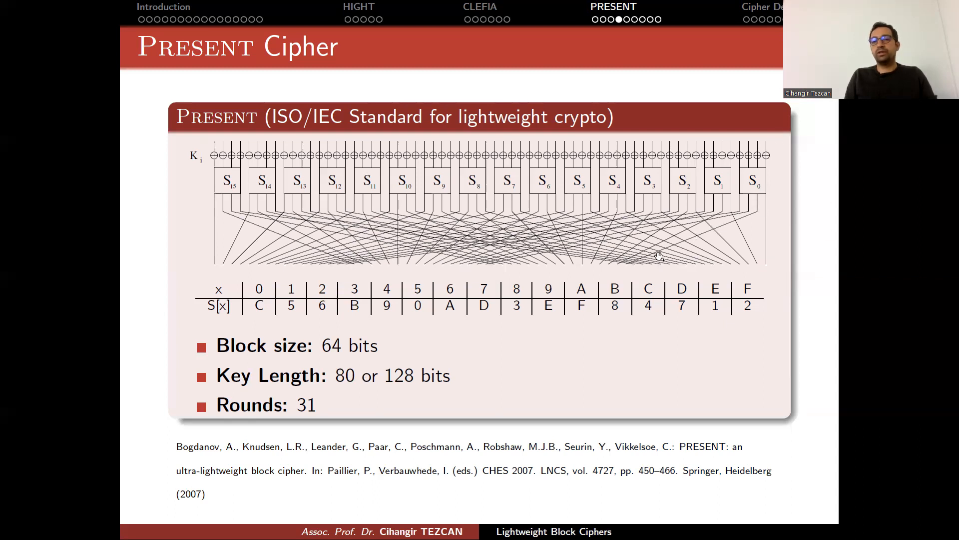
mouse_move(619, 270)
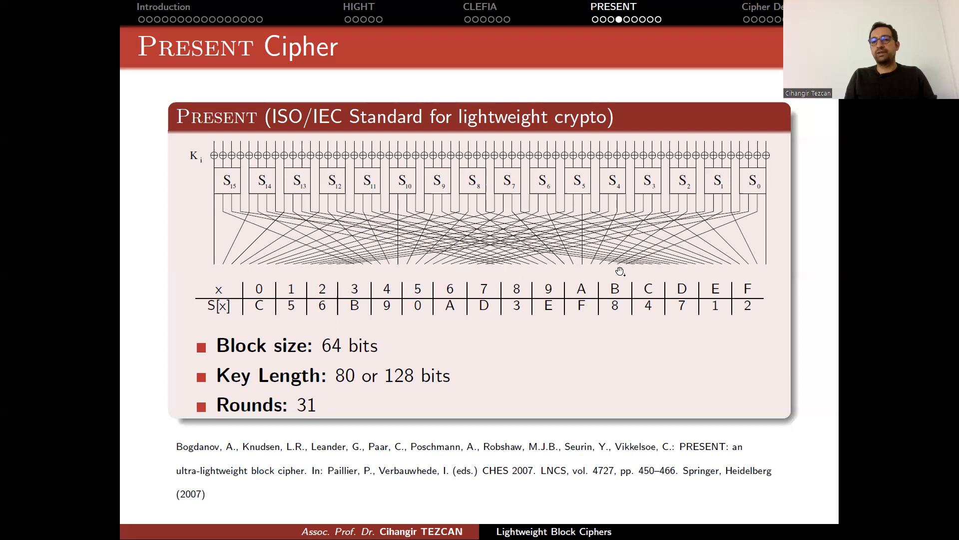
mouse_move(828, 137)
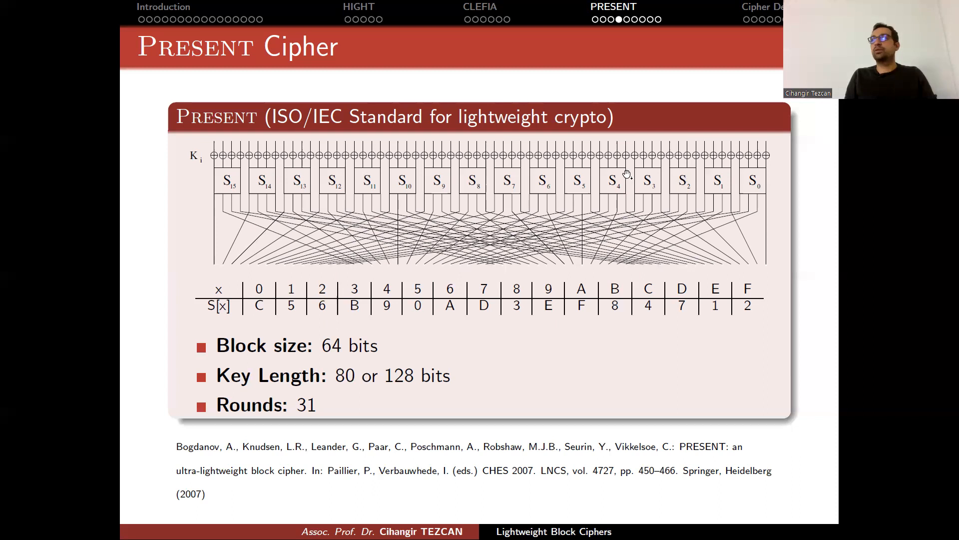
mouse_move(688, 183)
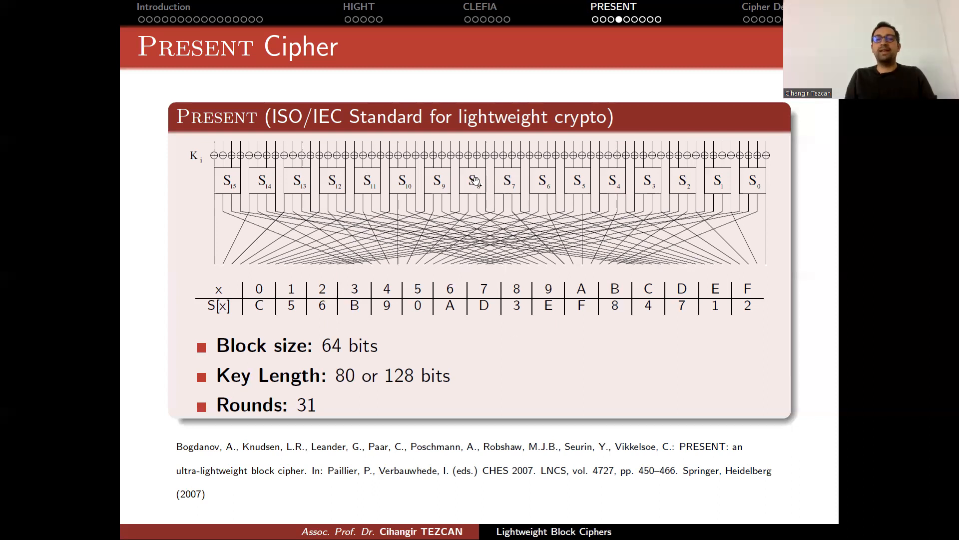
mouse_move(360, 288)
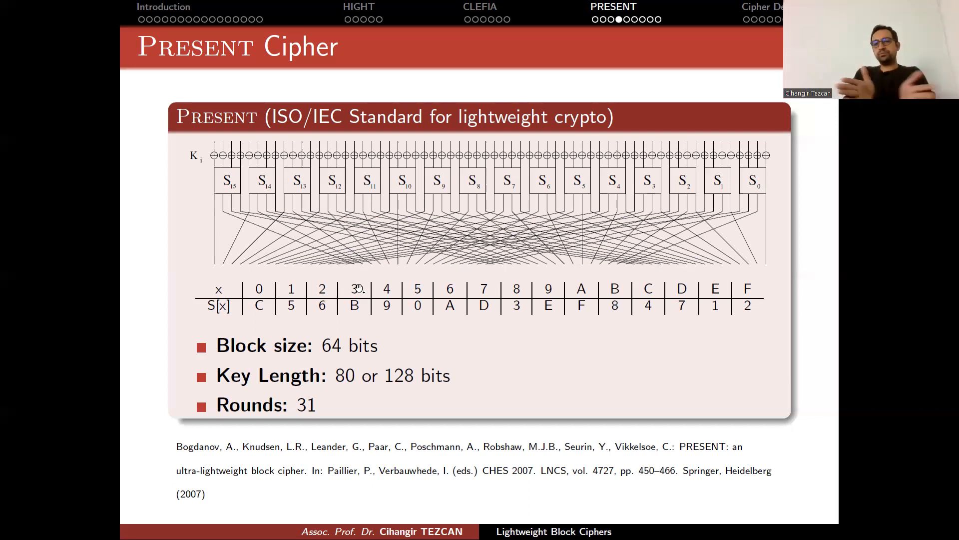
mouse_move(754, 106)
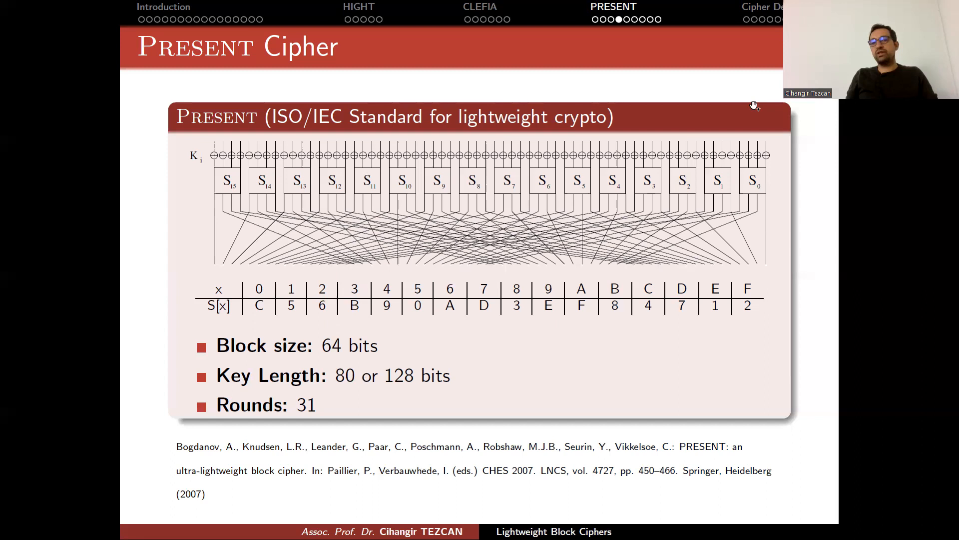
mouse_move(767, 138)
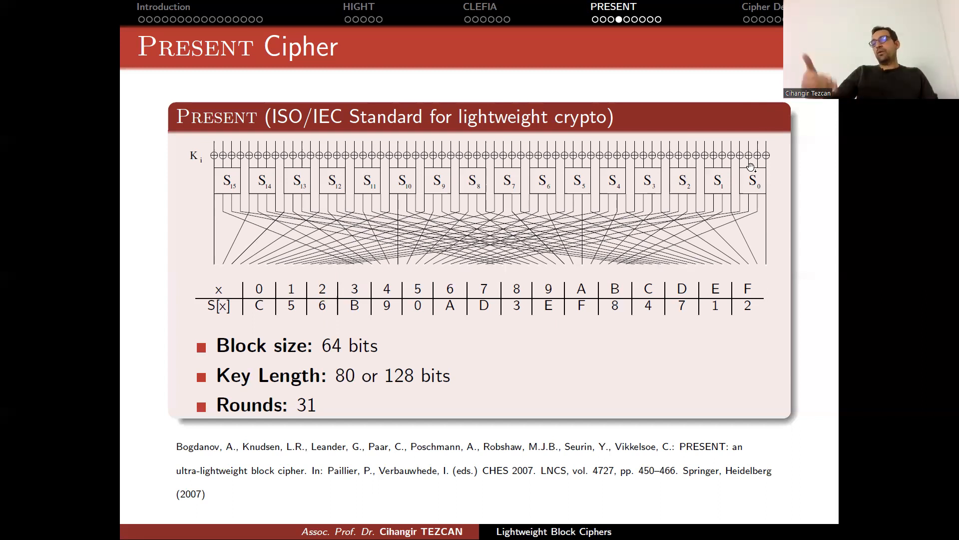
mouse_move(786, 274)
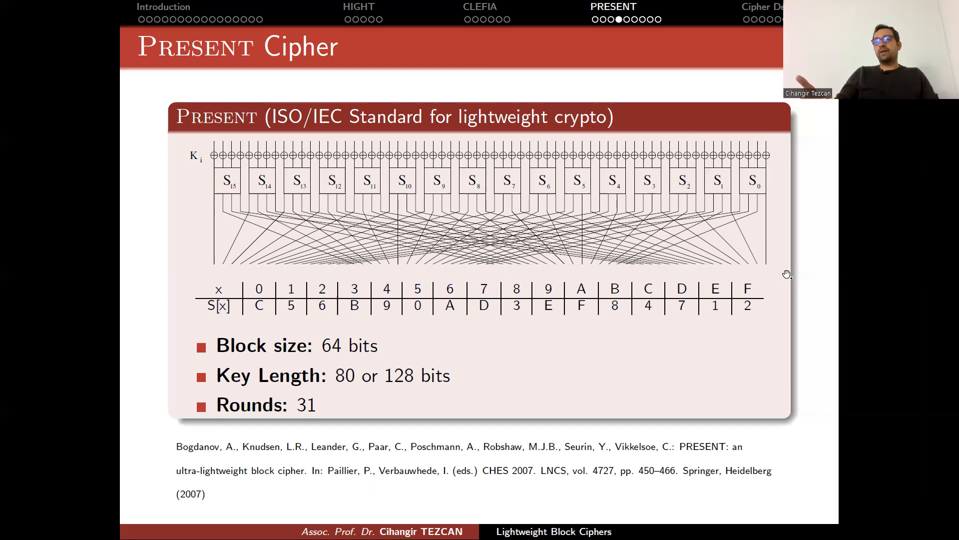
mouse_move(170, 433)
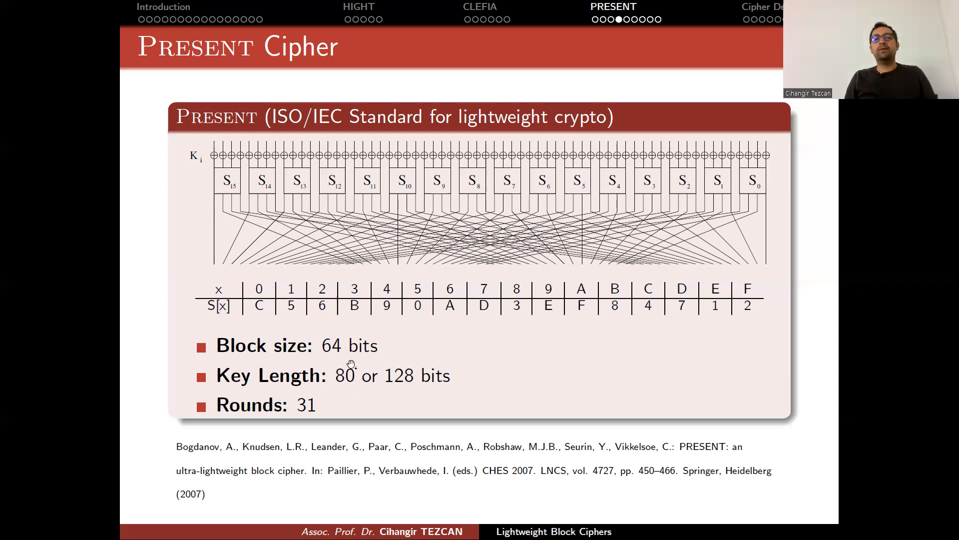
mouse_move(354, 382)
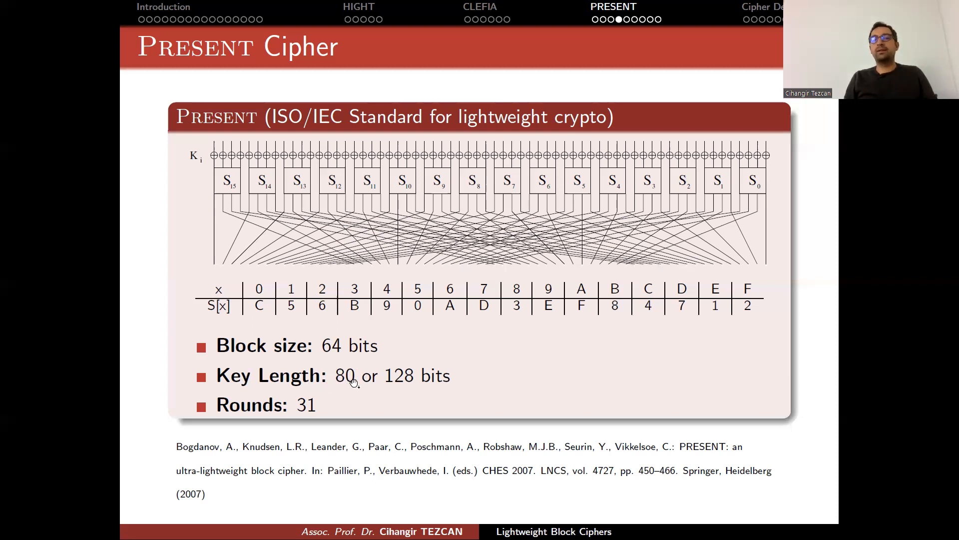
mouse_move(197, 158)
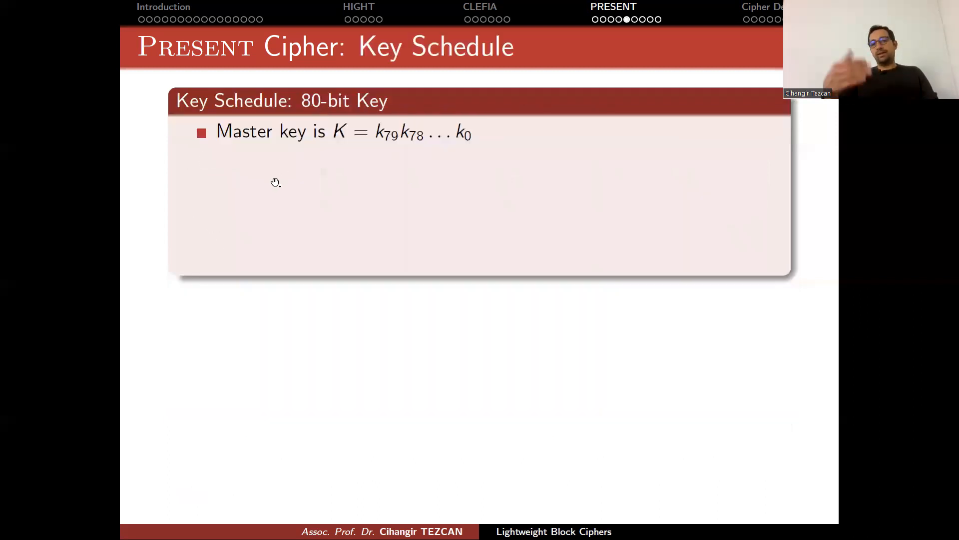
mouse_move(270, 201)
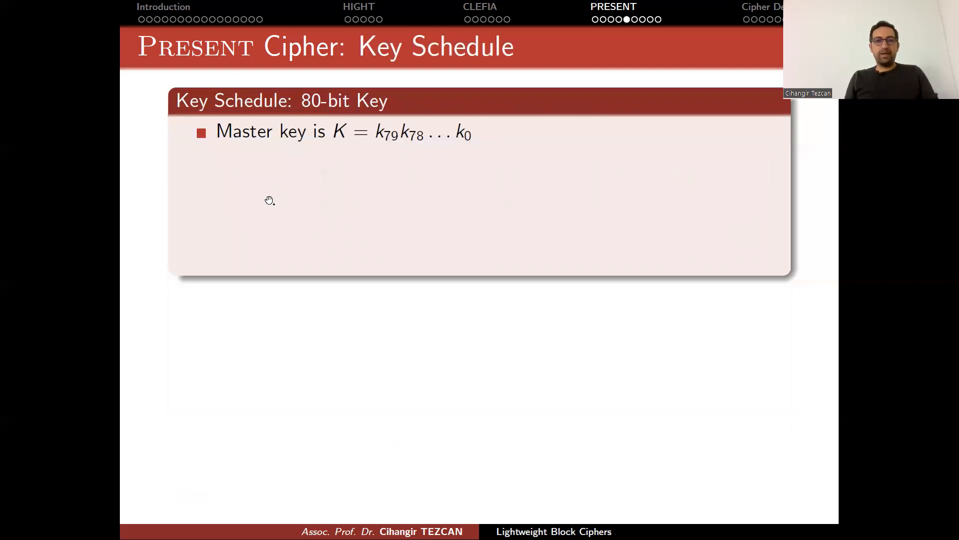
mouse_move(329, 127)
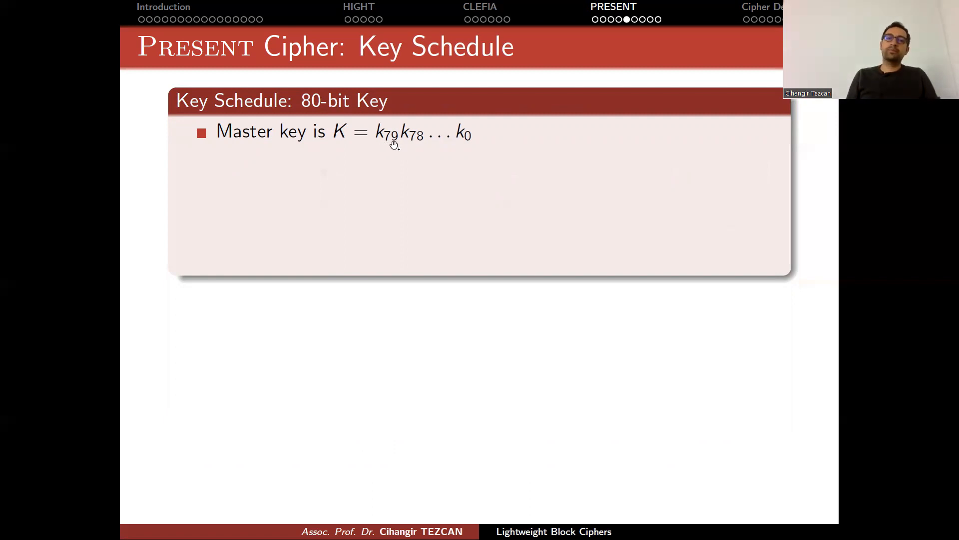
mouse_move(476, 142)
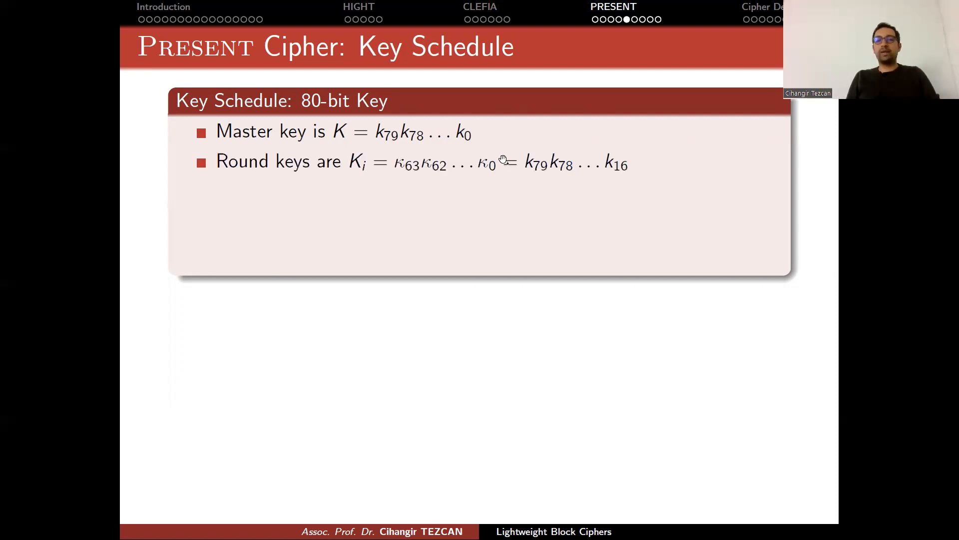
mouse_move(434, 191)
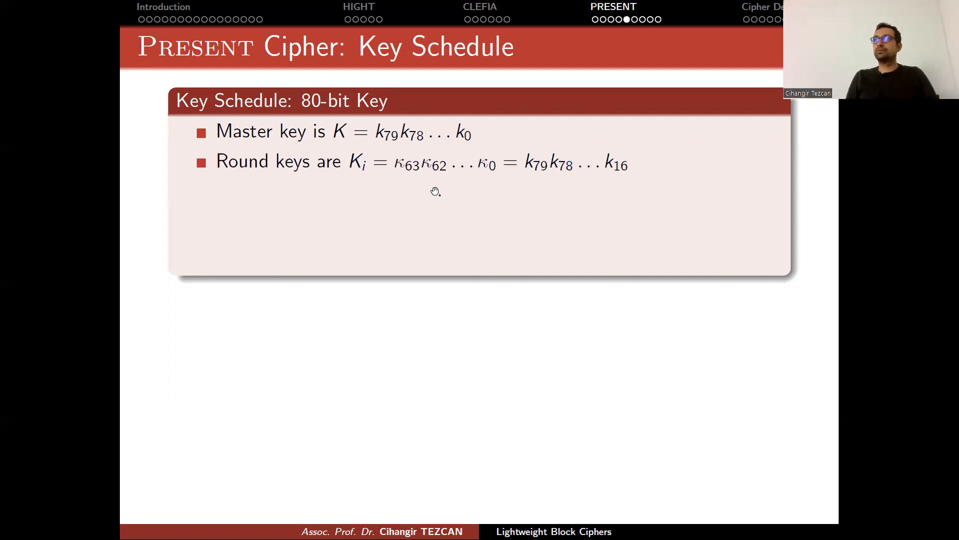
mouse_move(482, 141)
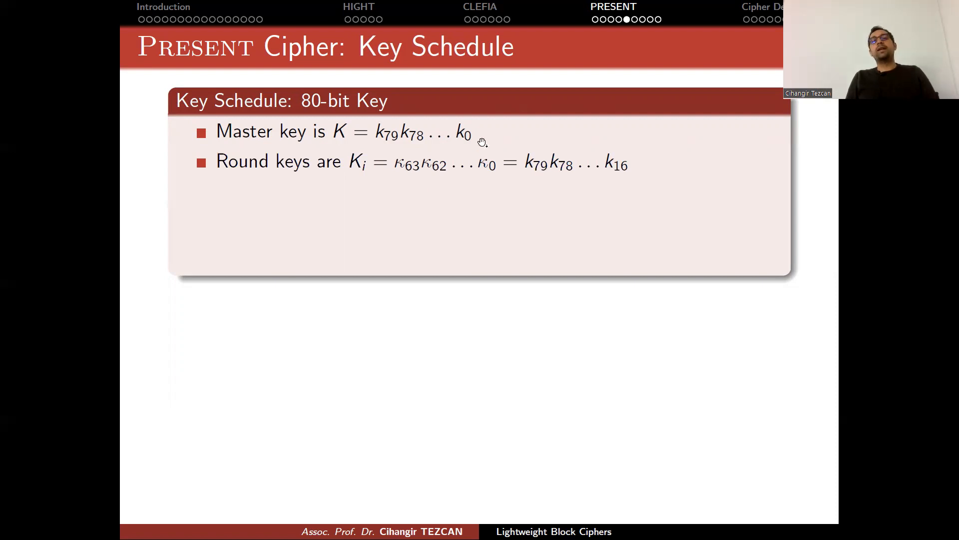
mouse_move(401, 148)
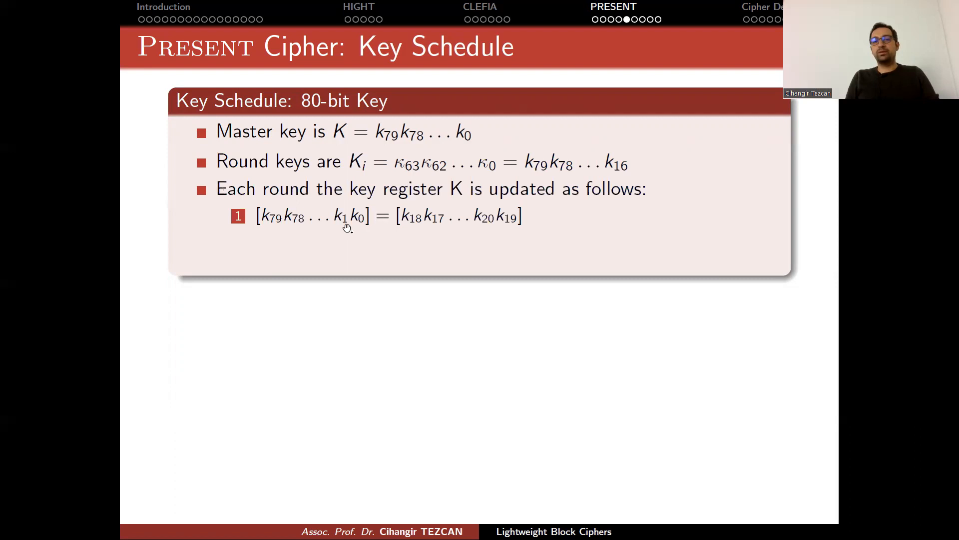
mouse_move(411, 225)
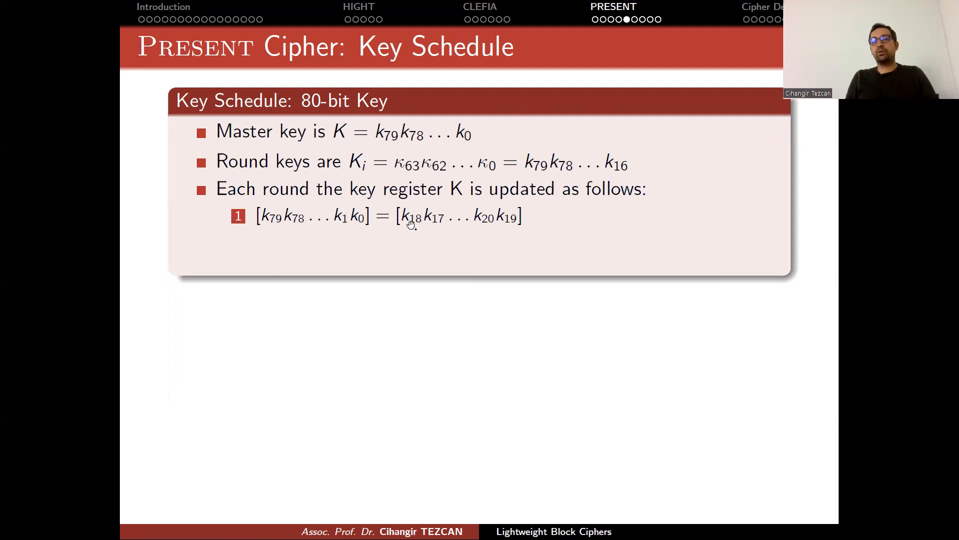
mouse_move(510, 231)
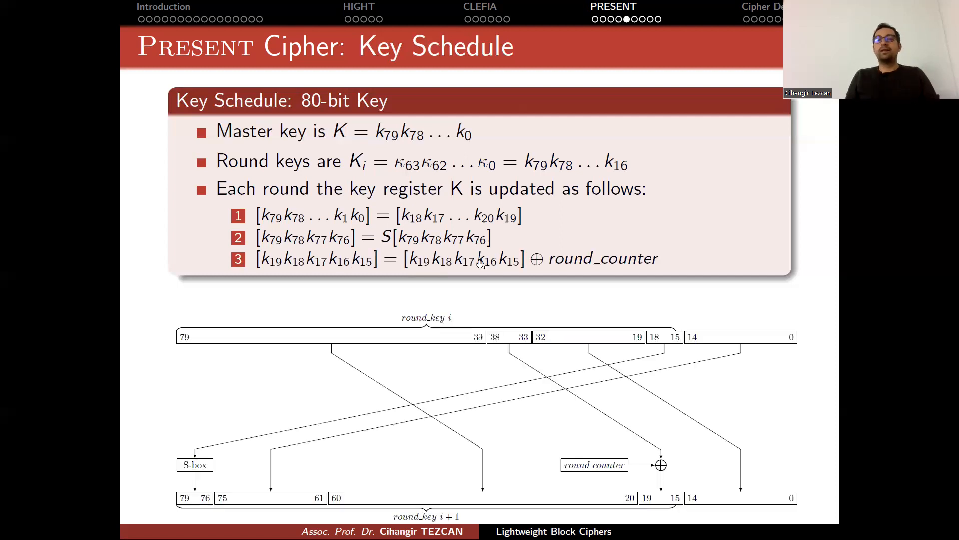
mouse_move(562, 289)
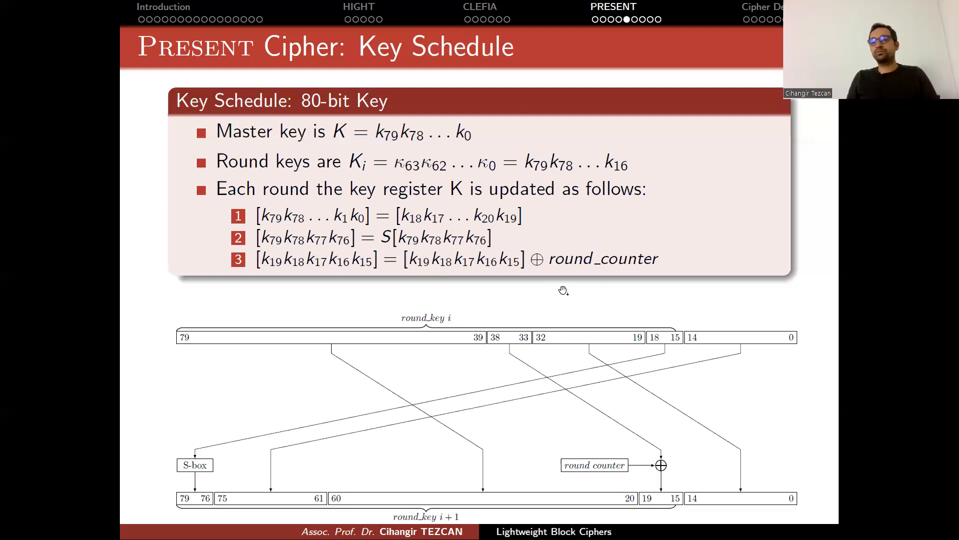
mouse_move(622, 277)
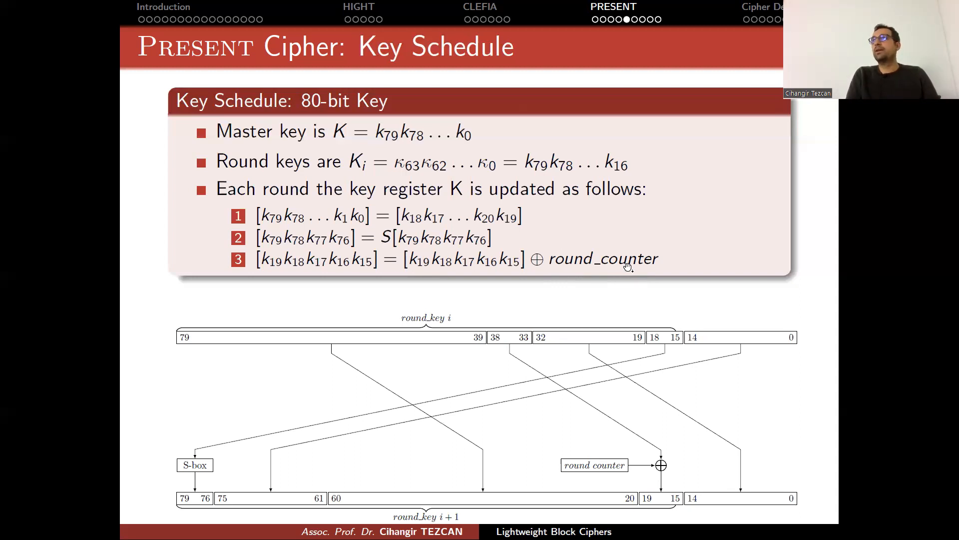
mouse_move(422, 262)
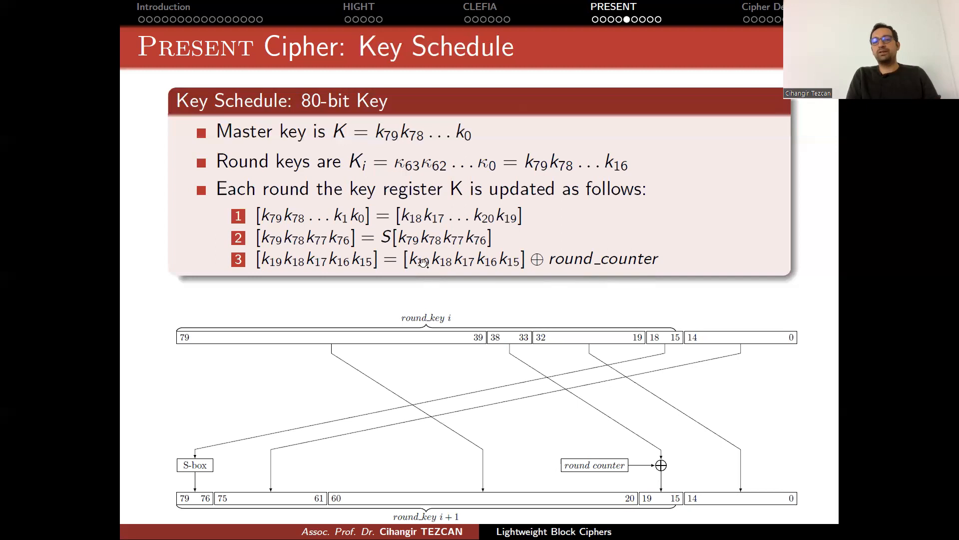
mouse_move(529, 262)
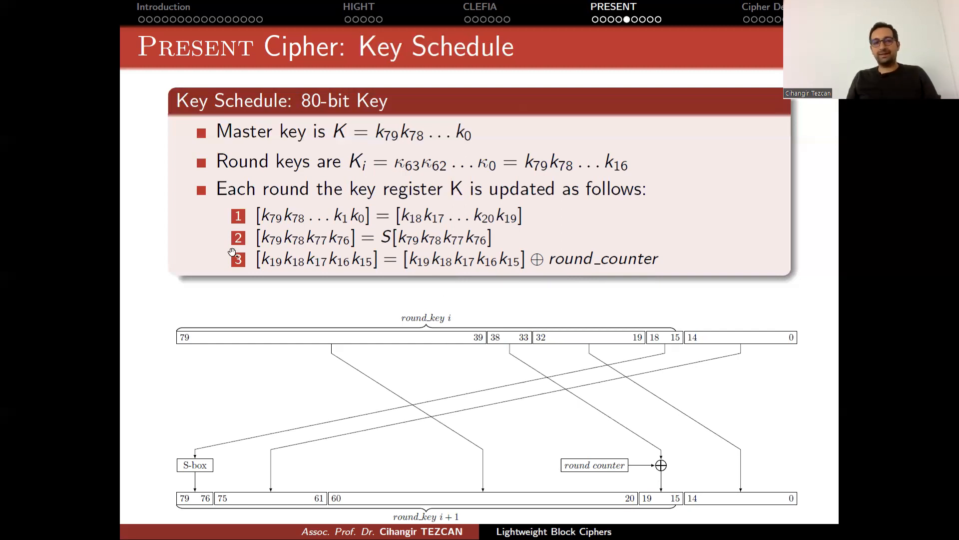
mouse_move(506, 320)
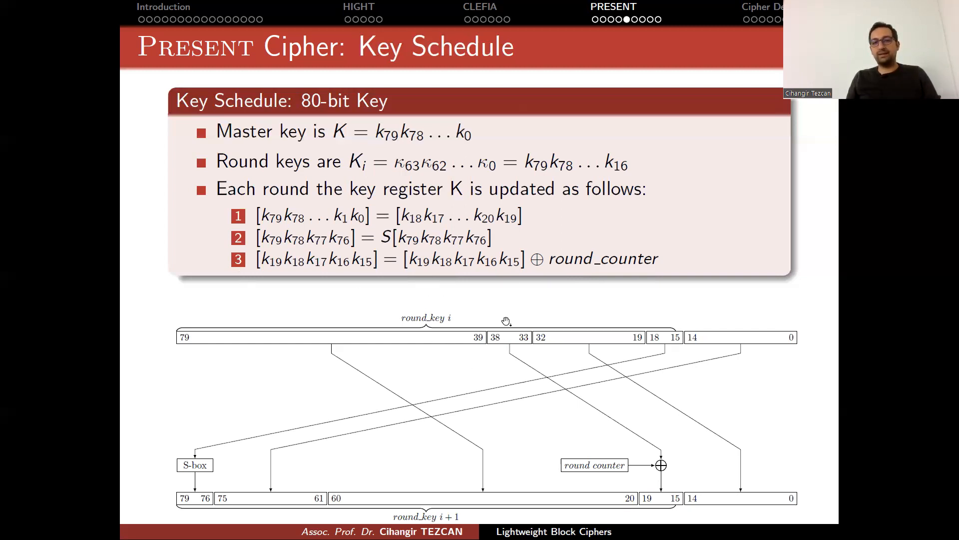
mouse_move(305, 365)
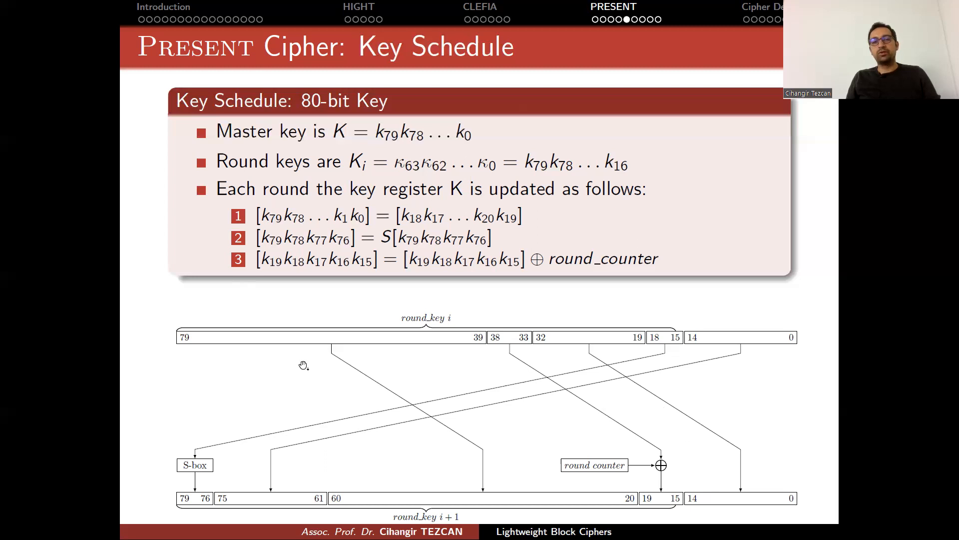
mouse_move(464, 334)
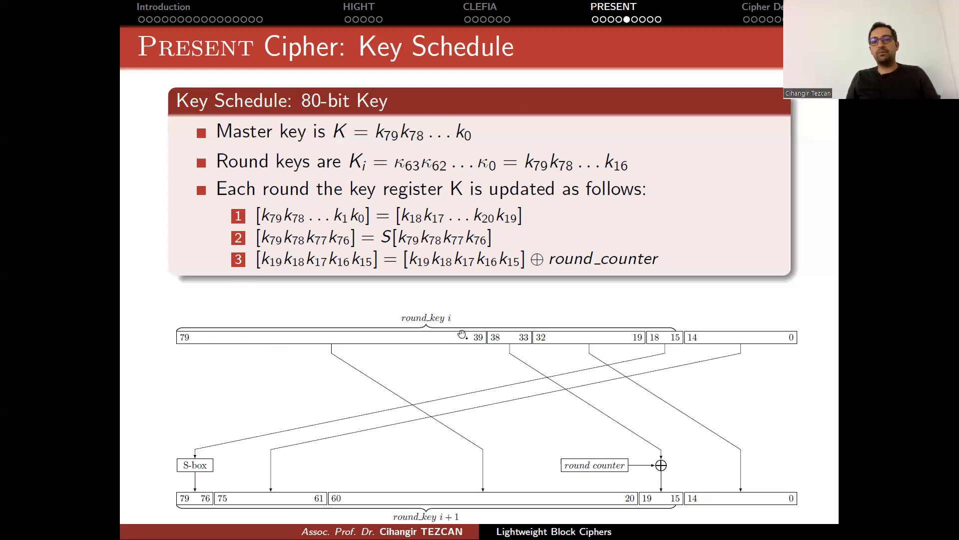
mouse_move(678, 329)
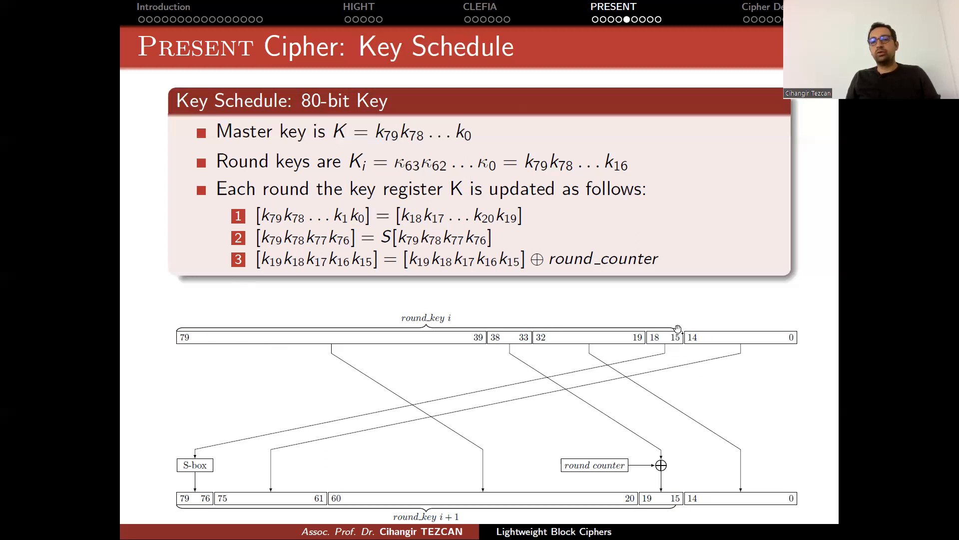
mouse_move(632, 344)
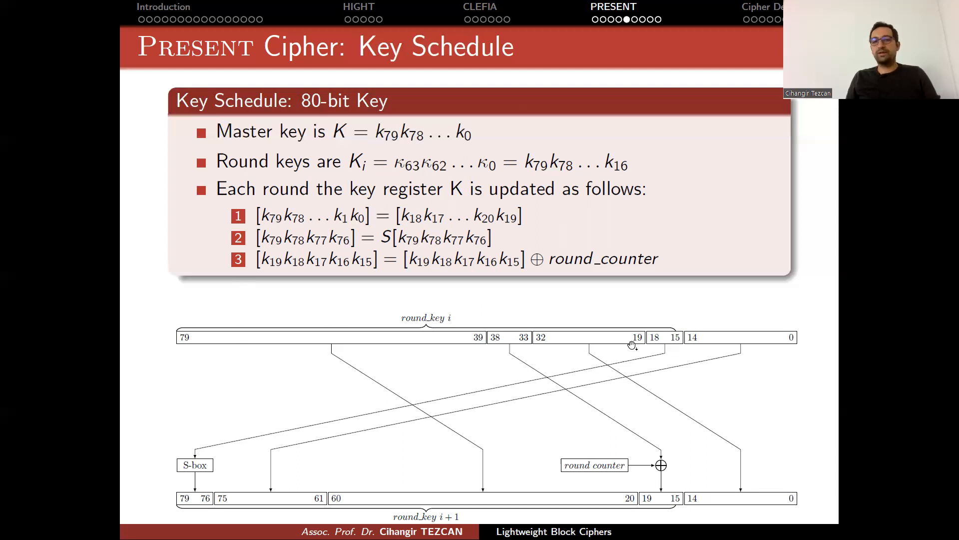
mouse_move(450, 323)
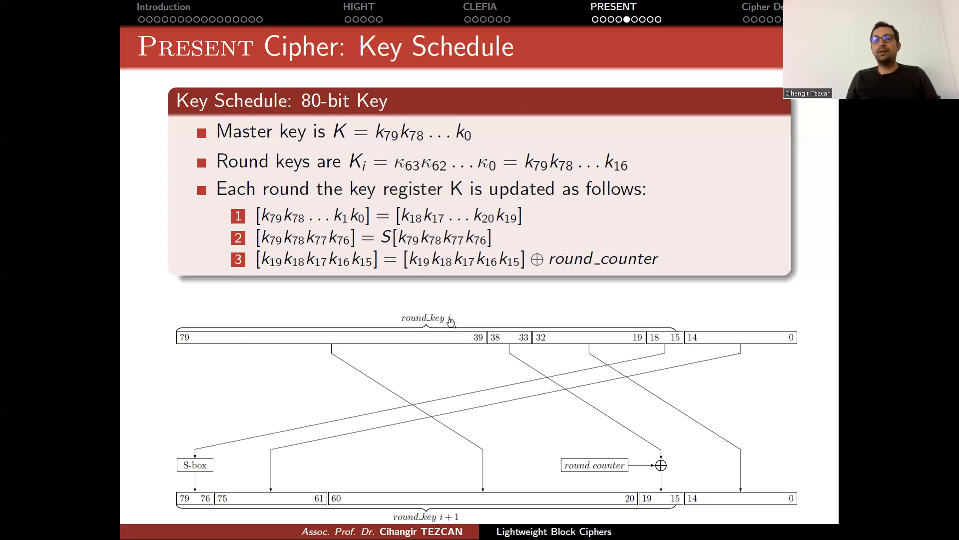
mouse_move(667, 355)
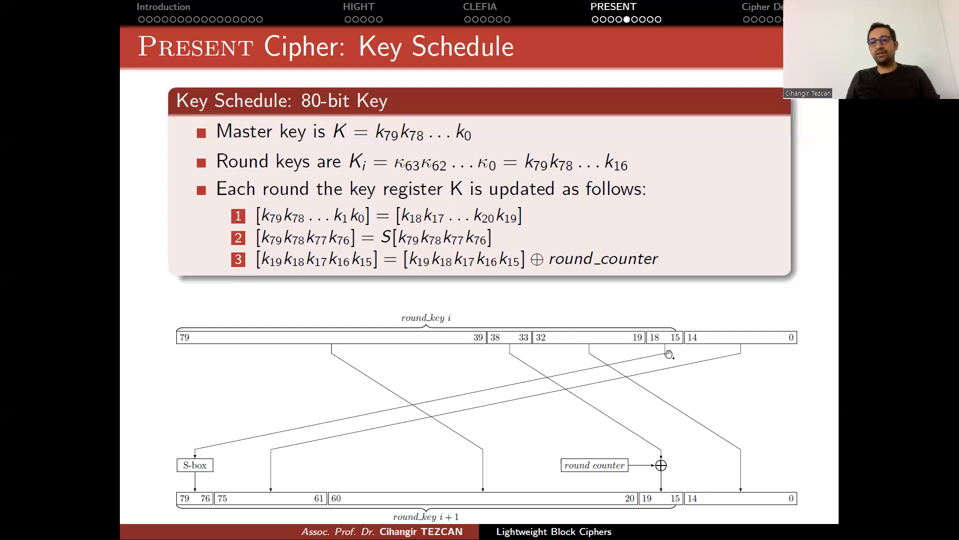
mouse_move(618, 344)
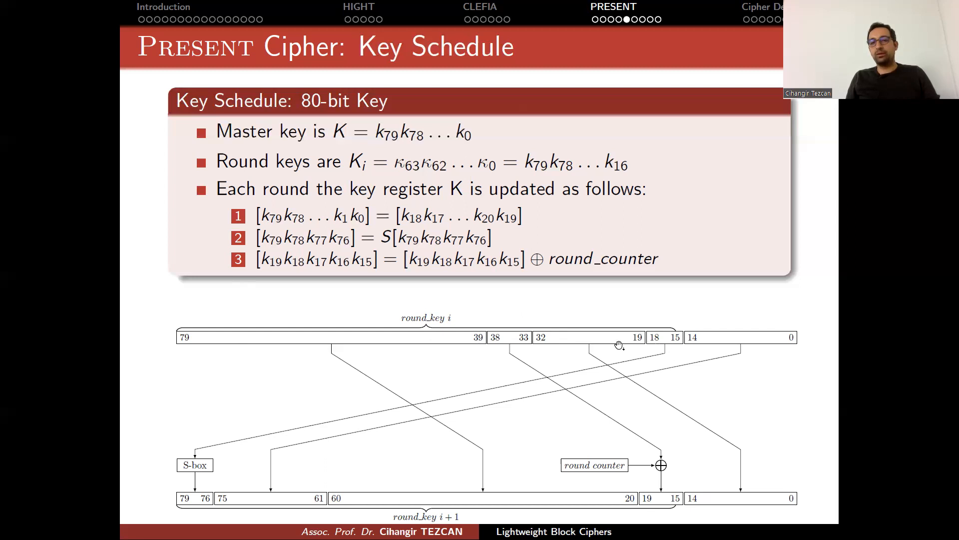
mouse_move(638, 346)
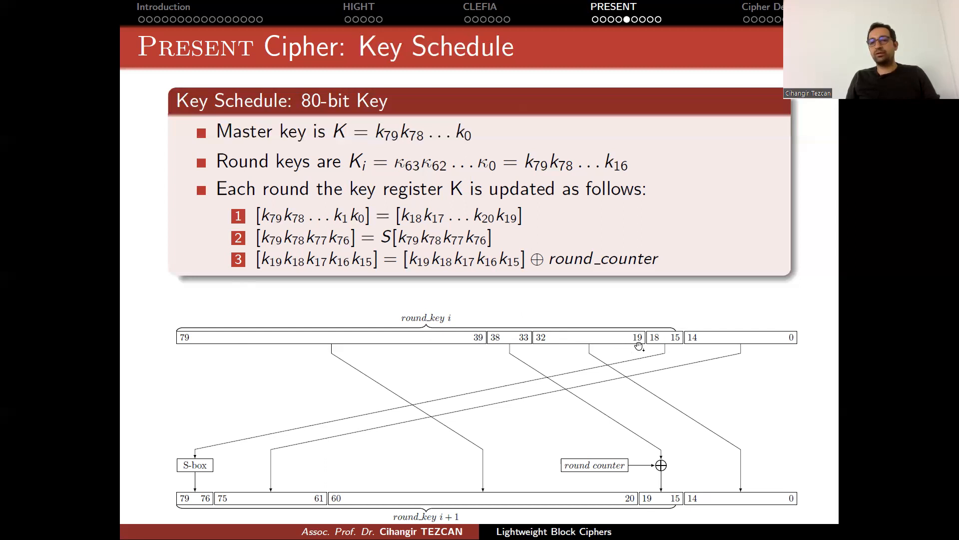
mouse_move(798, 495)
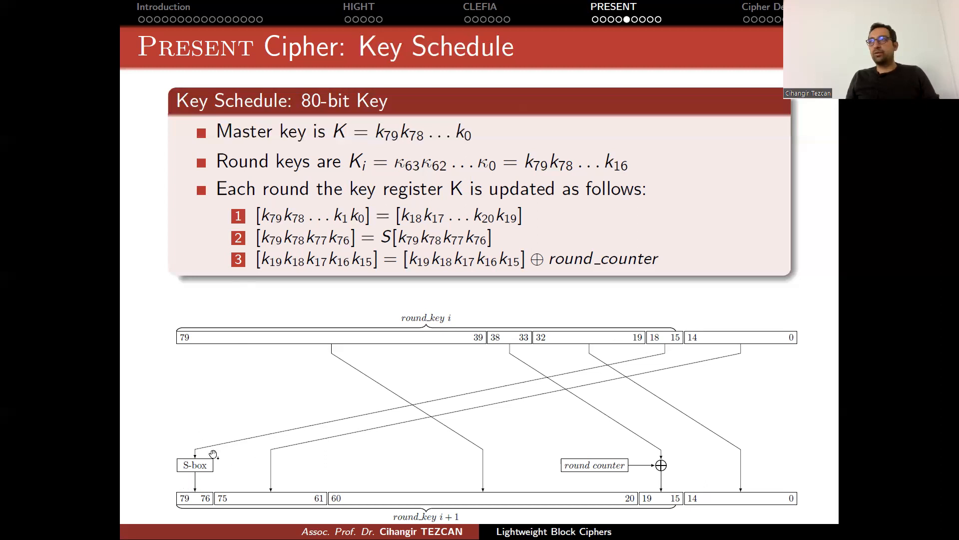
mouse_move(638, 469)
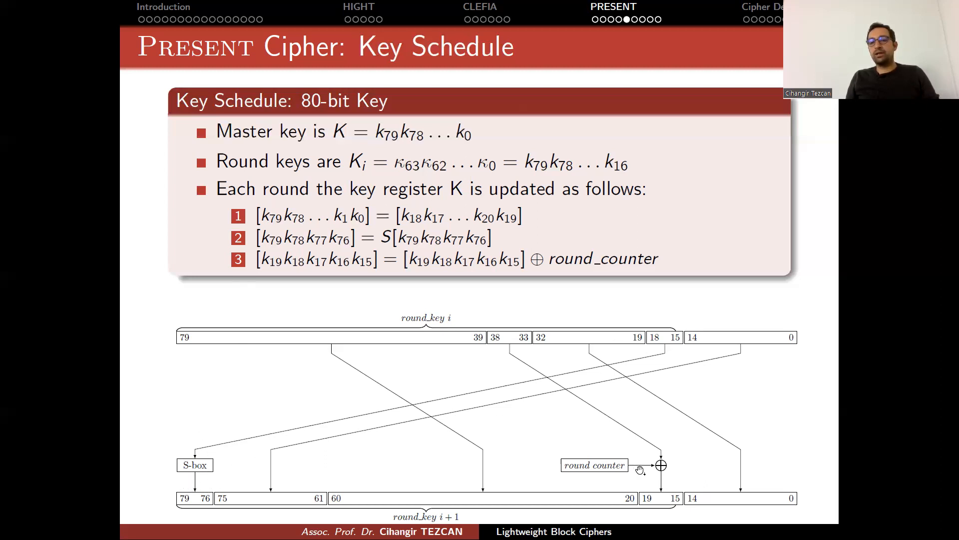
mouse_move(619, 490)
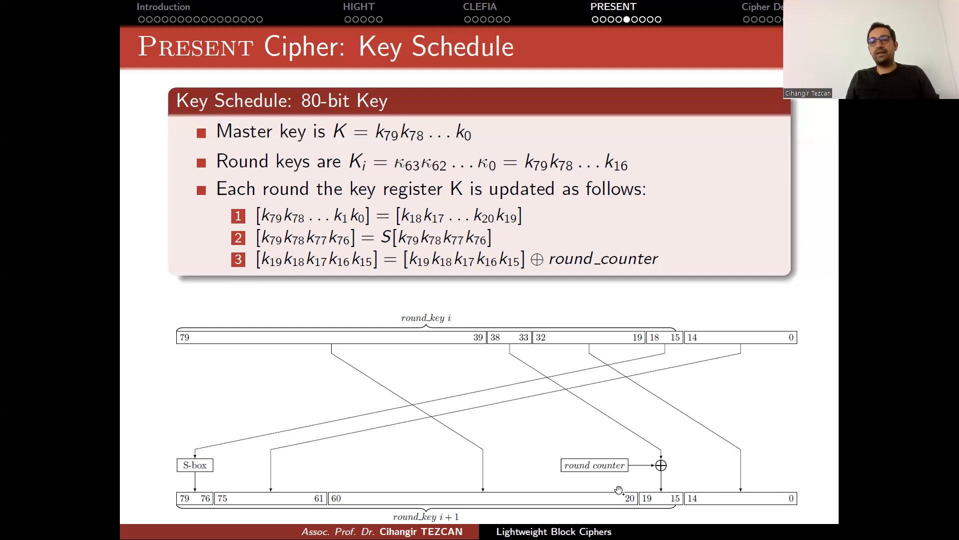
mouse_move(182, 509)
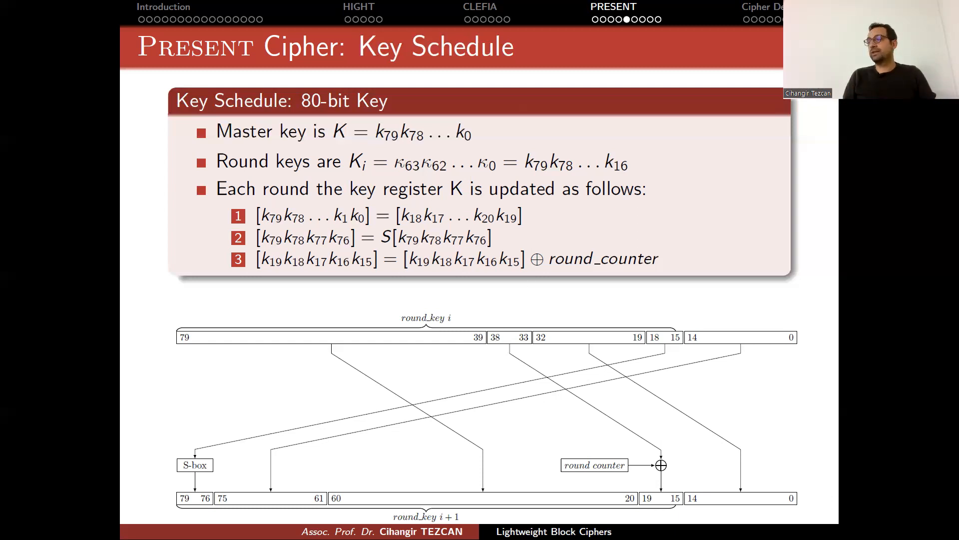
mouse_move(428, 338)
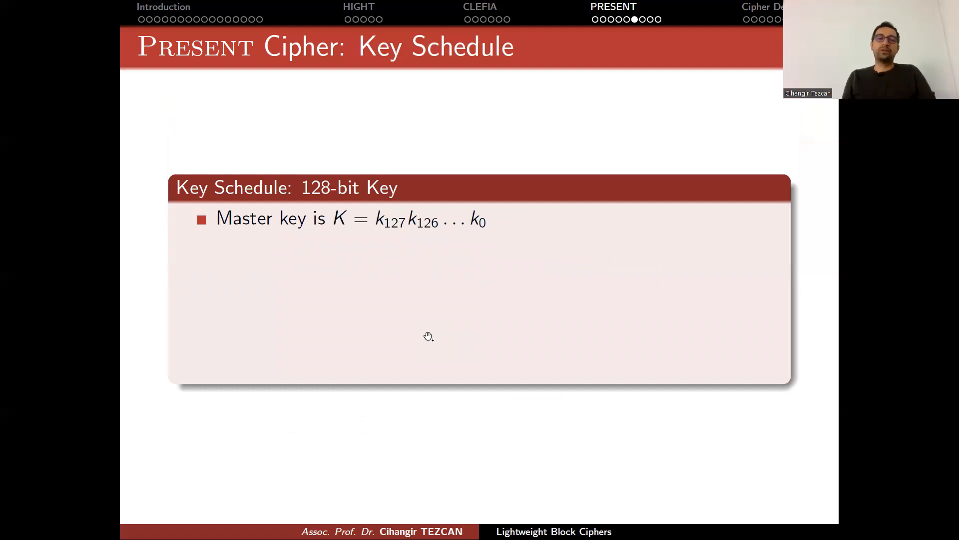
mouse_move(378, 202)
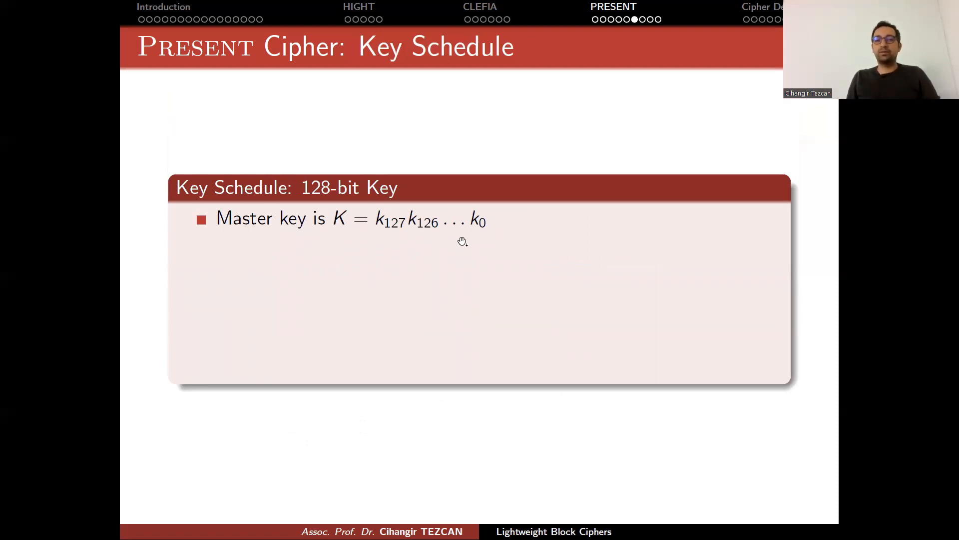
mouse_move(385, 240)
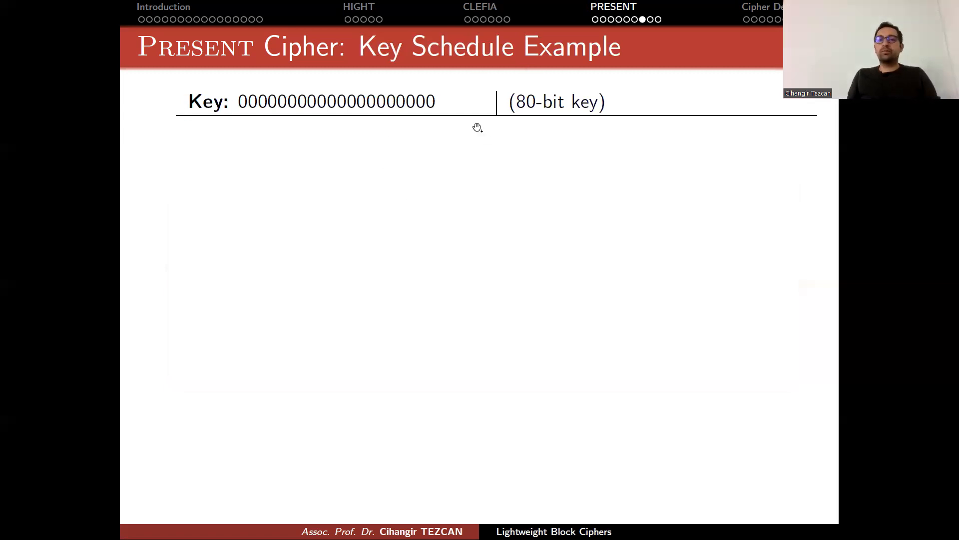
mouse_move(246, 109)
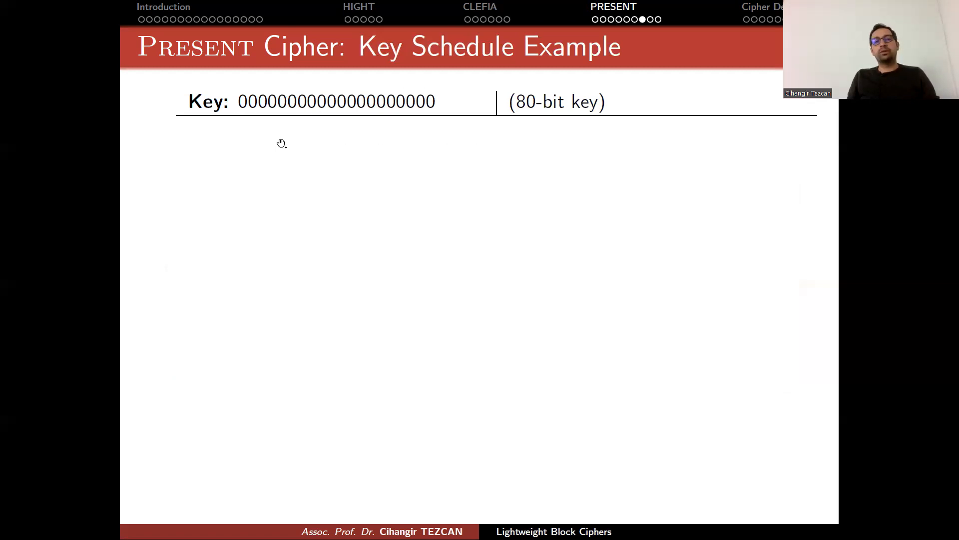
mouse_move(400, 120)
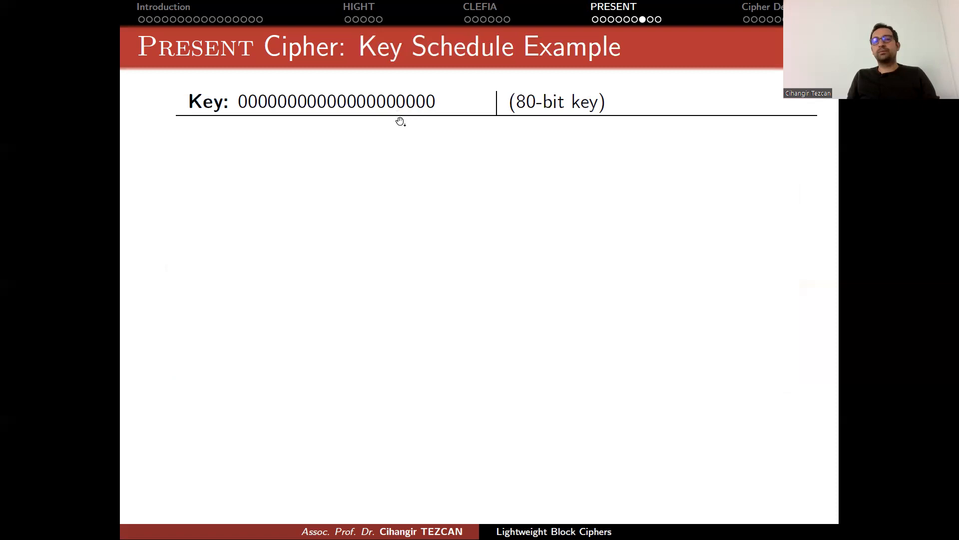
mouse_move(243, 107)
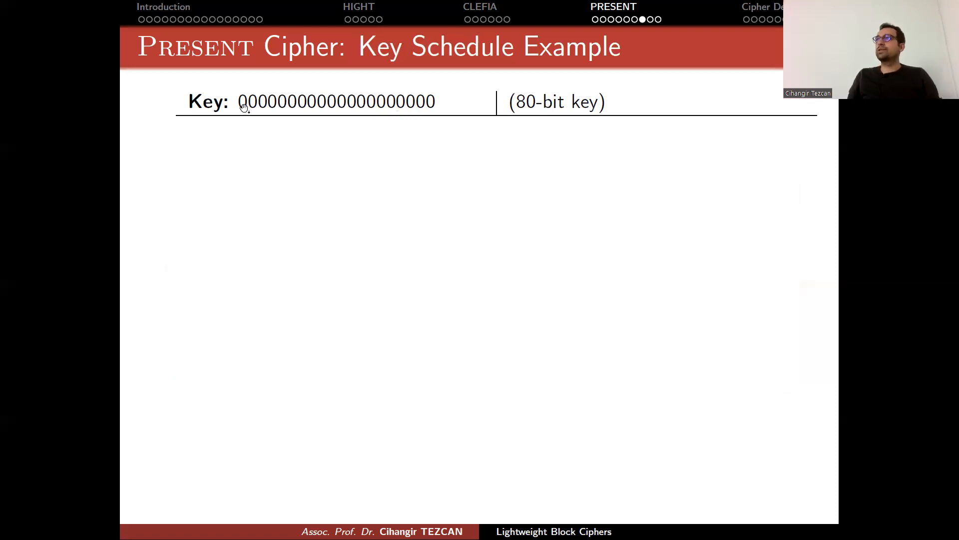
mouse_move(243, 108)
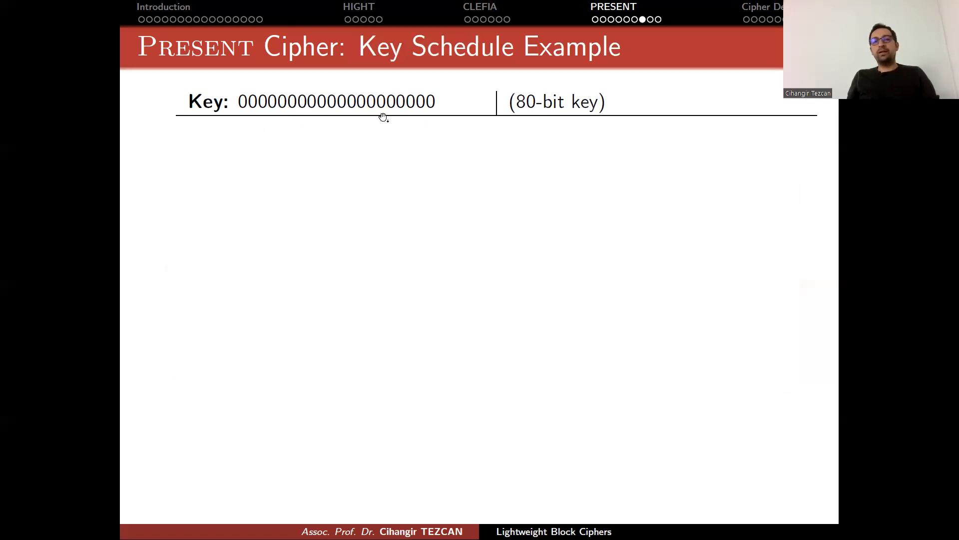
mouse_move(271, 85)
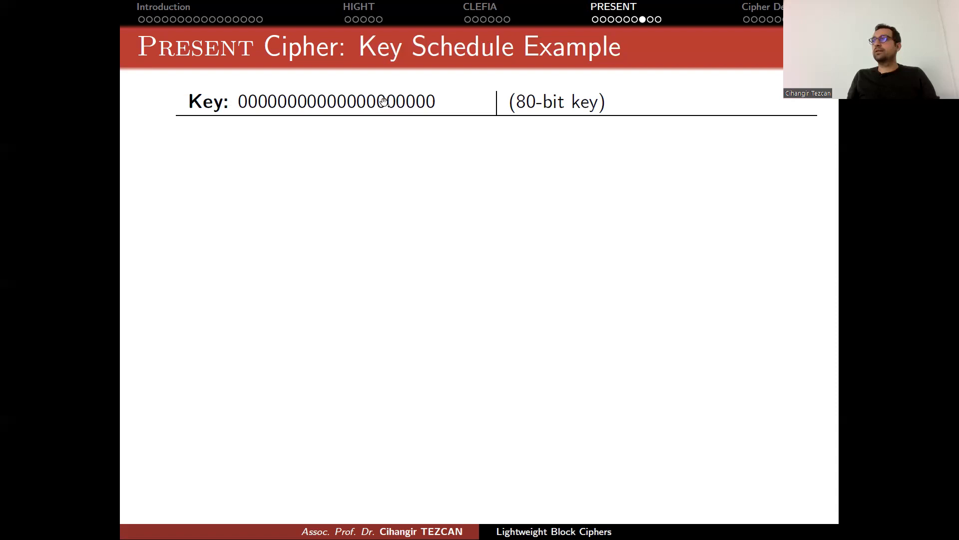
mouse_move(414, 109)
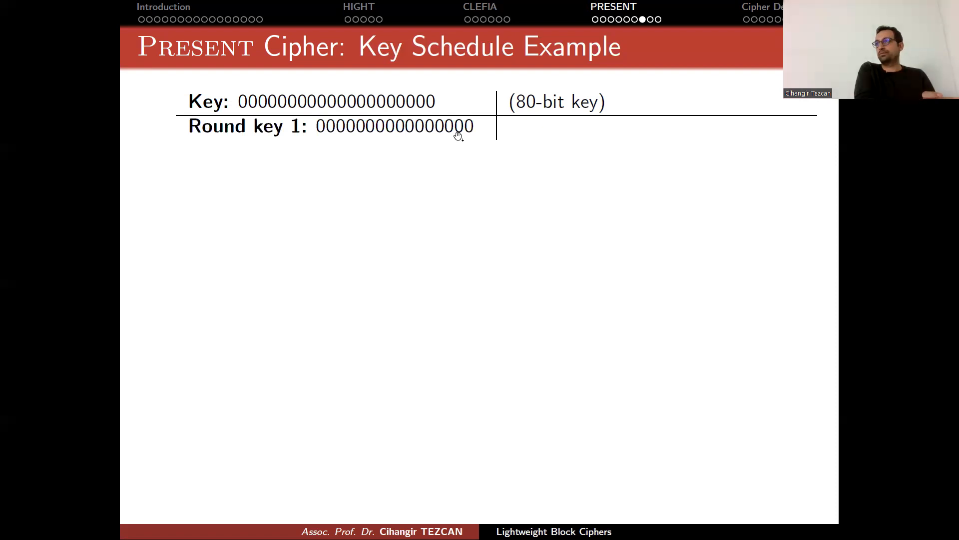
mouse_move(309, 113)
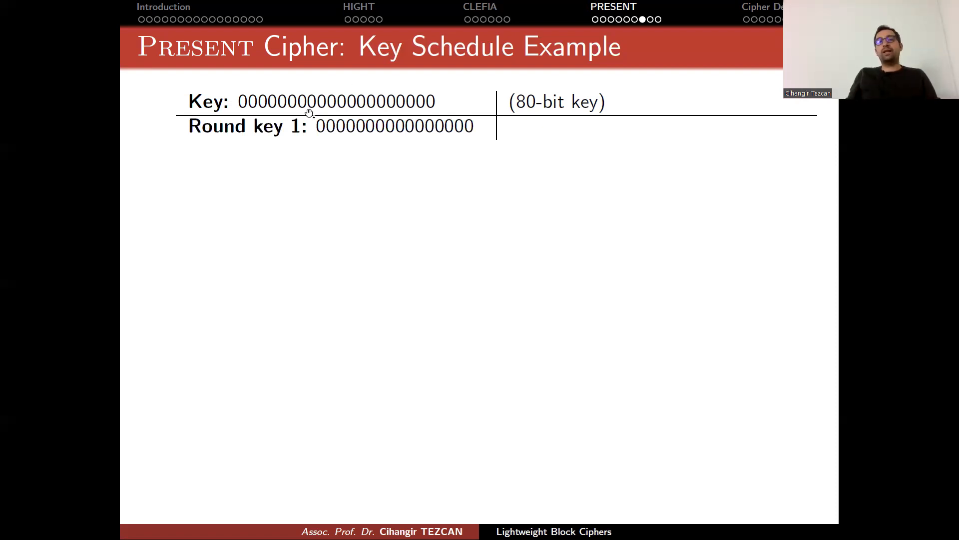
mouse_move(304, 102)
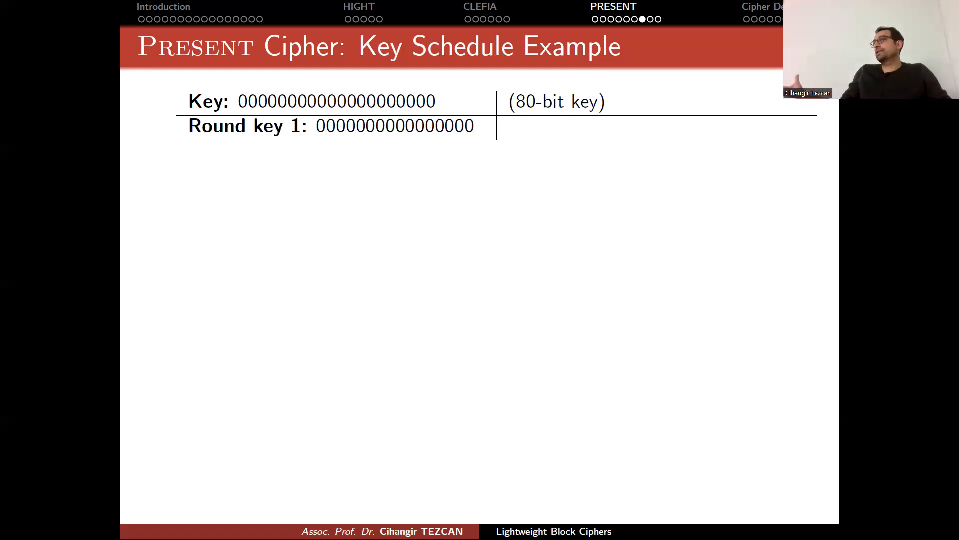
mouse_move(310, 111)
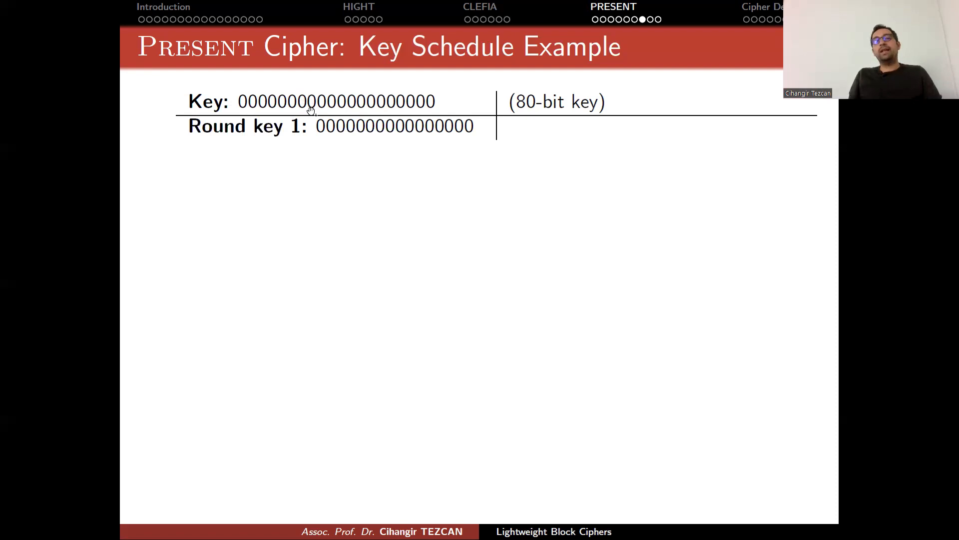
mouse_move(251, 113)
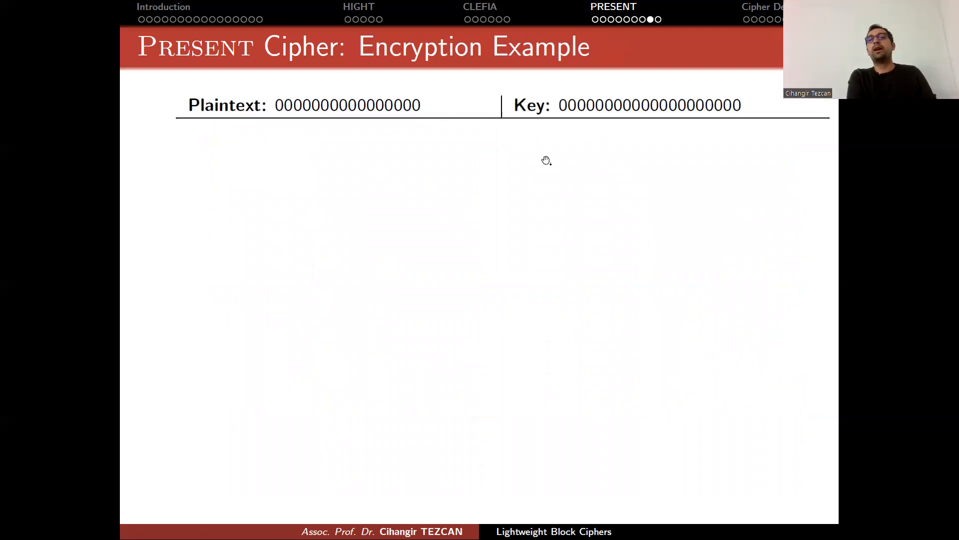
mouse_move(622, 125)
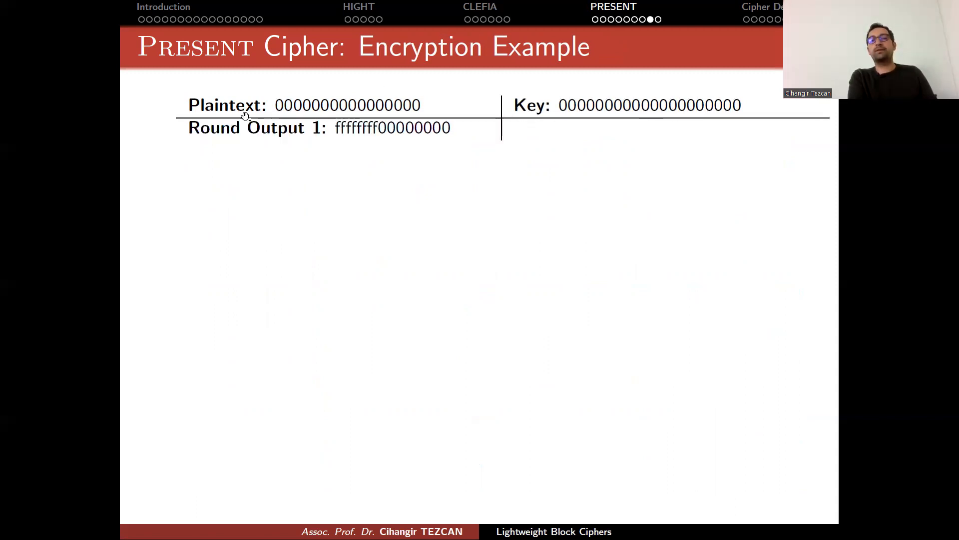
mouse_move(391, 148)
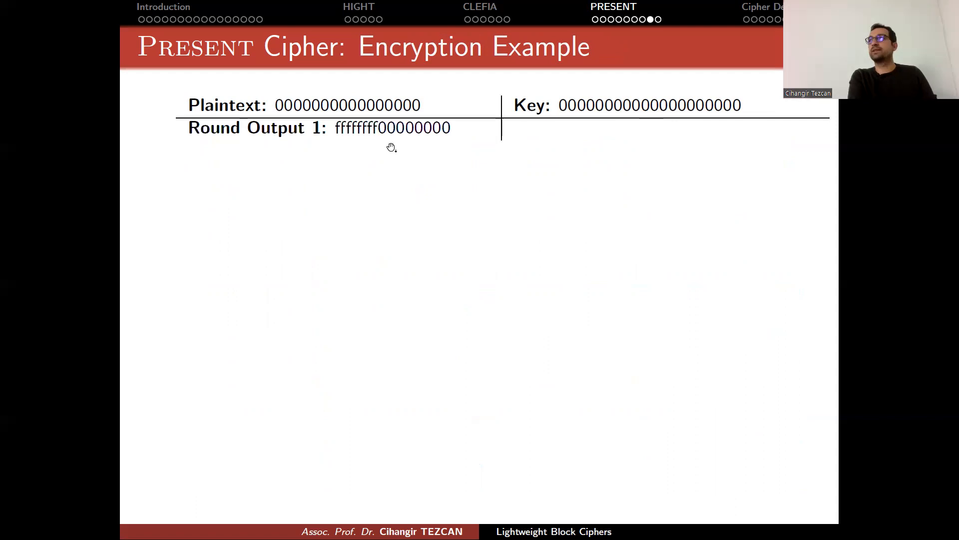
mouse_move(374, 139)
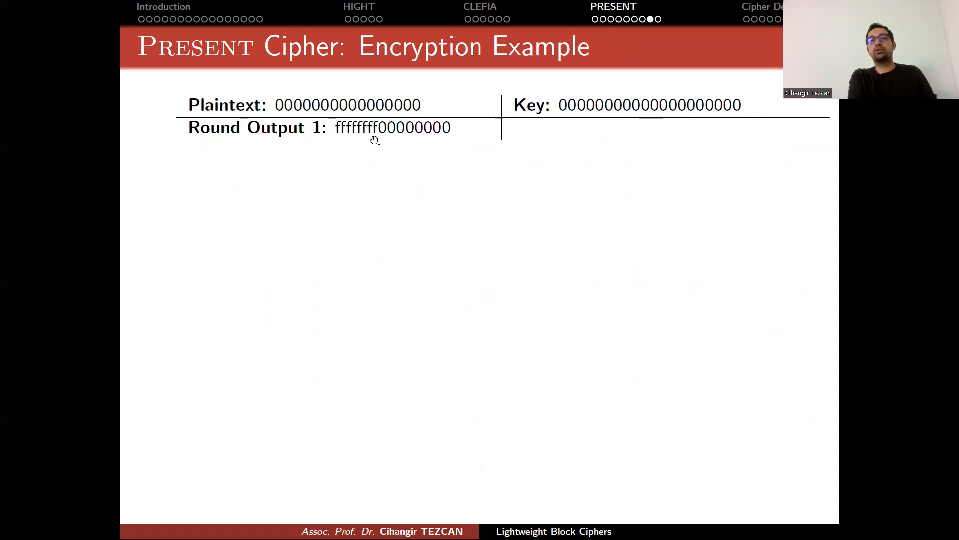
mouse_move(458, 151)
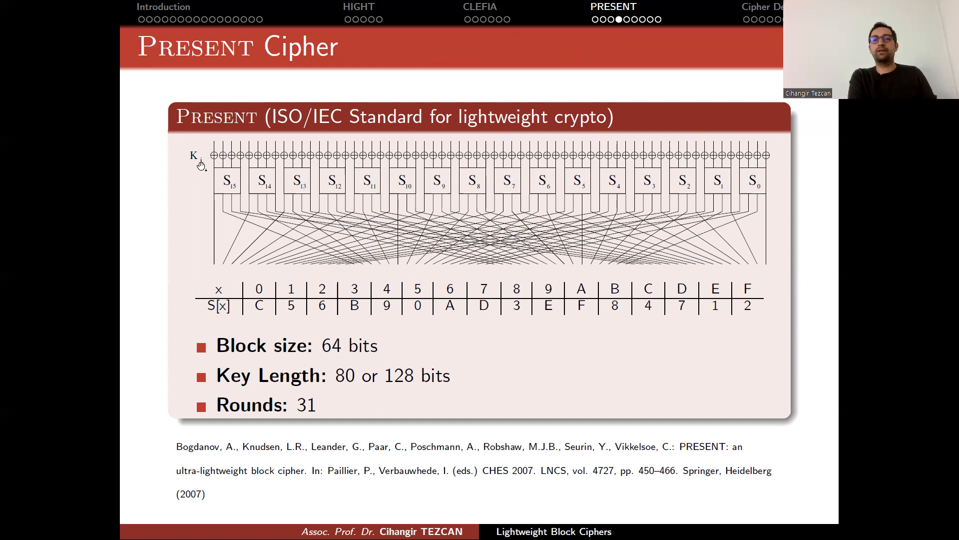
mouse_move(542, 169)
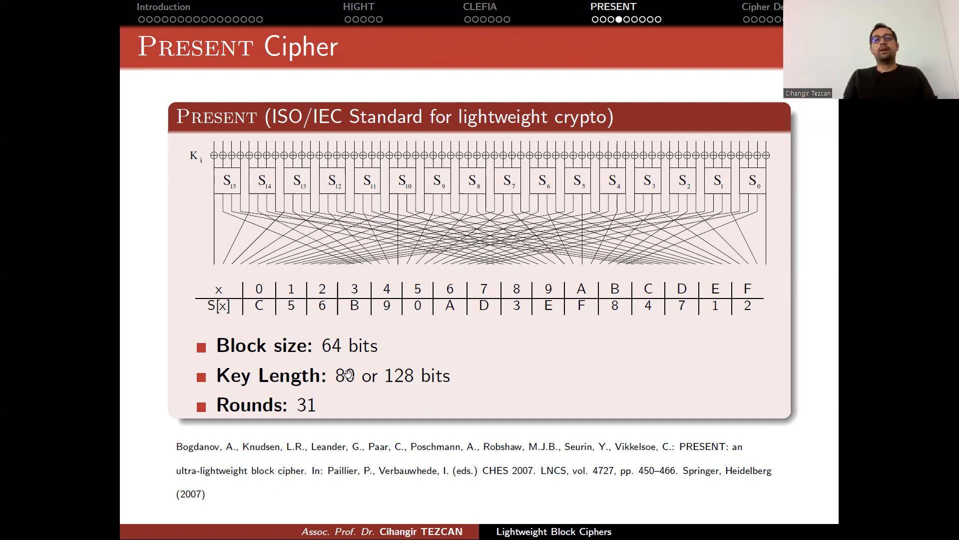
mouse_move(262, 314)
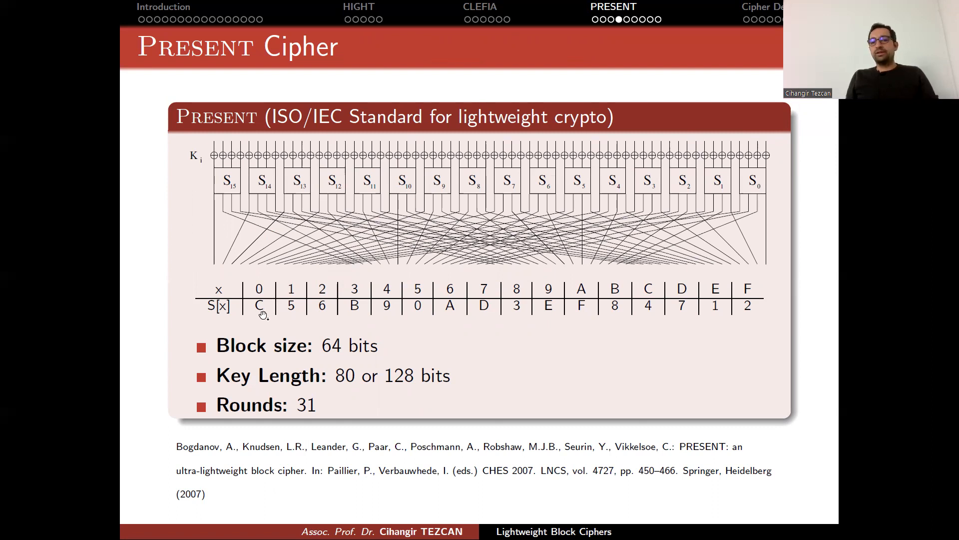
mouse_move(211, 199)
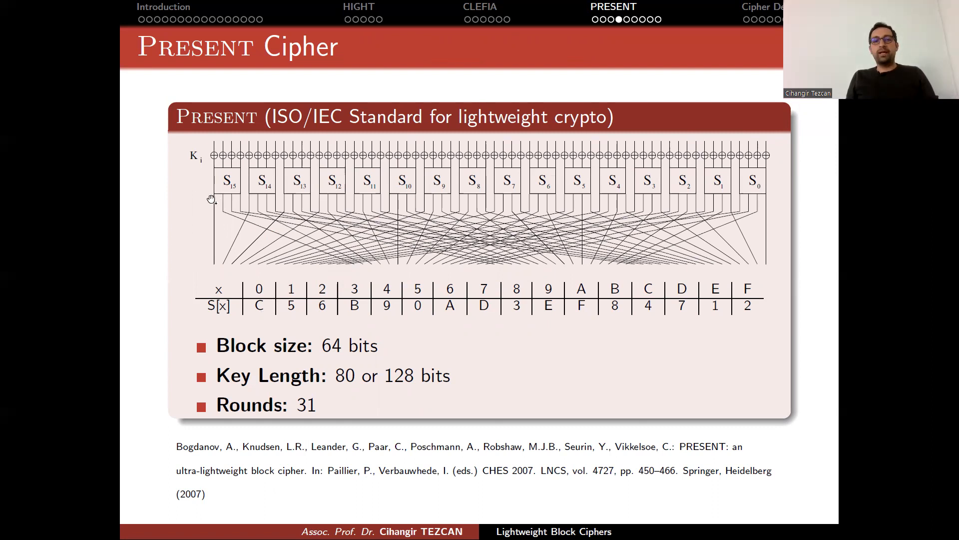
mouse_move(585, 197)
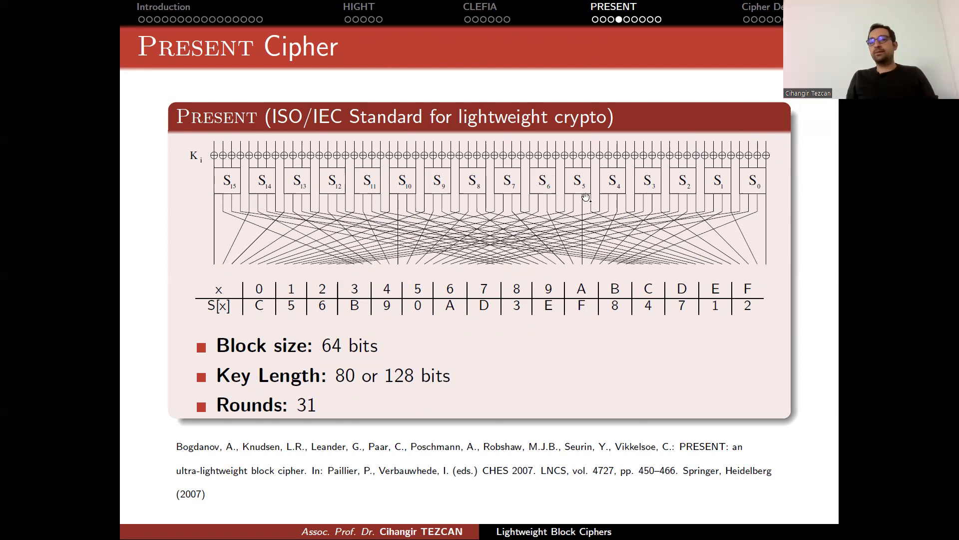
mouse_move(541, 272)
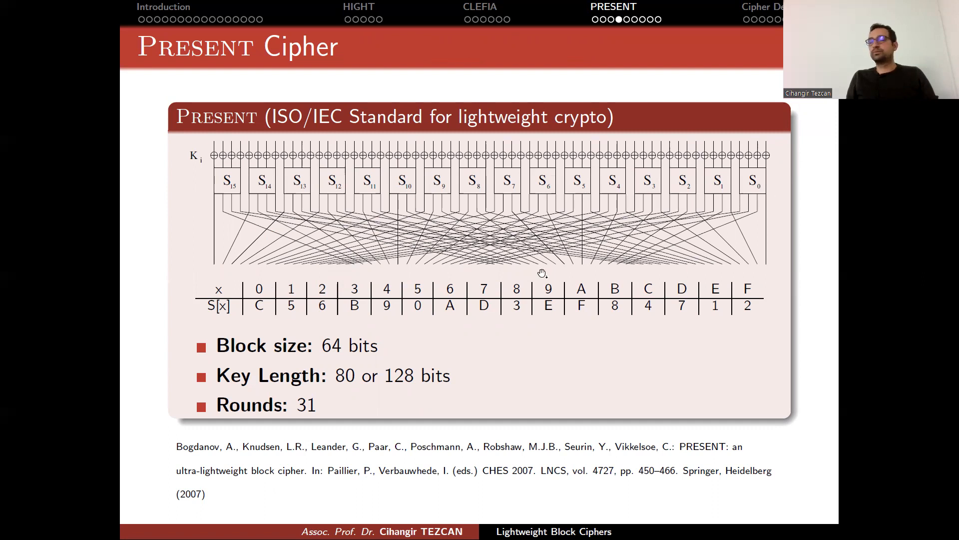
mouse_move(749, 210)
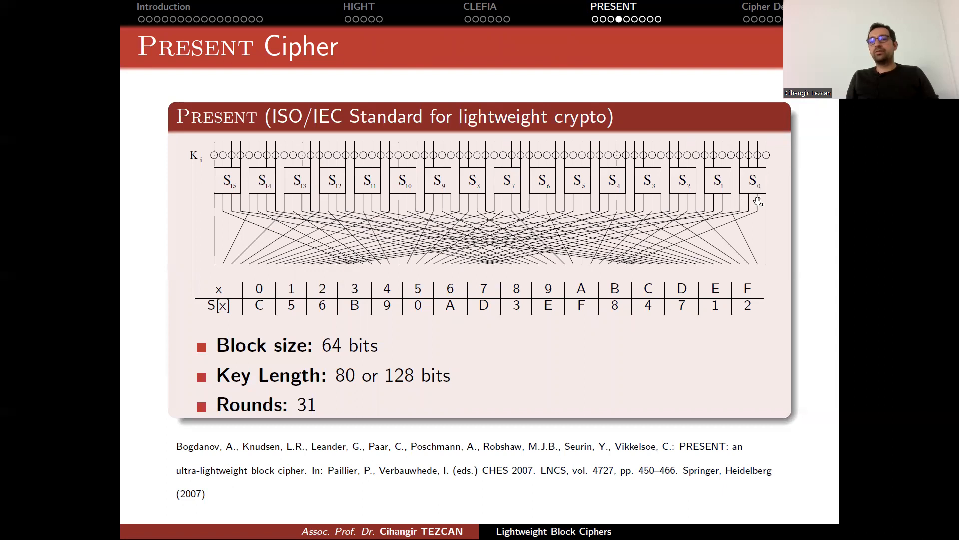
mouse_move(761, 201)
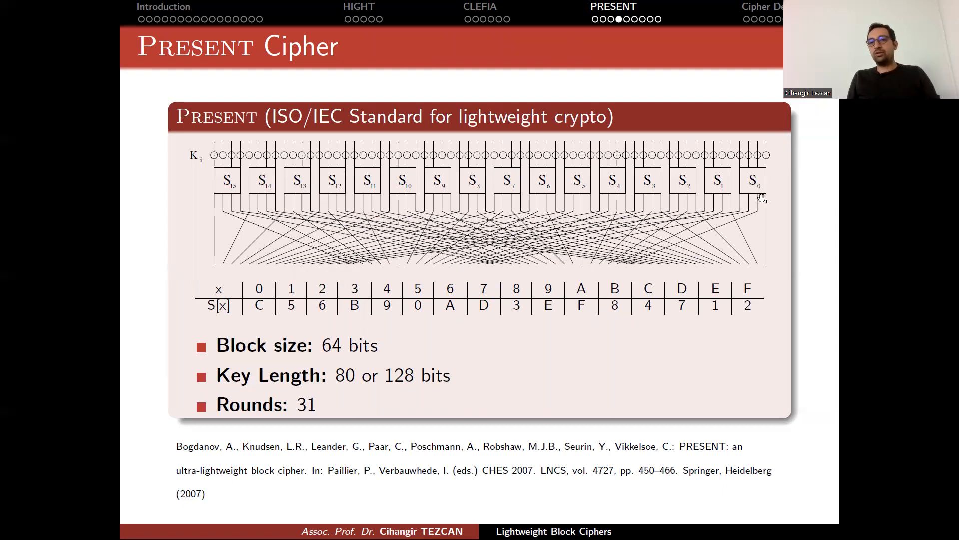
mouse_move(758, 246)
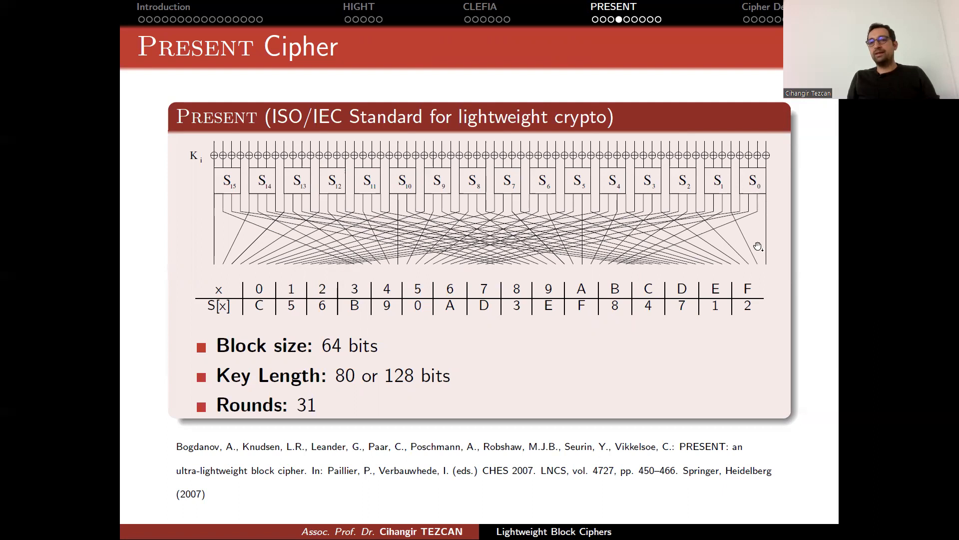
mouse_move(758, 270)
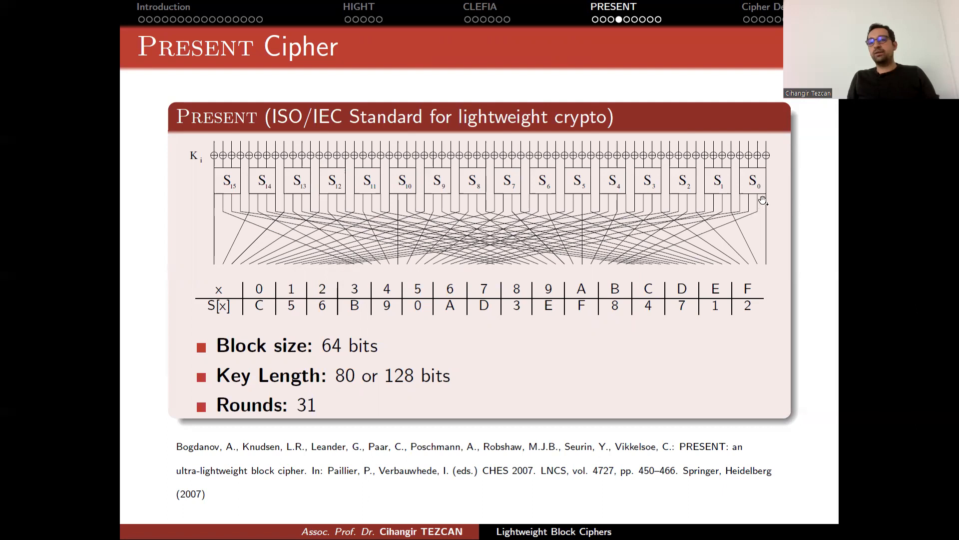
mouse_move(629, 272)
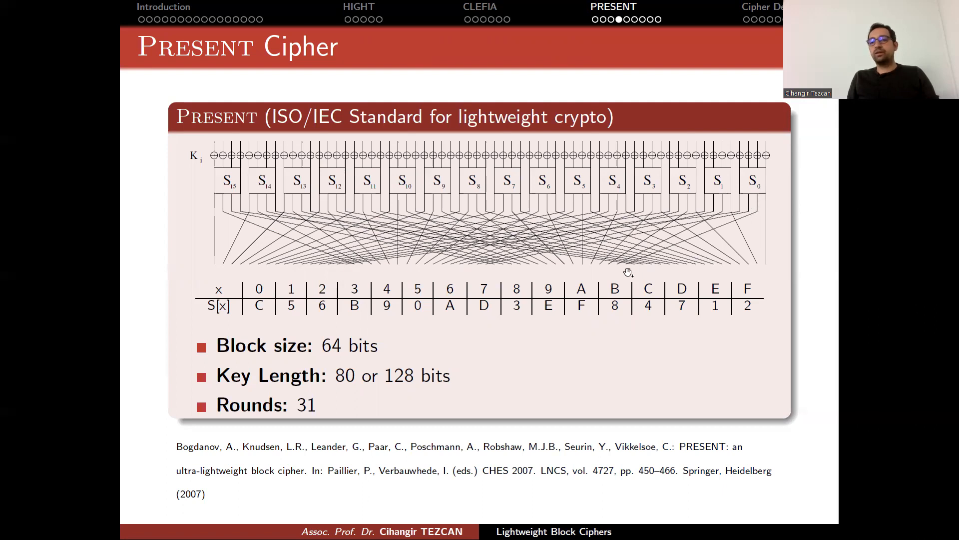
mouse_move(695, 211)
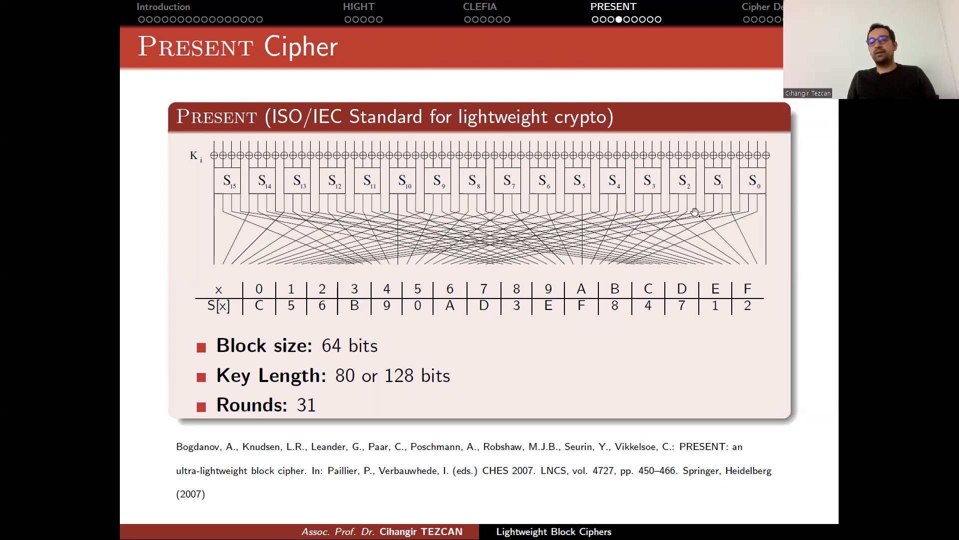
mouse_move(741, 199)
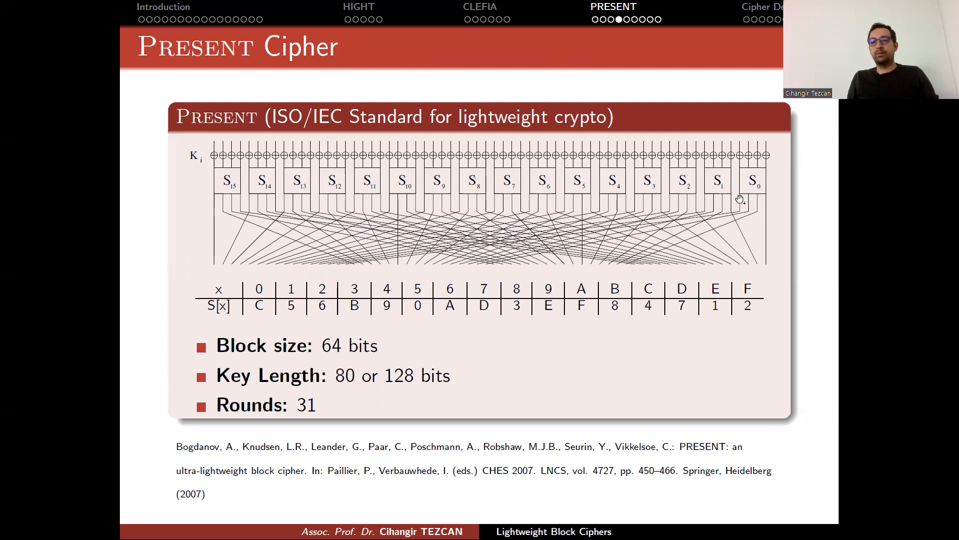
mouse_move(491, 131)
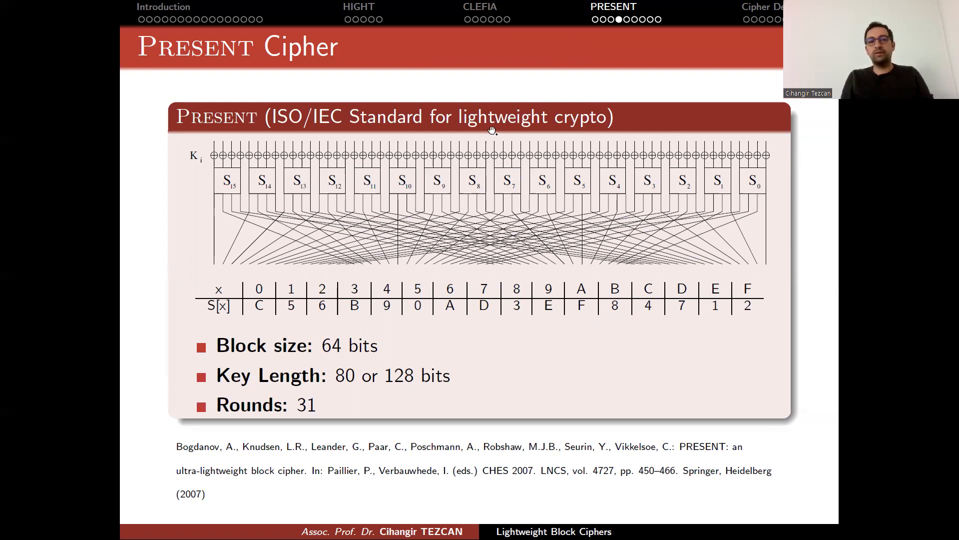
mouse_move(489, 222)
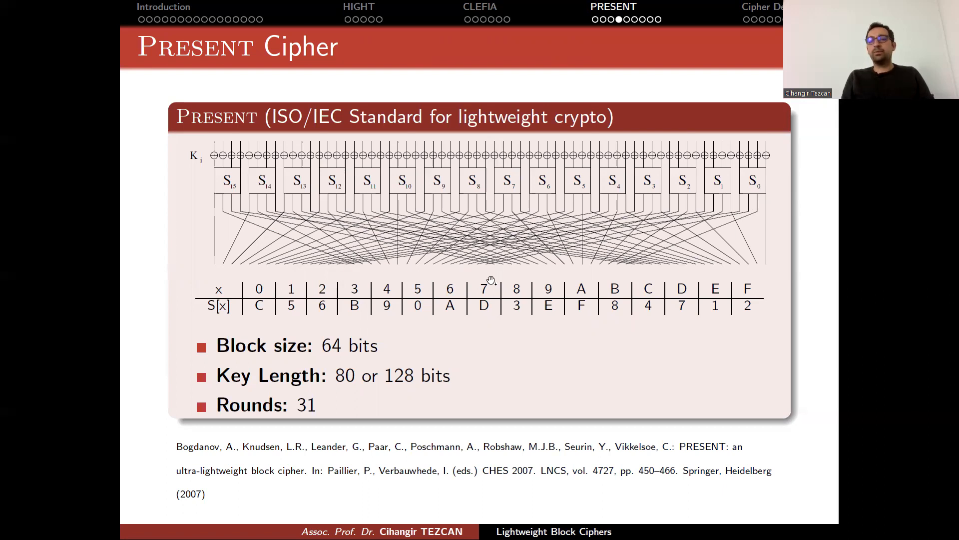
mouse_move(517, 205)
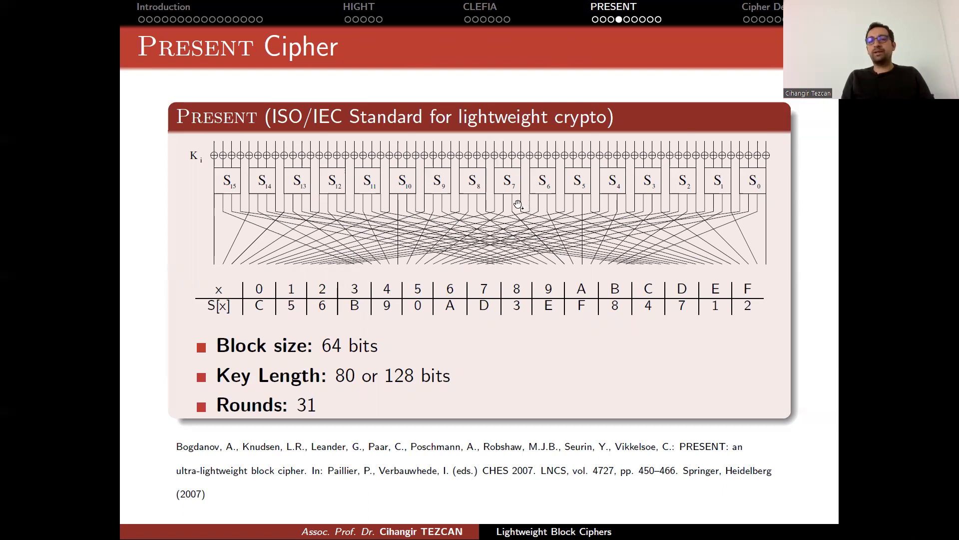
mouse_move(546, 274)
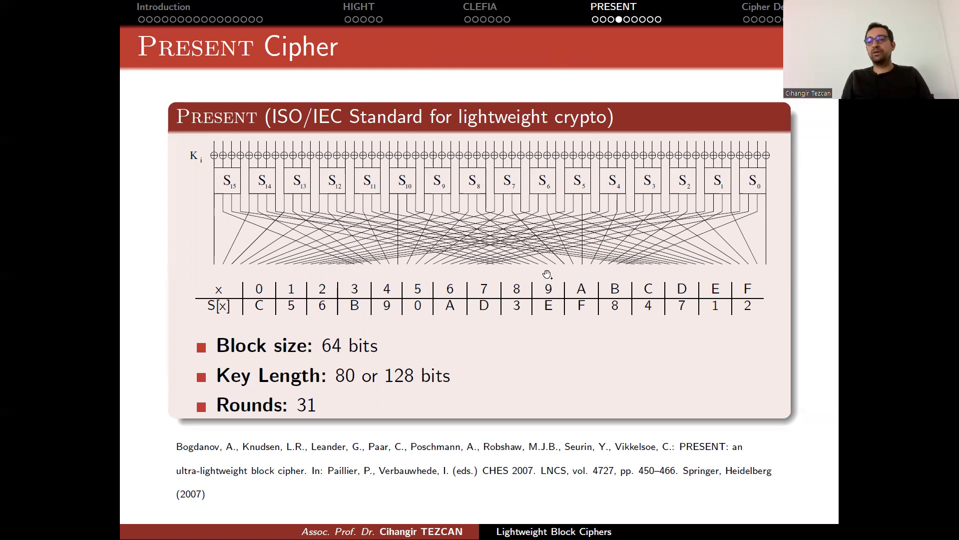
mouse_move(447, 233)
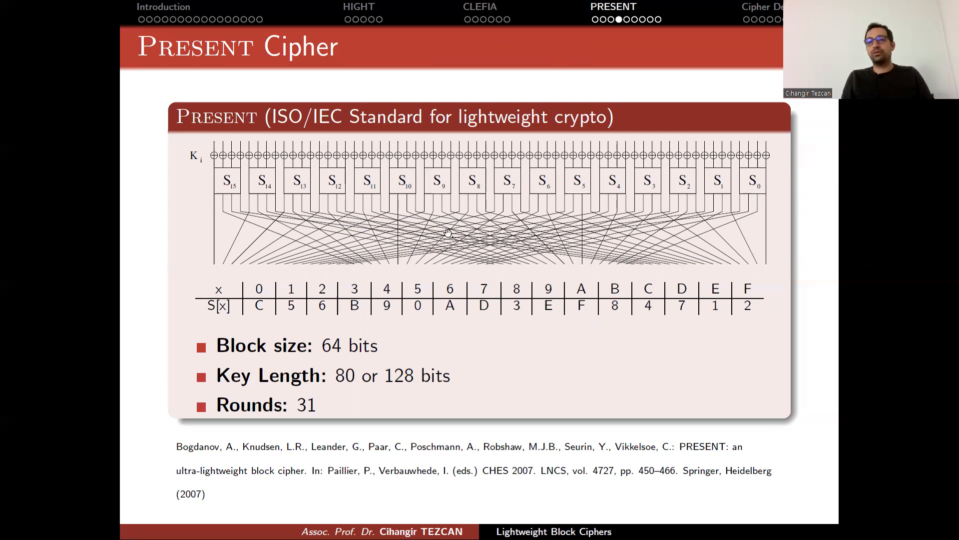
mouse_move(746, 202)
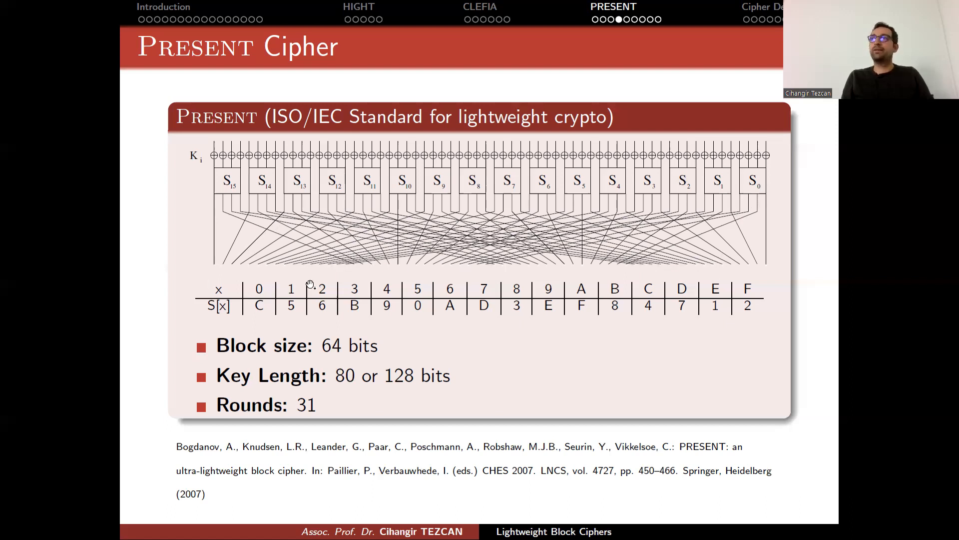
mouse_move(494, 272)
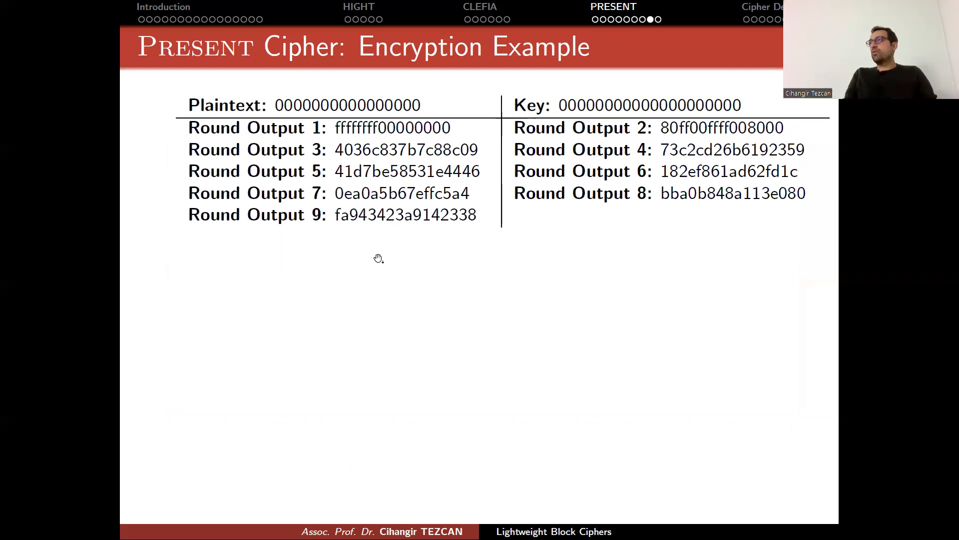
mouse_move(428, 229)
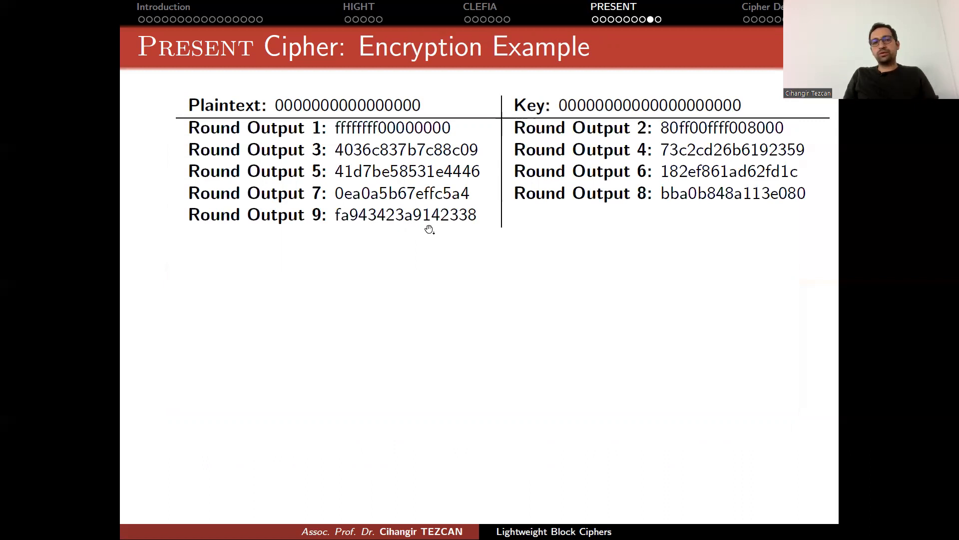
mouse_move(471, 214)
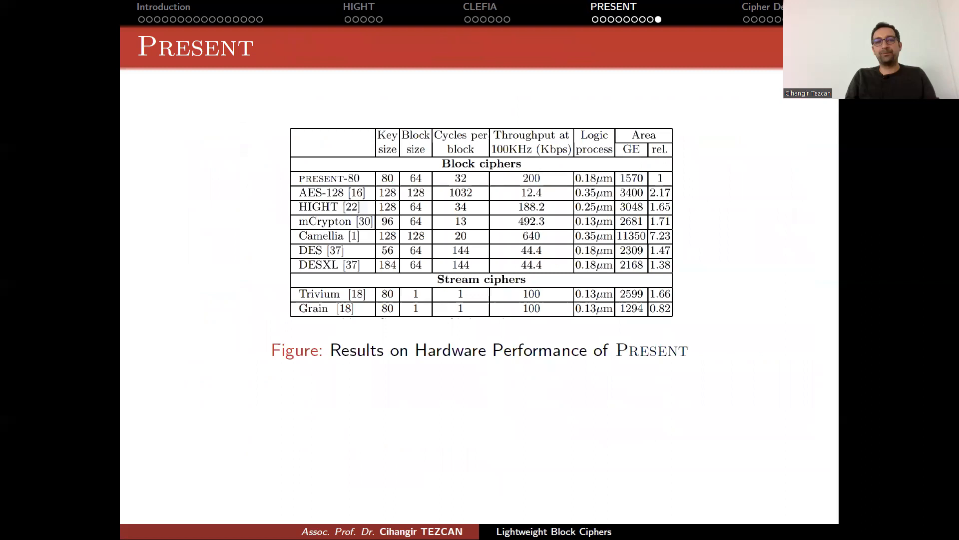
mouse_move(373, 389)
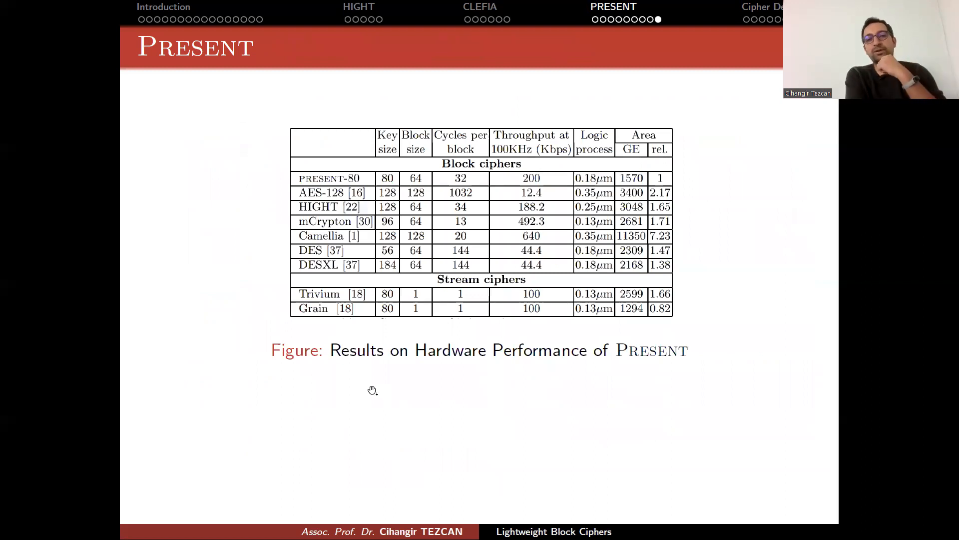
mouse_move(537, 486)
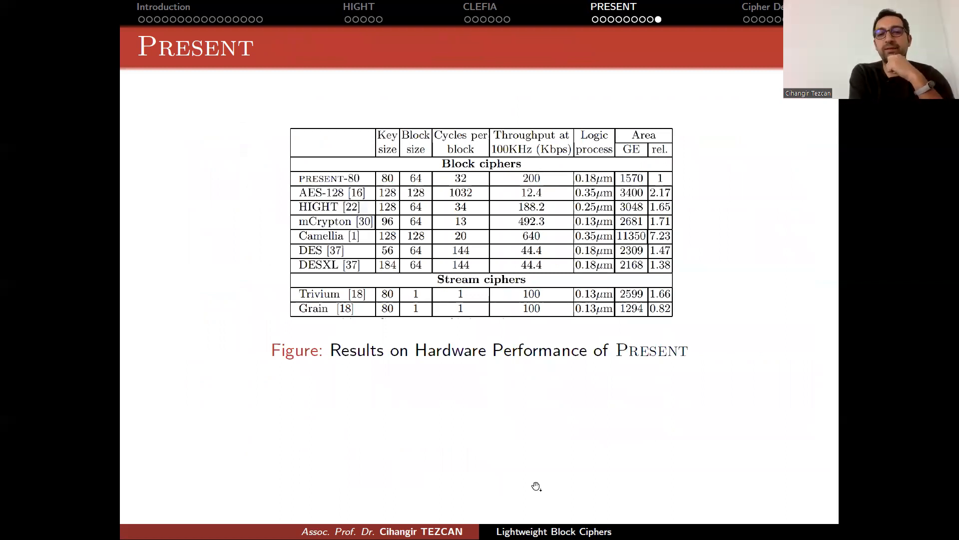
mouse_move(548, 315)
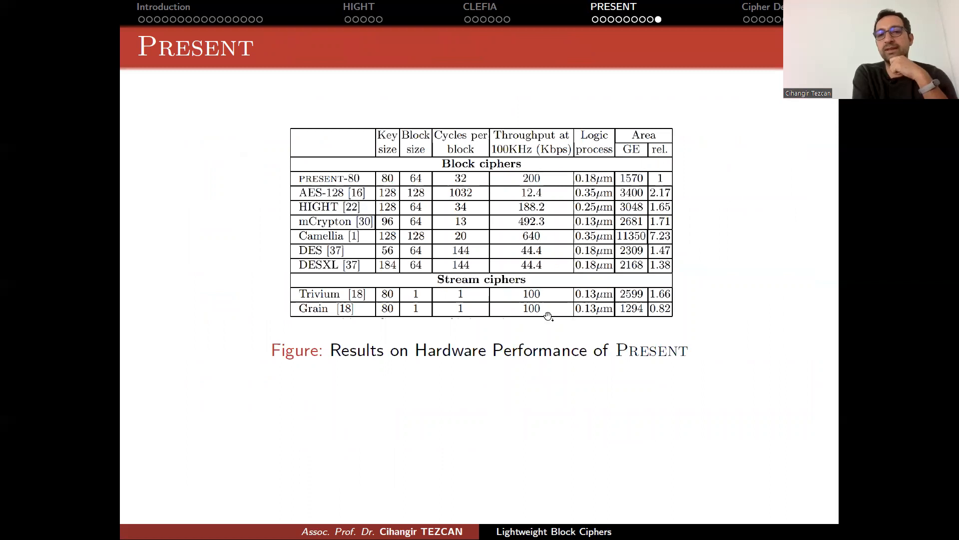
mouse_move(616, 174)
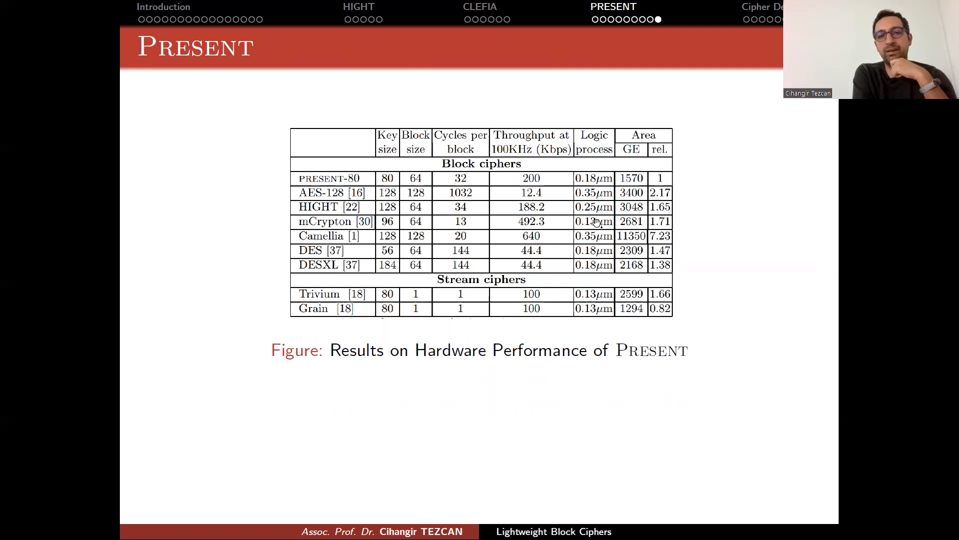
mouse_move(629, 218)
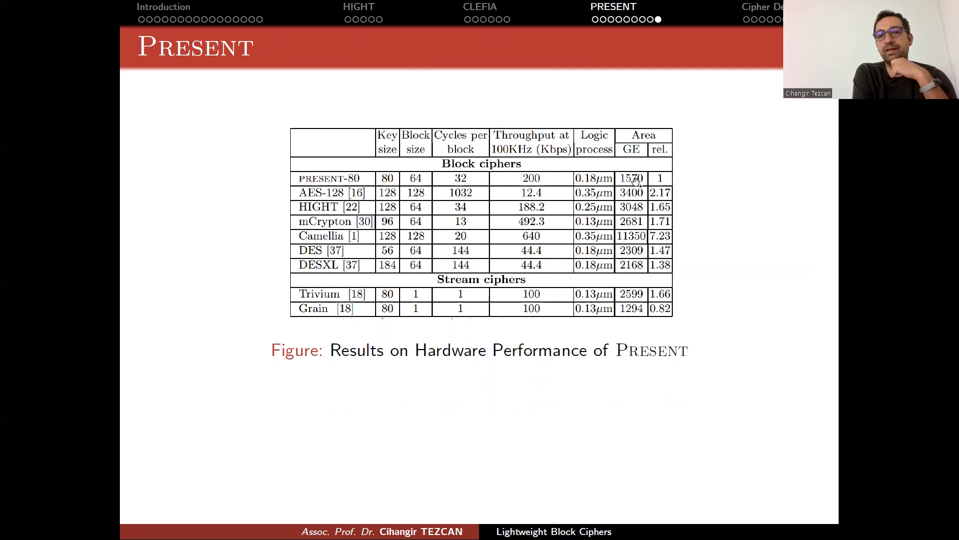
mouse_move(642, 219)
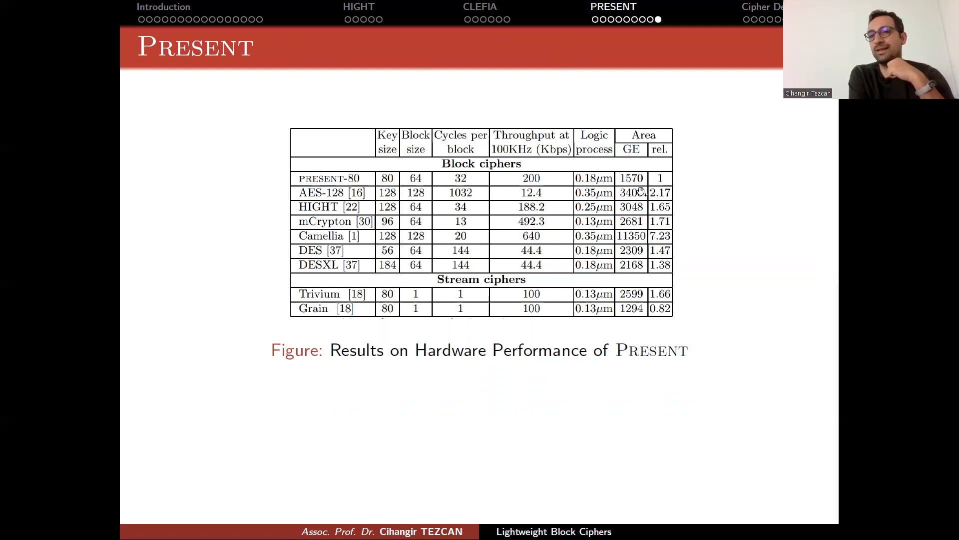
mouse_move(636, 199)
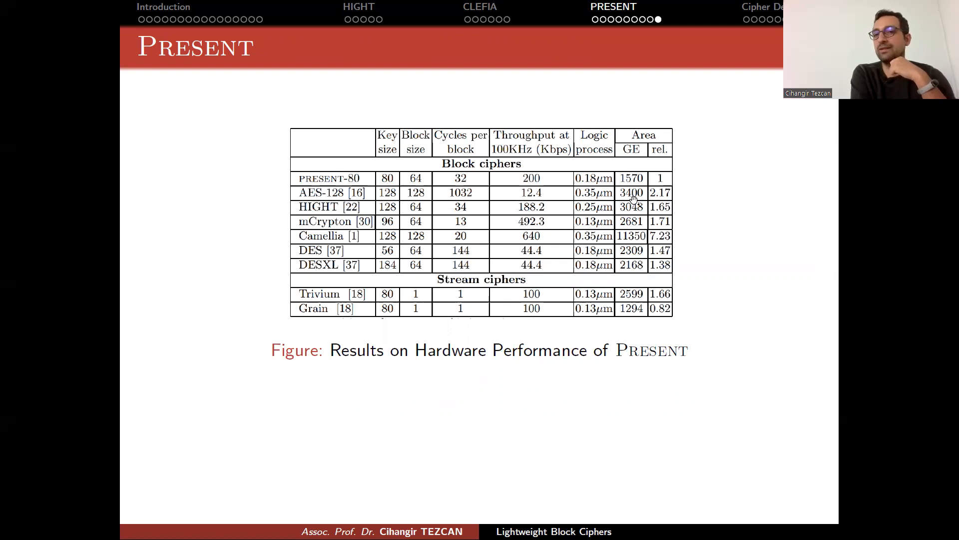
mouse_move(575, 172)
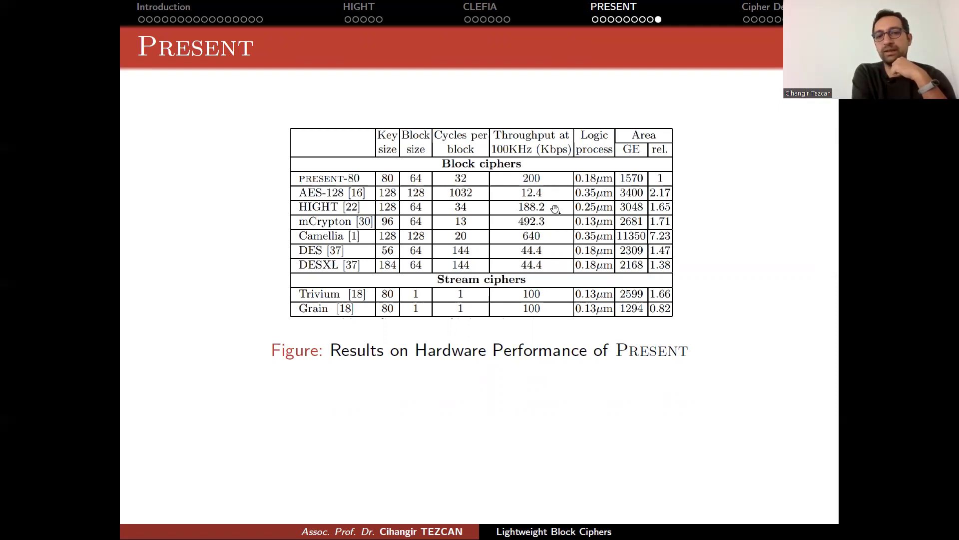
mouse_move(611, 194)
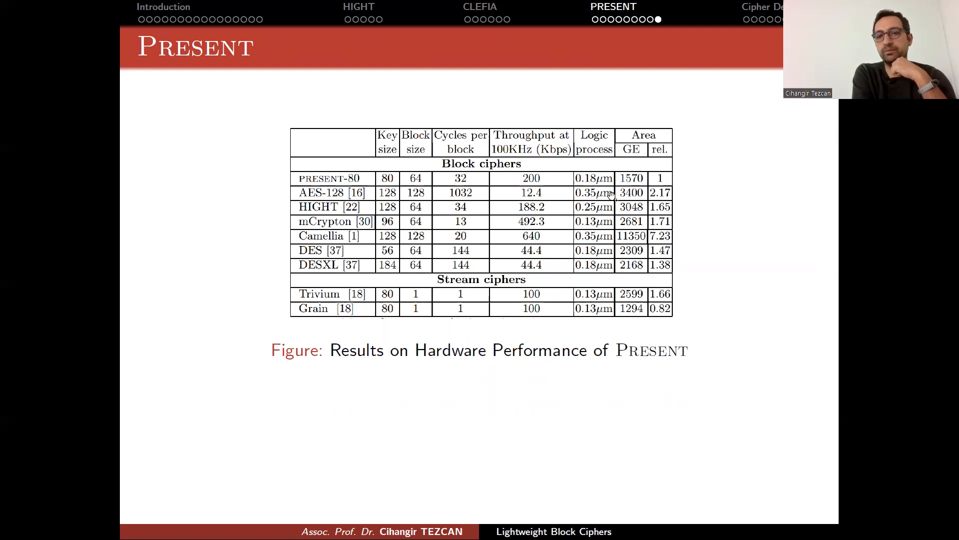
mouse_move(584, 161)
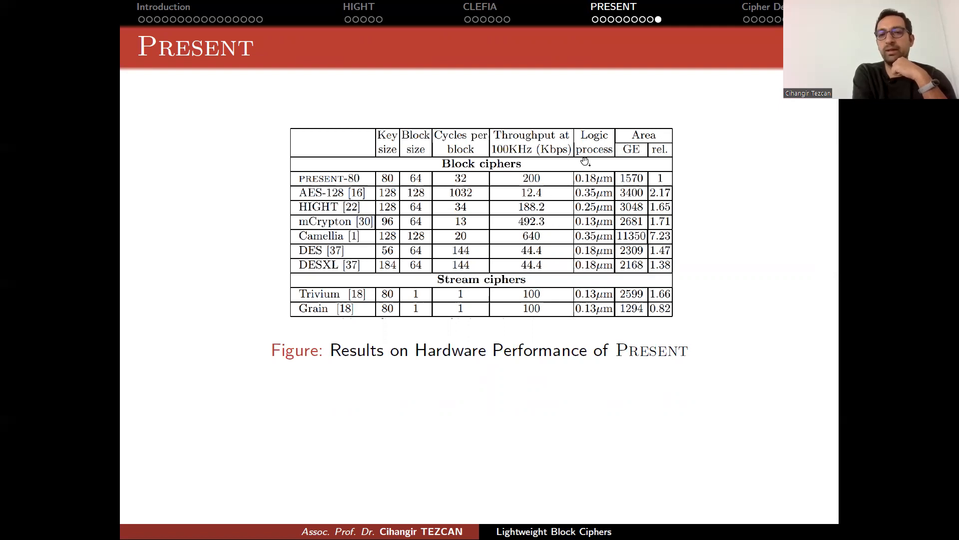
mouse_move(589, 187)
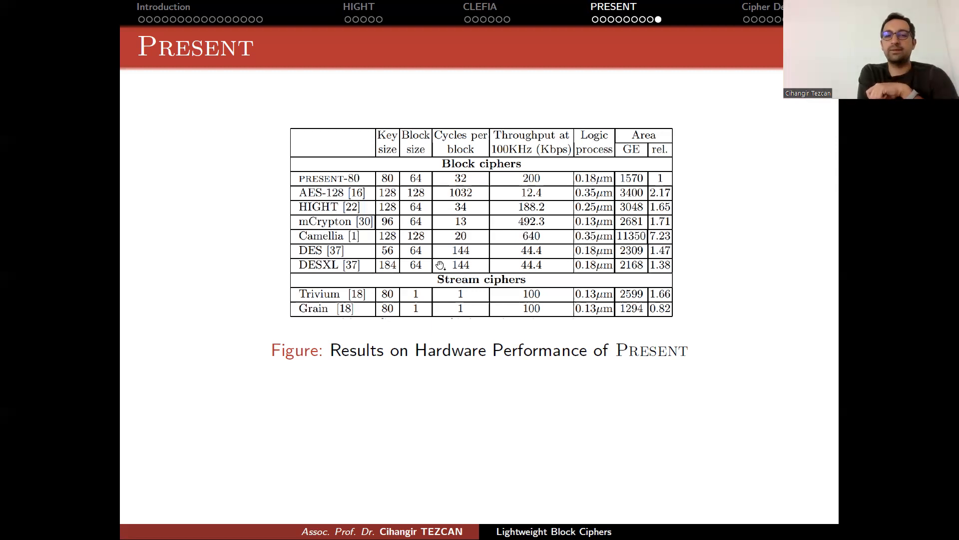
mouse_move(602, 300)
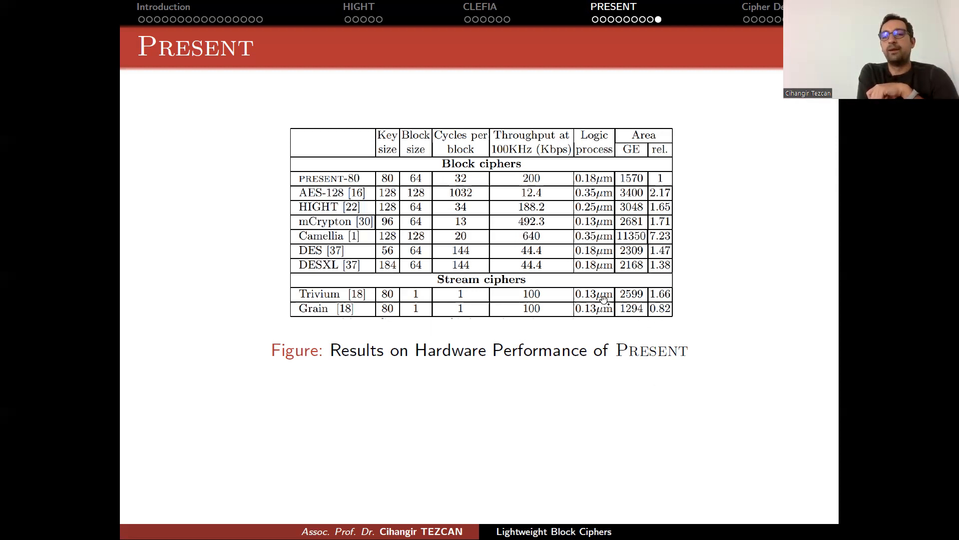
mouse_move(485, 312)
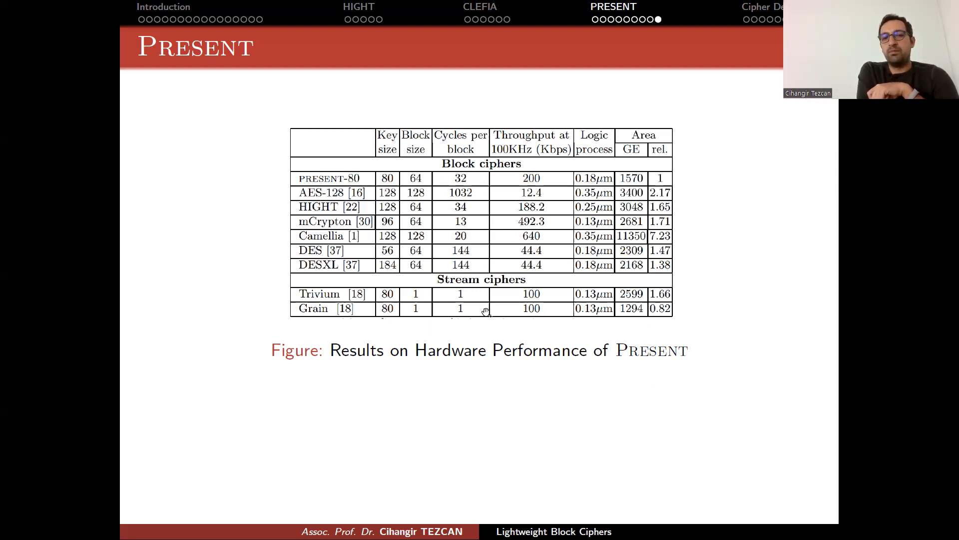
mouse_move(394, 305)
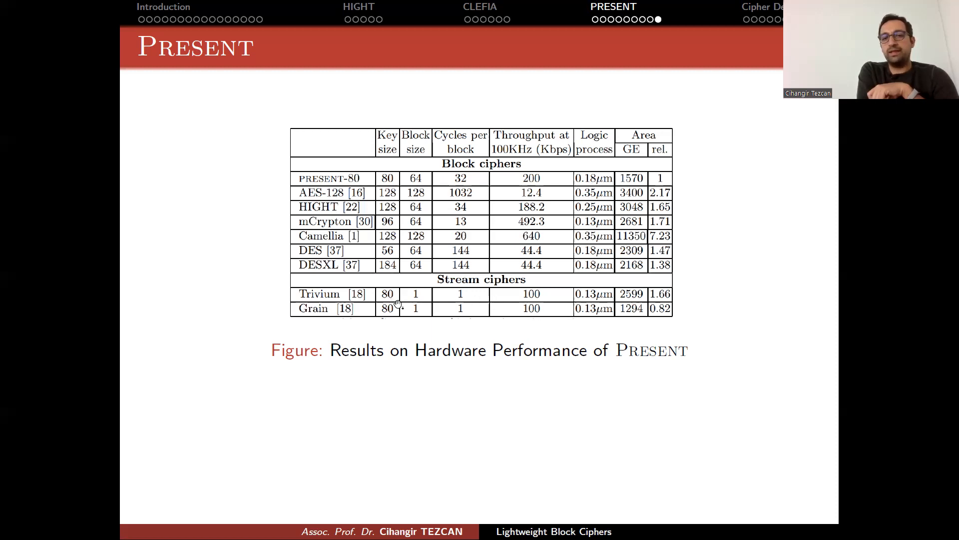
mouse_move(596, 326)
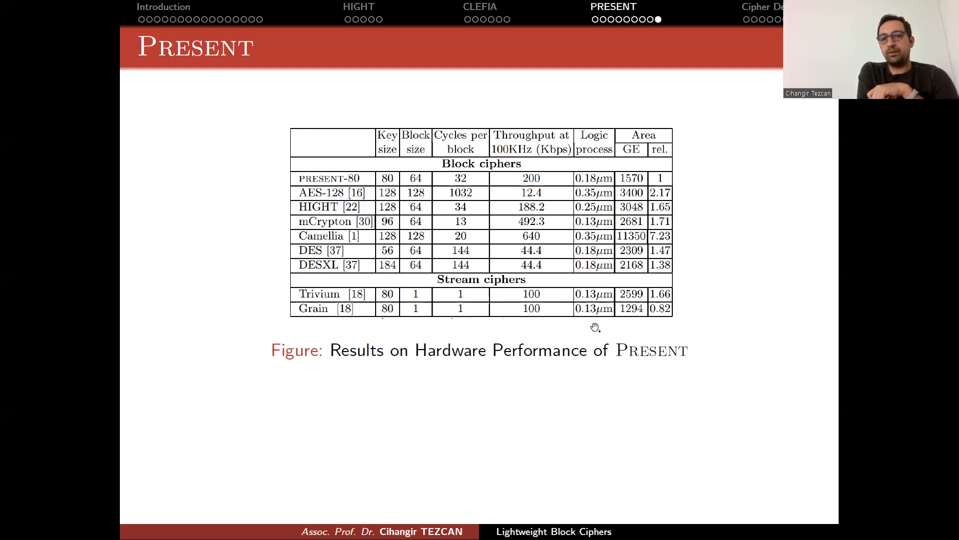
mouse_move(639, 304)
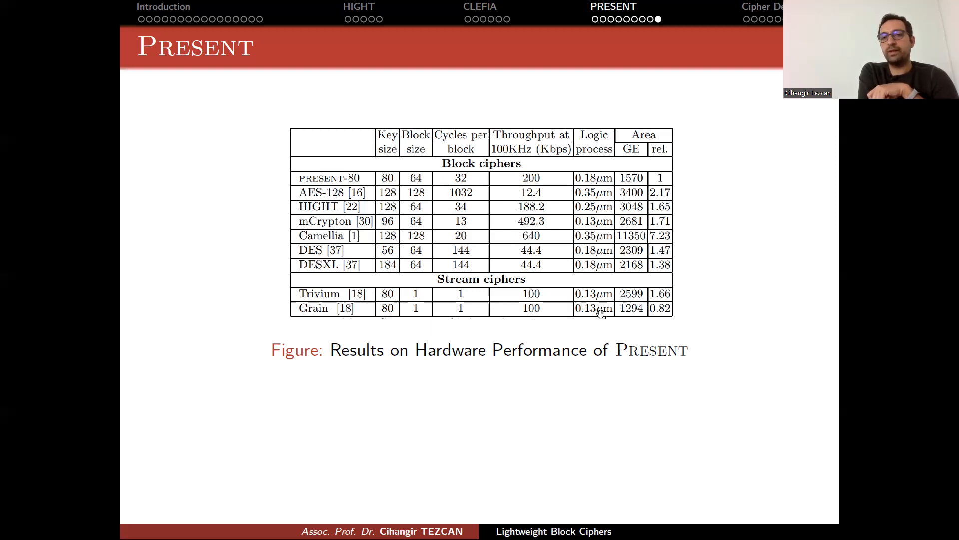
mouse_move(543, 178)
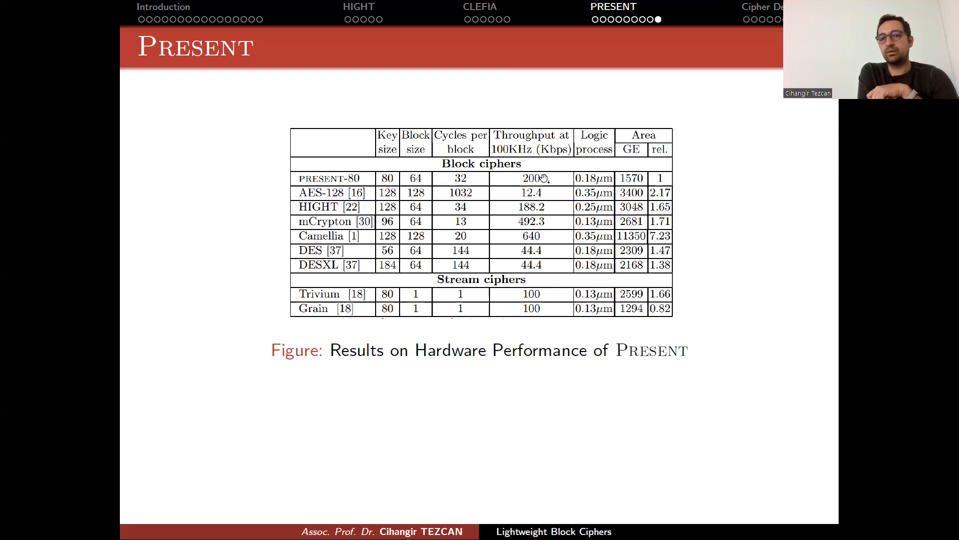
mouse_move(578, 297)
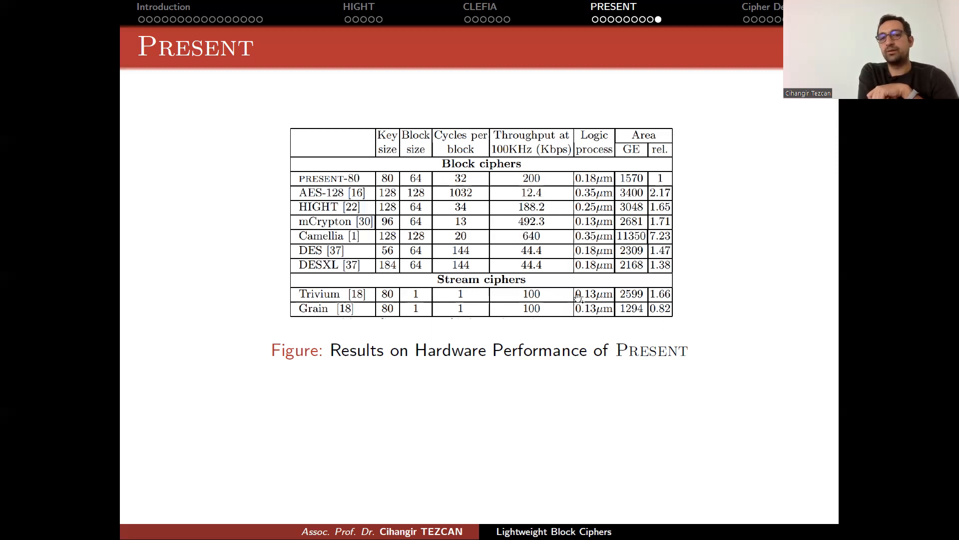
mouse_move(566, 335)
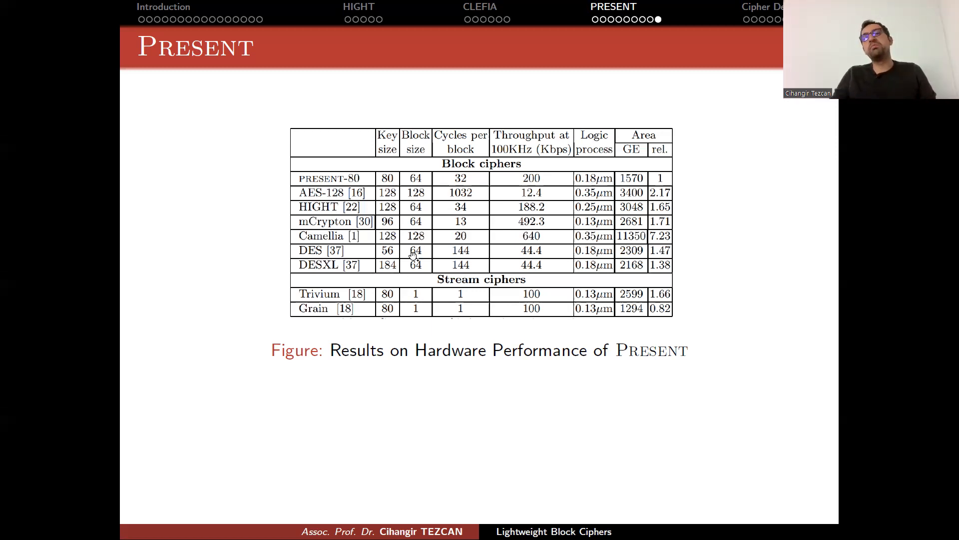
mouse_move(598, 141)
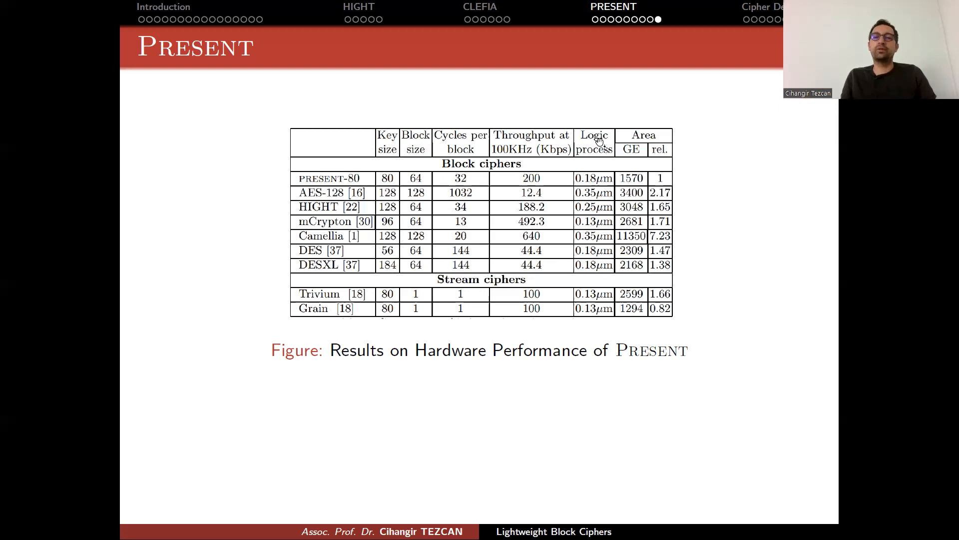
mouse_move(652, 121)
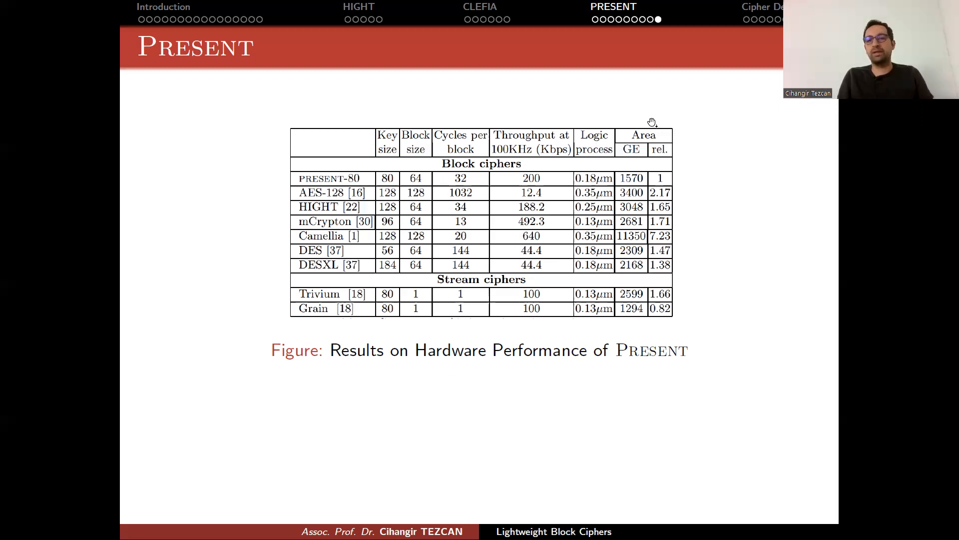
mouse_move(567, 54)
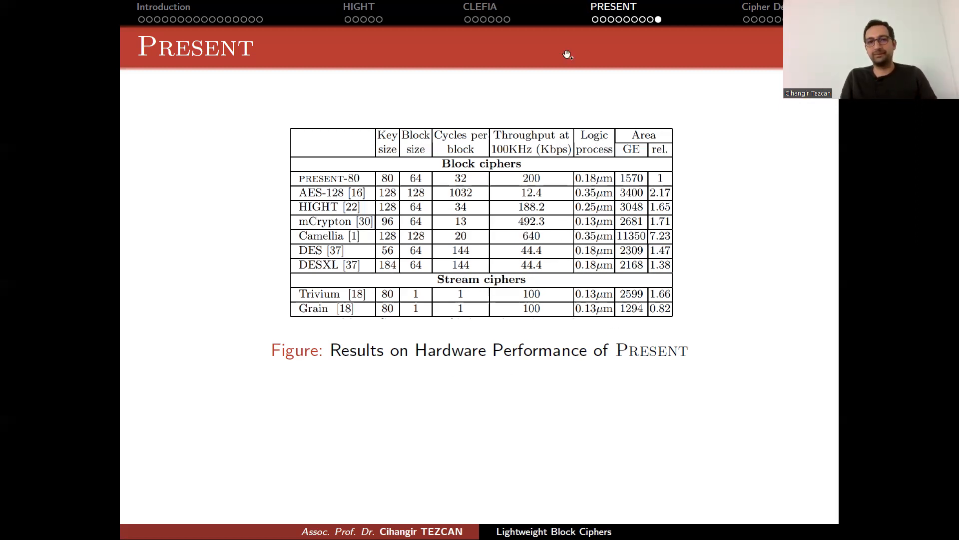